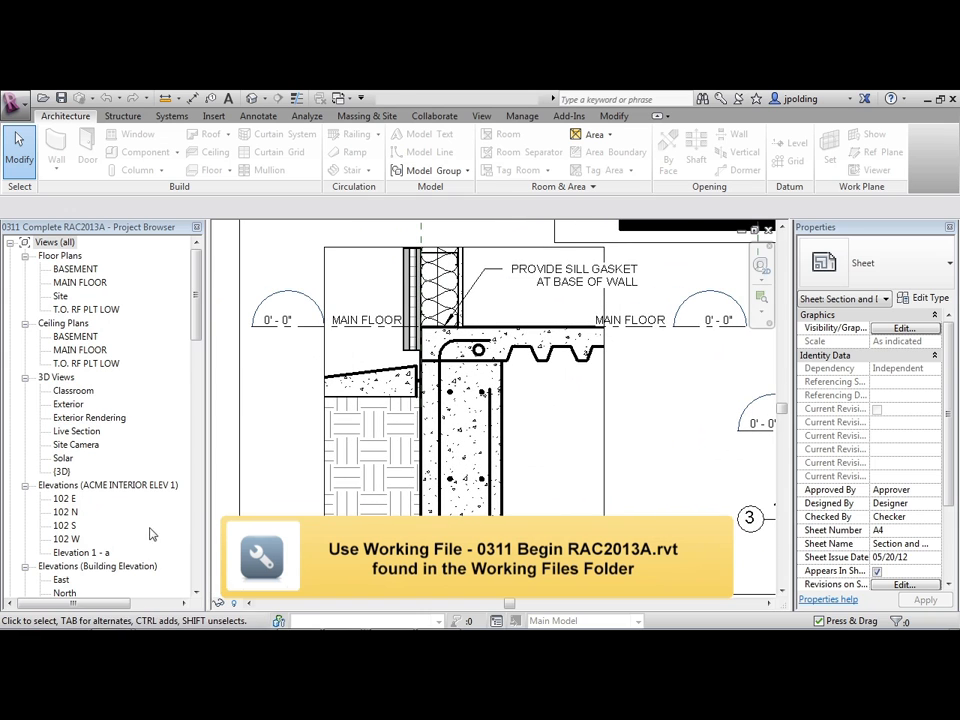
Step: Activate the TOP OF FOUNDATION WALL detail view on the sheet and select its concrete filled region
scroll("down", 3)
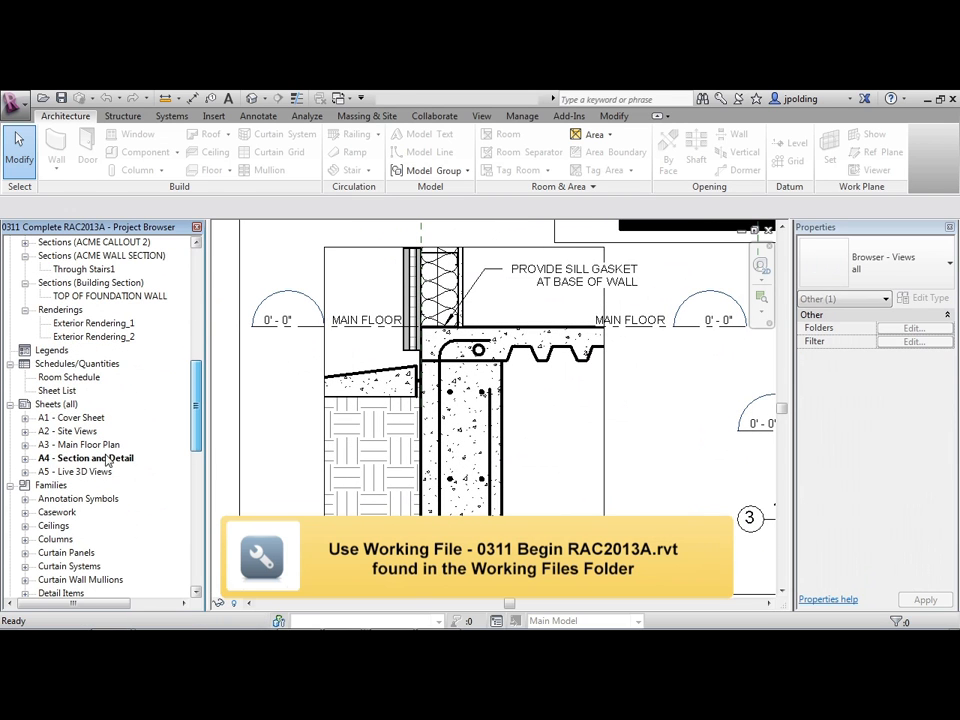
left_click(56, 404)
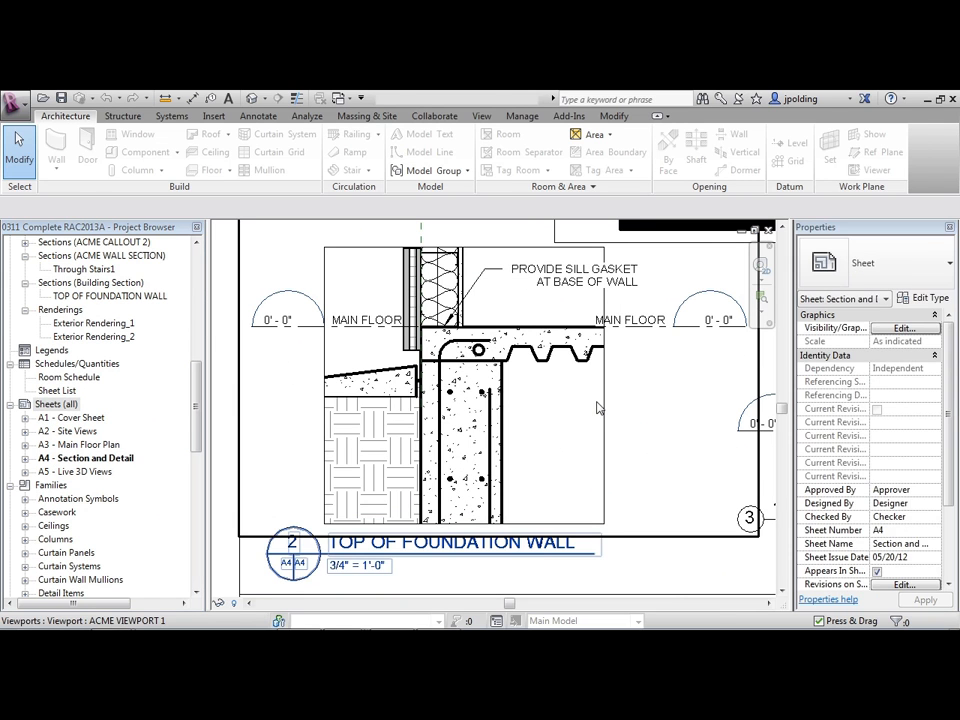
right_click(556, 400)
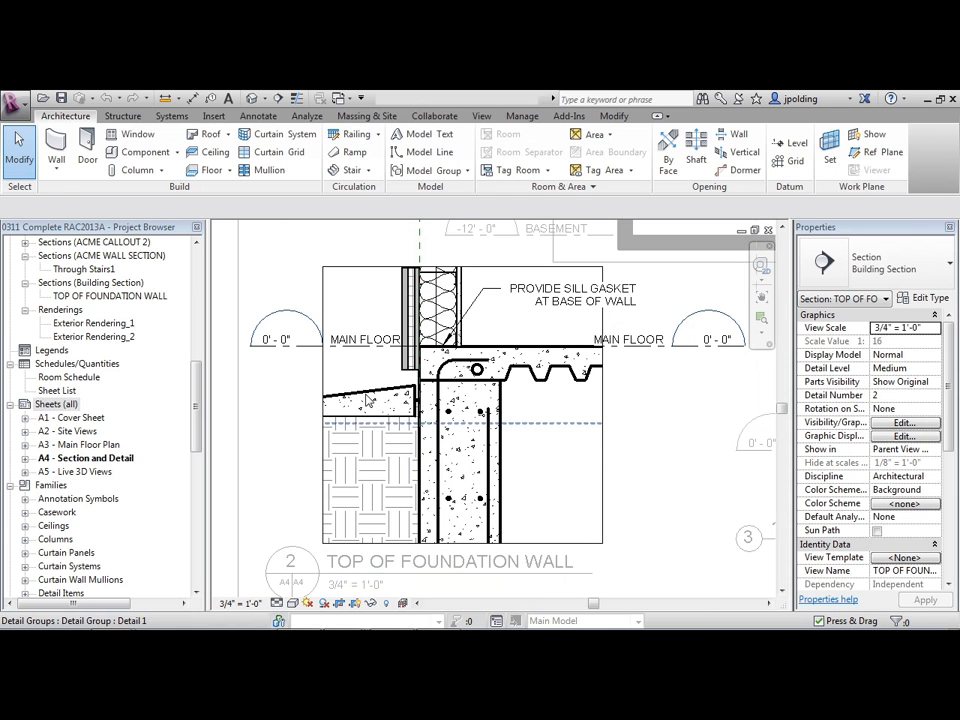
left_click(370, 390)
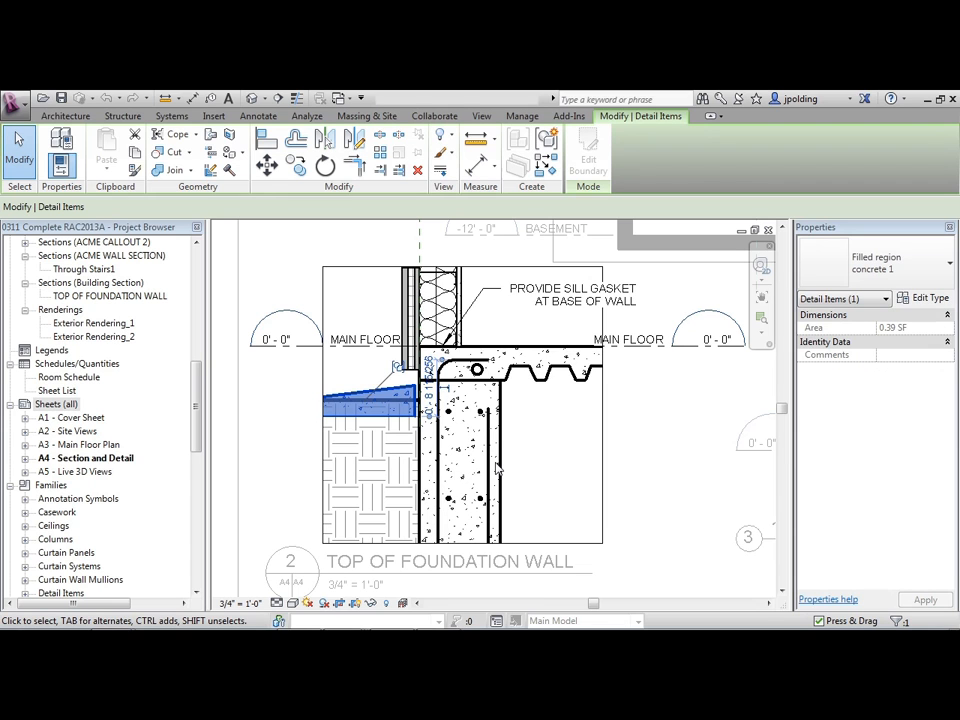
mouse_move(482, 474)
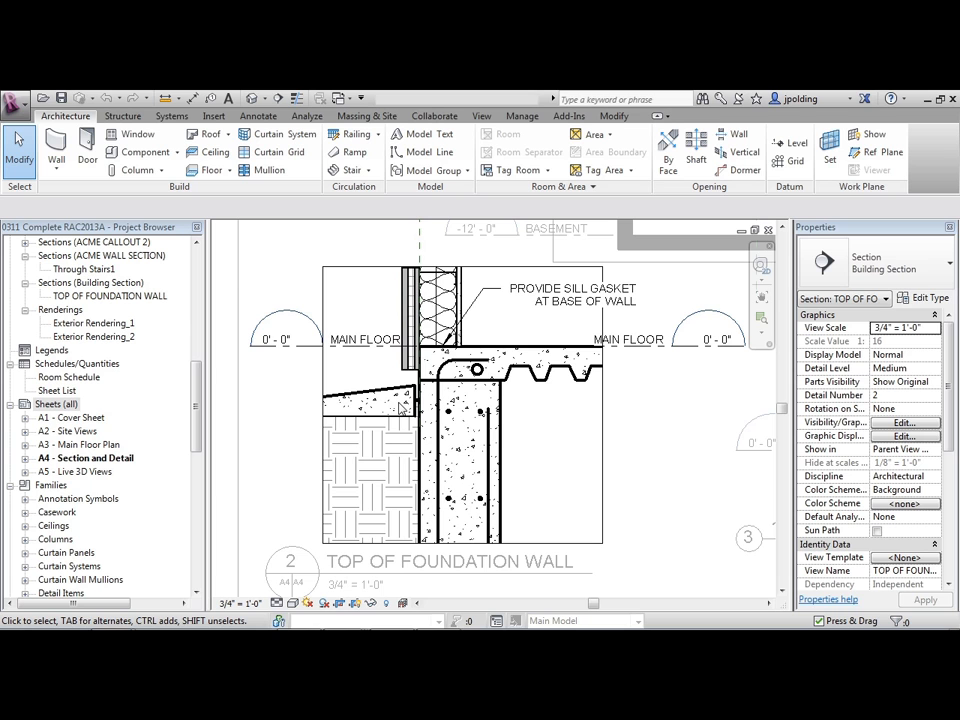
mouse_move(520, 116)
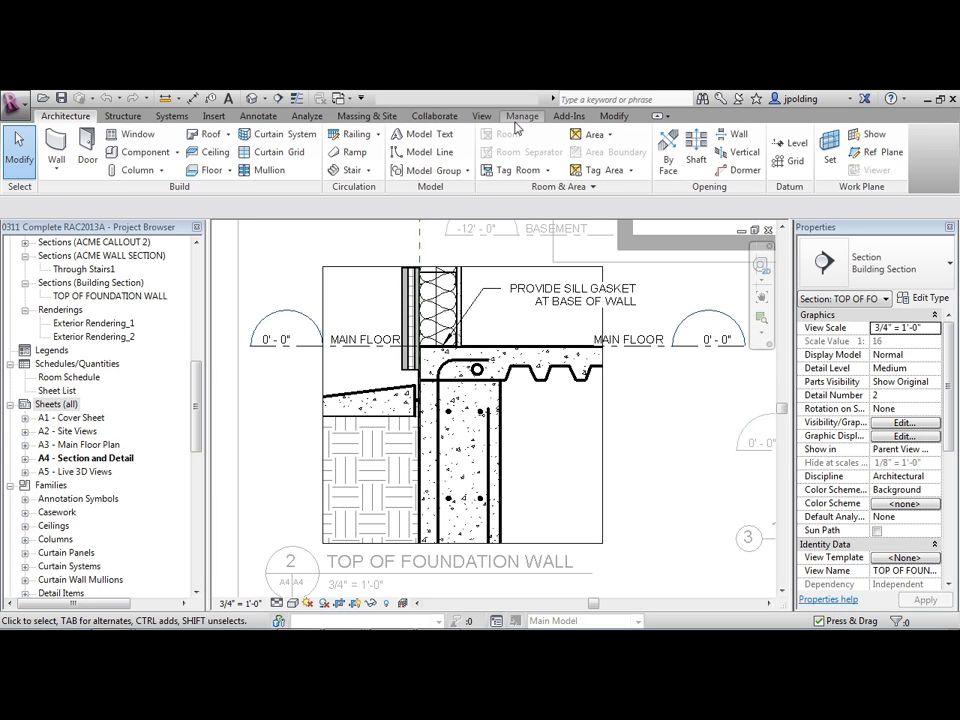
left_click(520, 116)
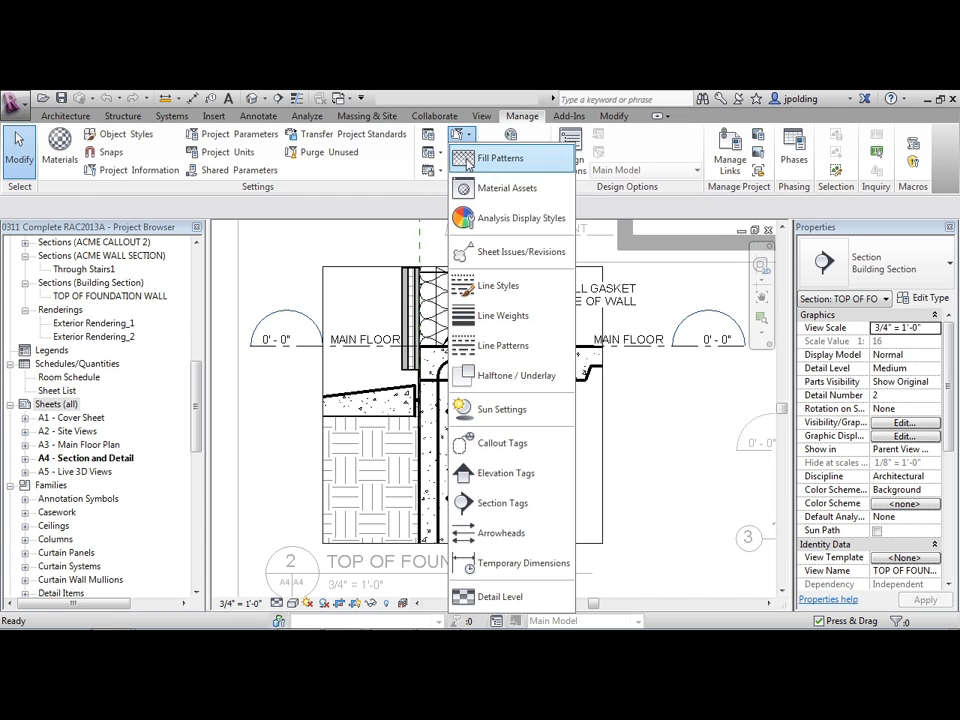
left_click(500, 158)
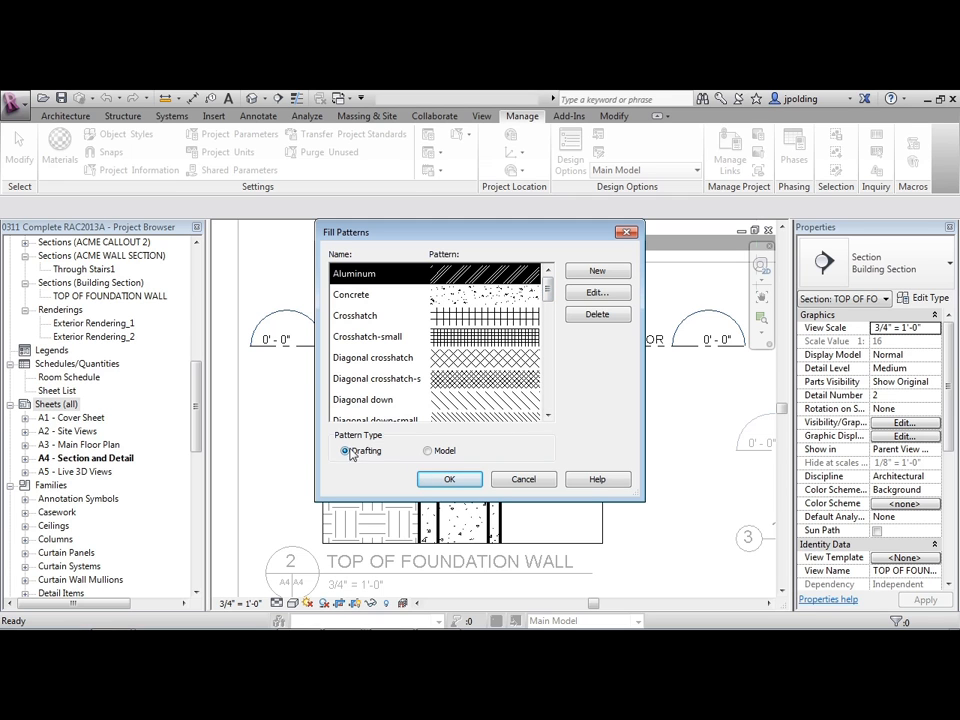
left_click(428, 450)
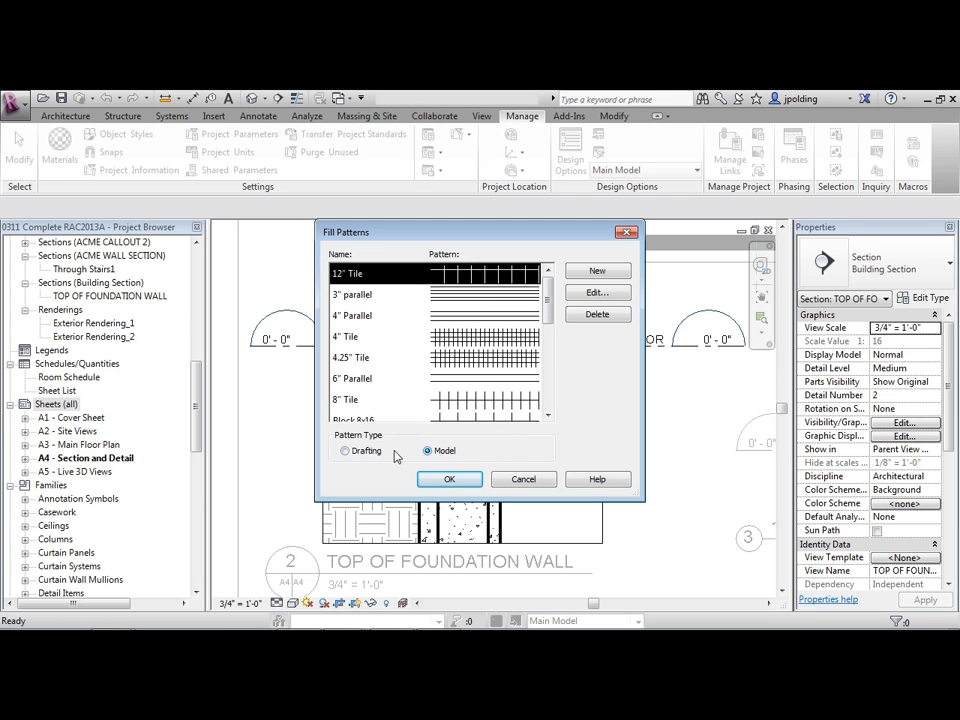
left_click(344, 452)
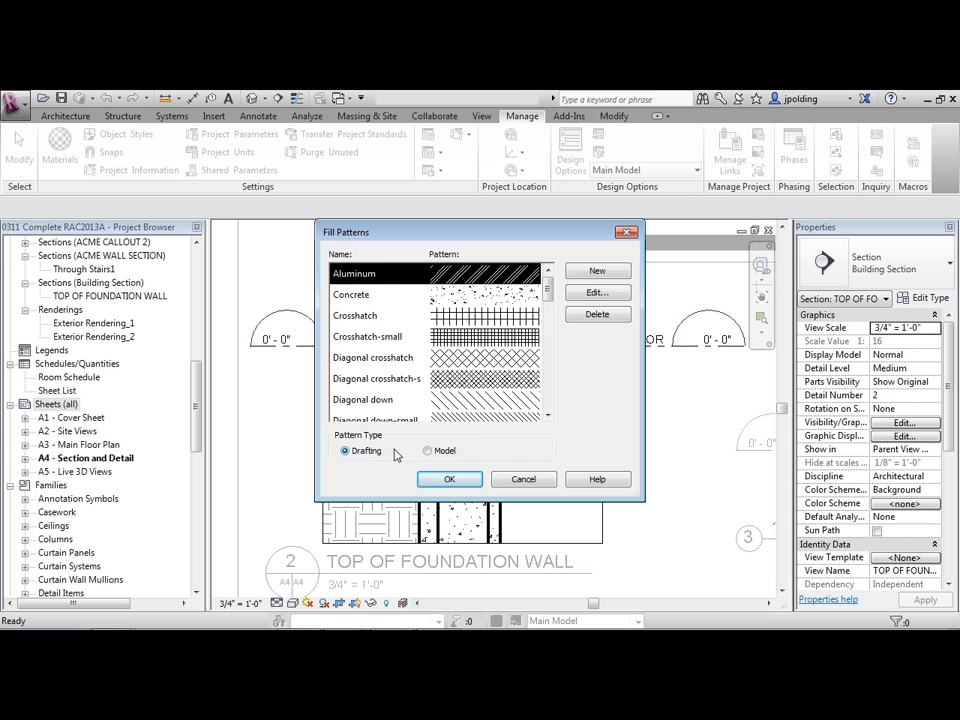
left_click(428, 450)
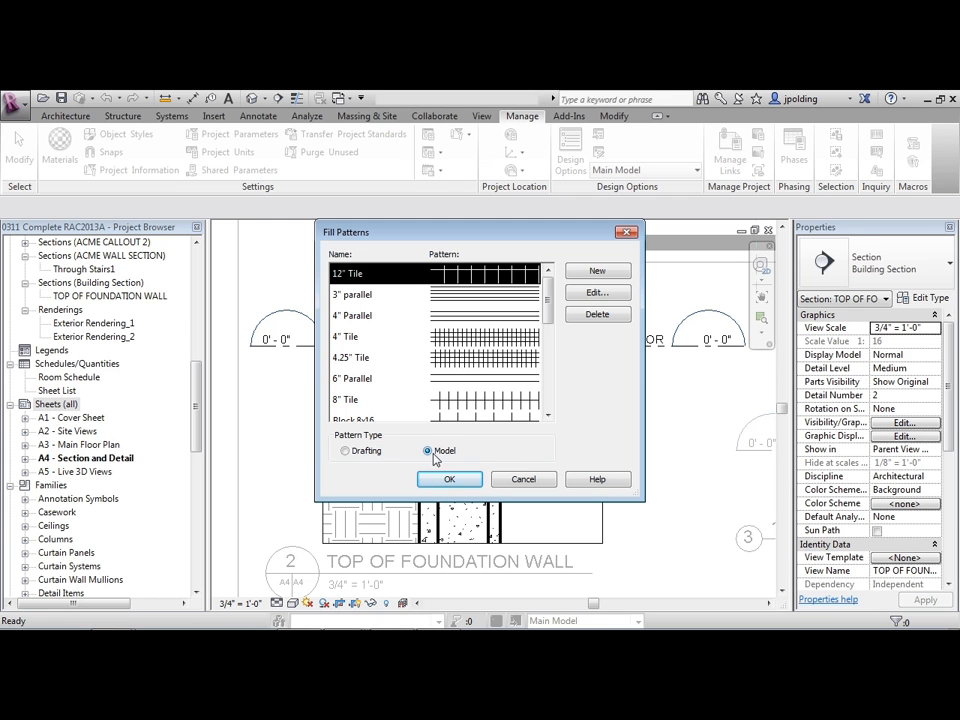
scroll("down", 3)
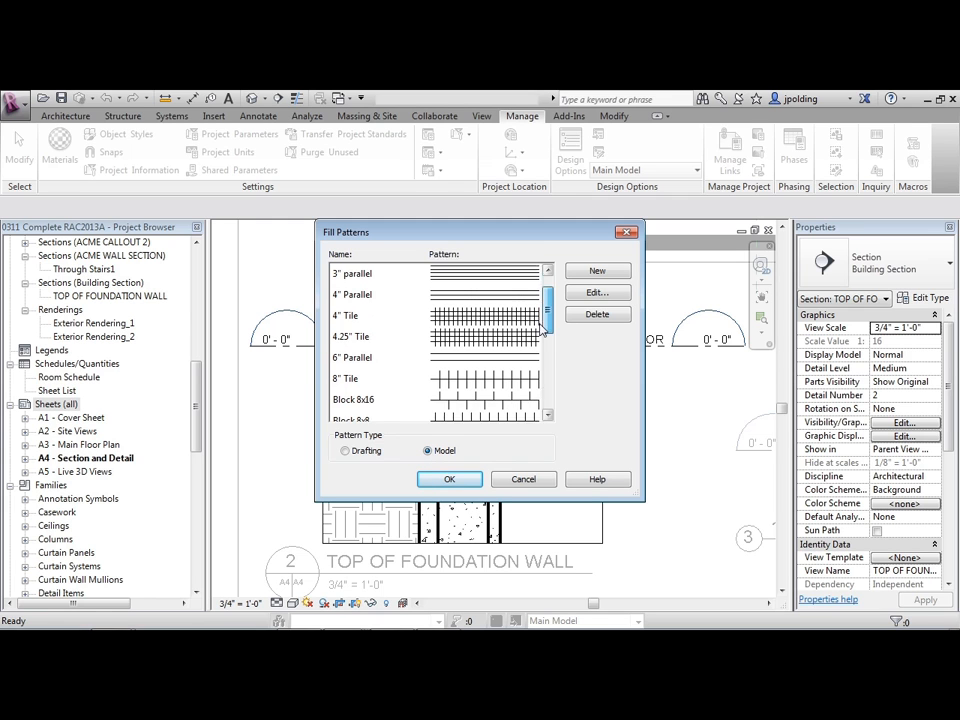
scroll("down", 3)
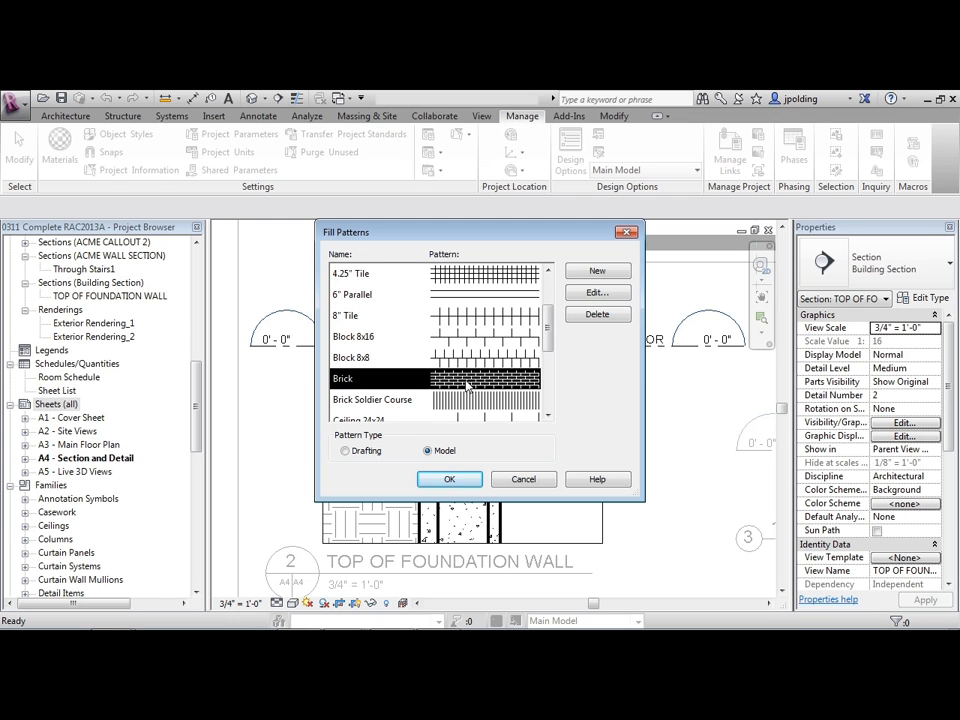
mouse_move(464, 384)
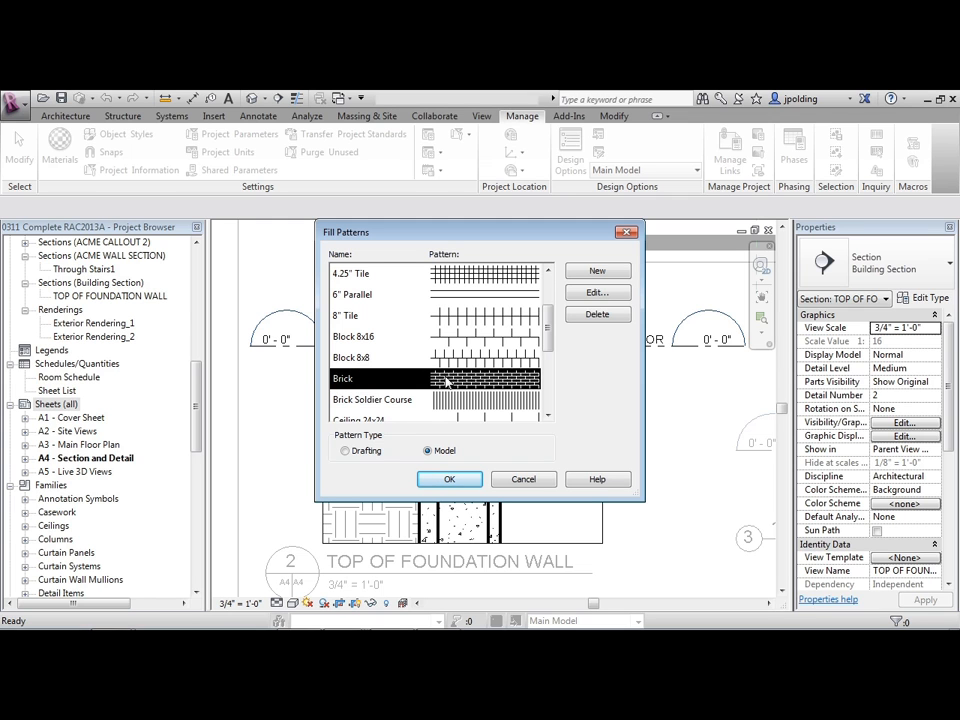
left_click(348, 450)
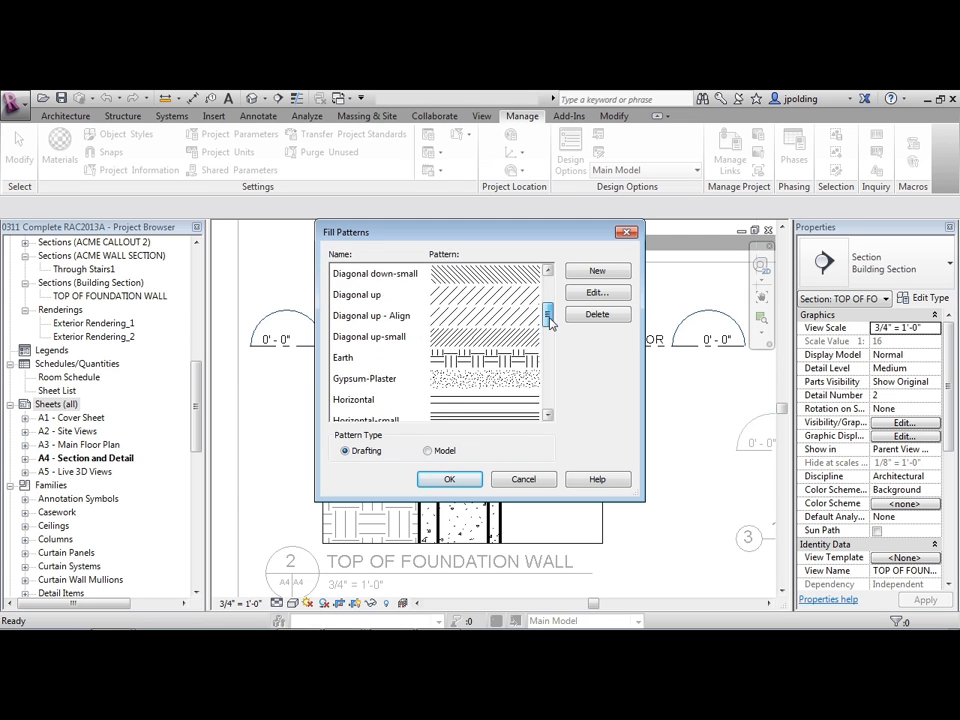
scroll("down", 3)
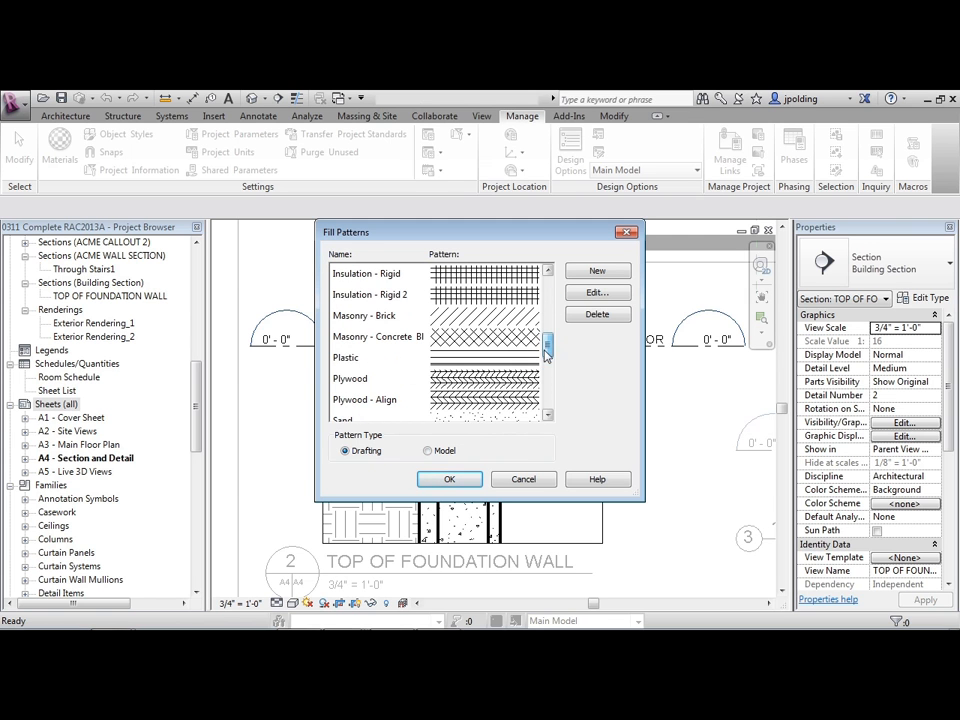
left_click(380, 316)
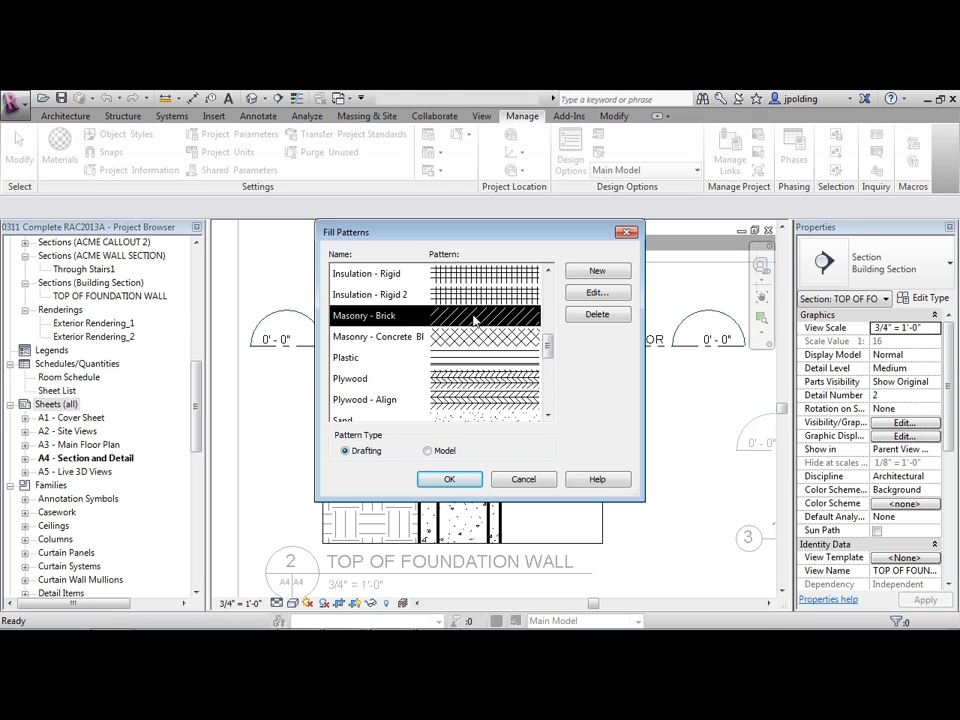
mouse_move(484, 318)
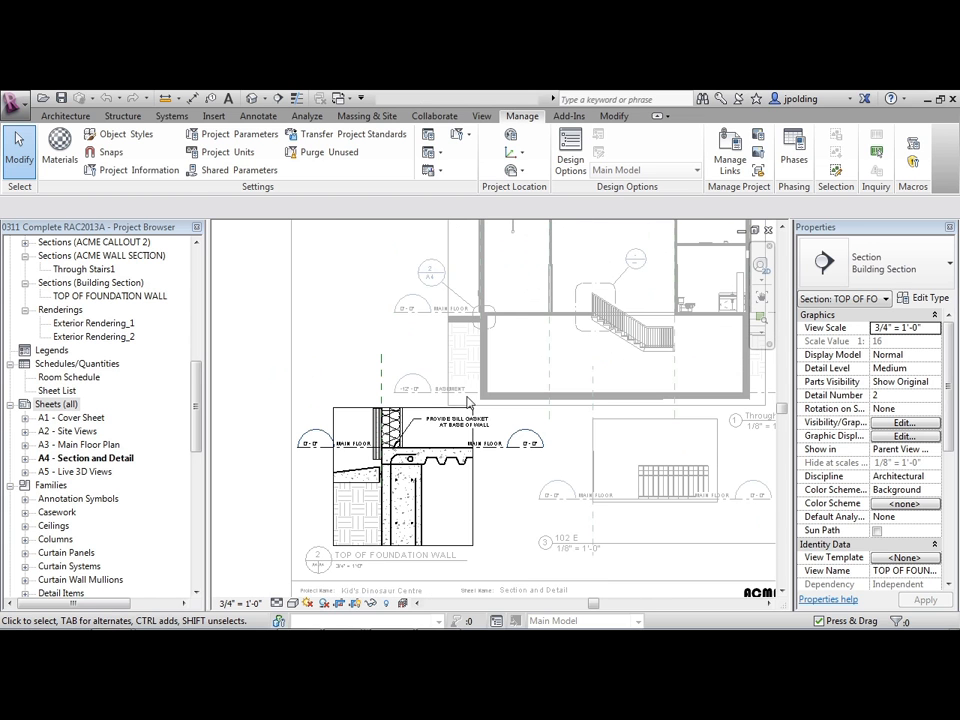
Step: Leave the detail and bring up Visibility/Graphic Overrides for the Through Stairs section
right_click(468, 404)
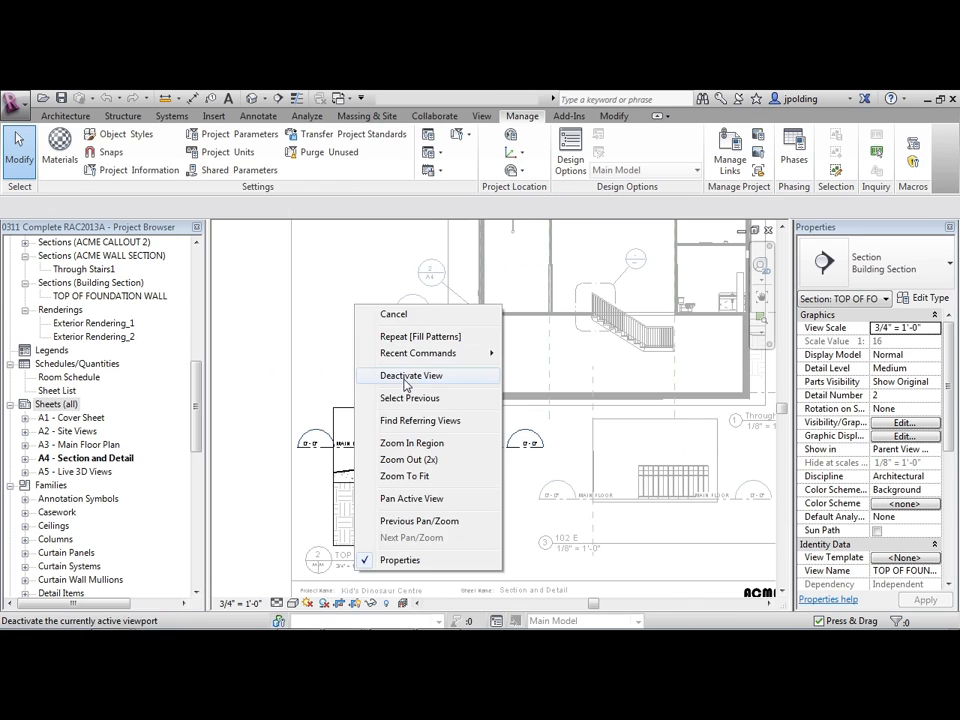
left_click(412, 376)
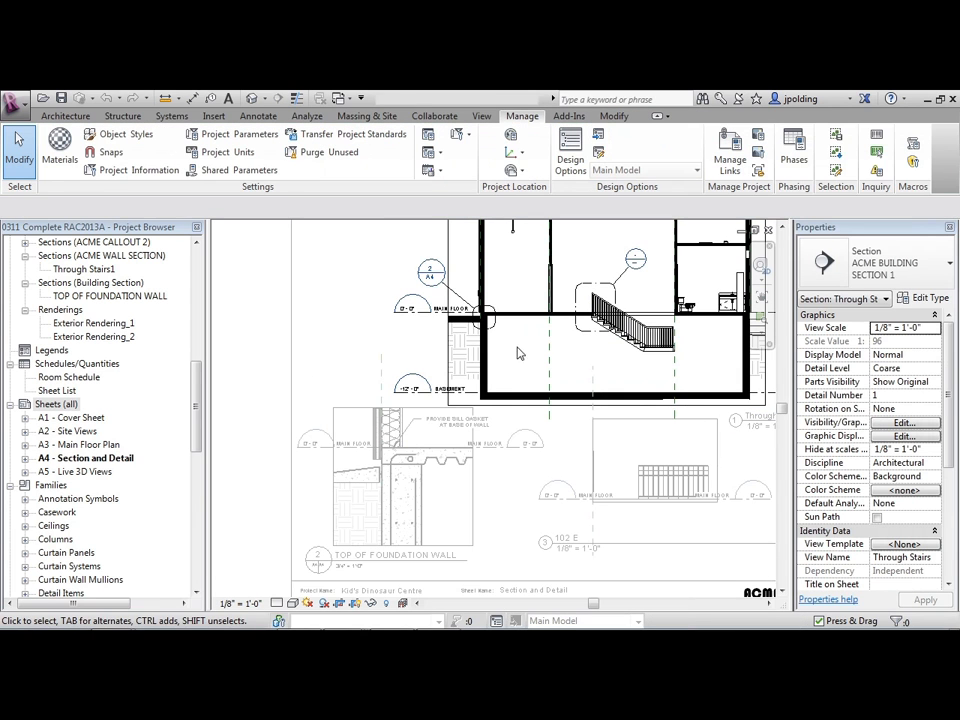
left_click(904, 420)
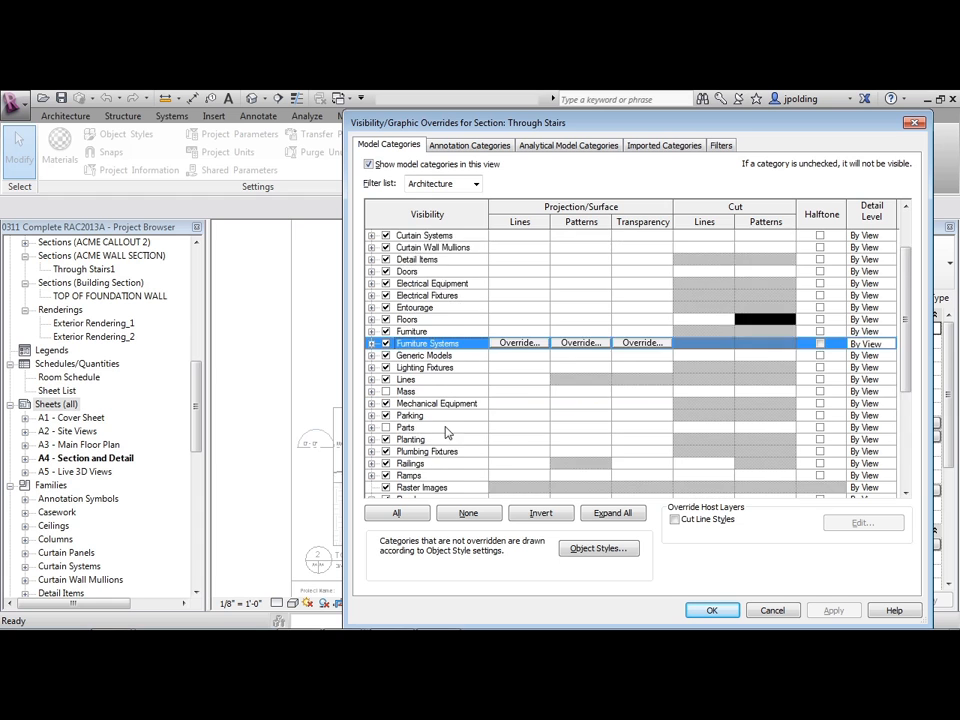
scroll("down", 3)
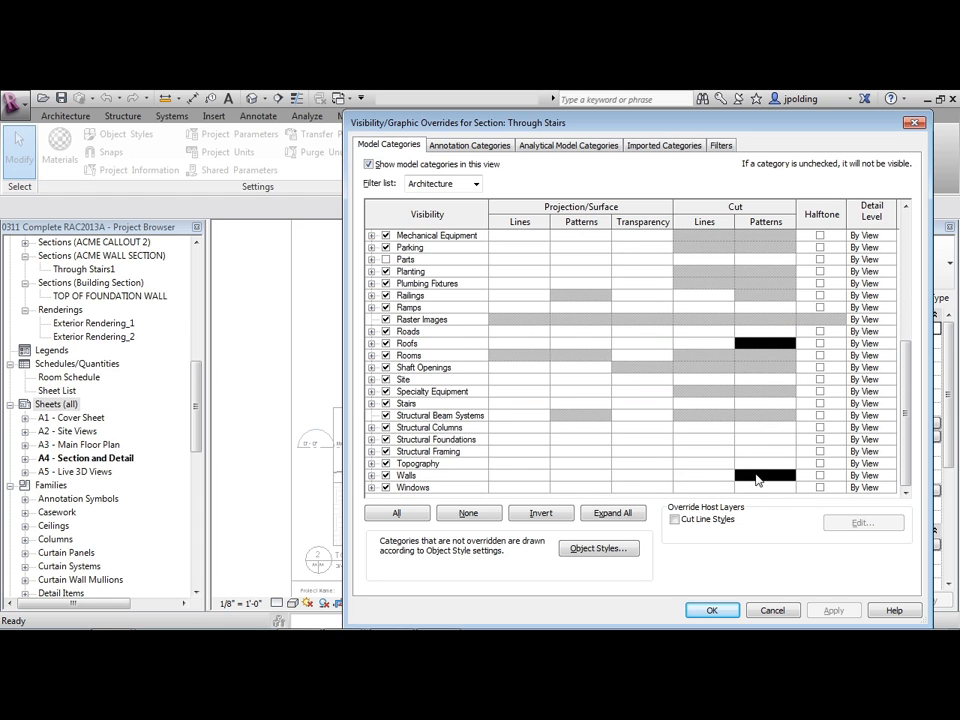
Step: Clear the Topography cut pattern override so it shows solid black, then return to the sheet
left_click(764, 476)
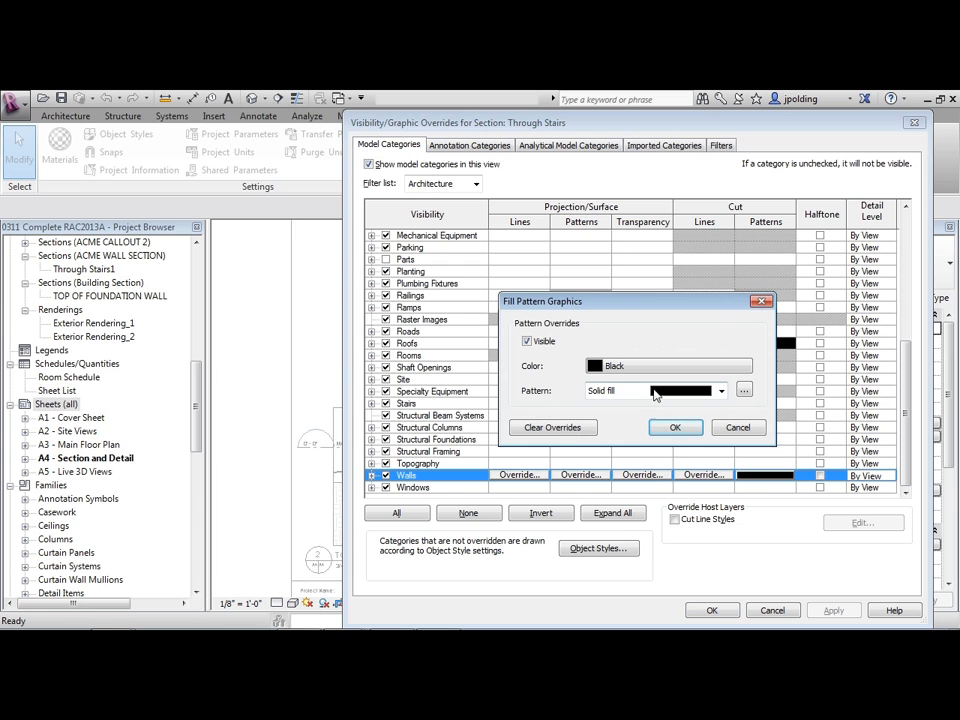
mouse_move(560, 432)
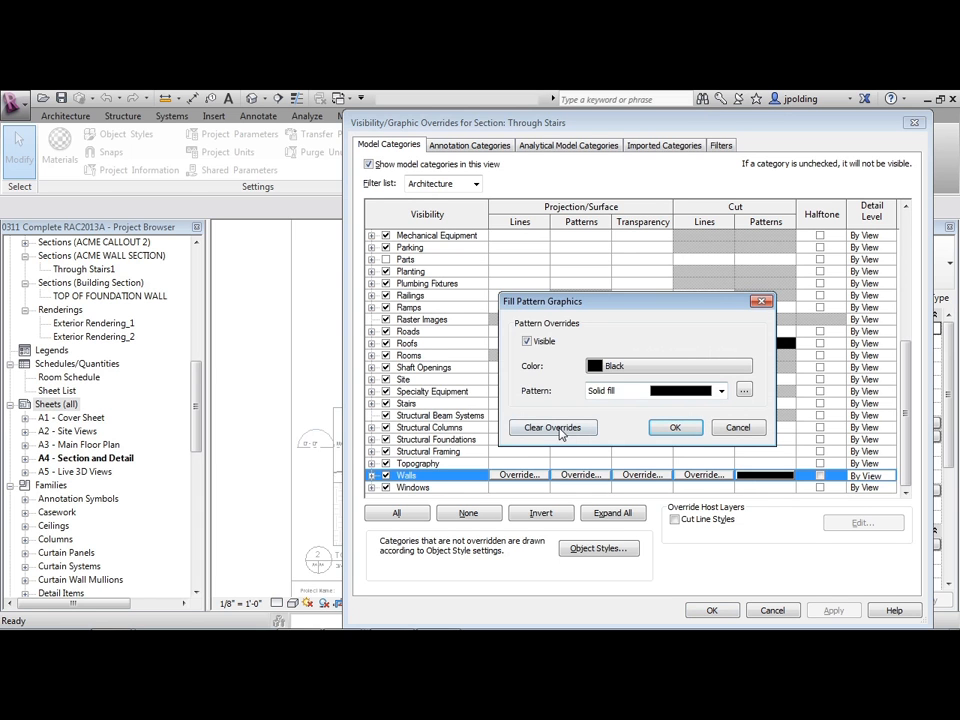
left_click(676, 428)
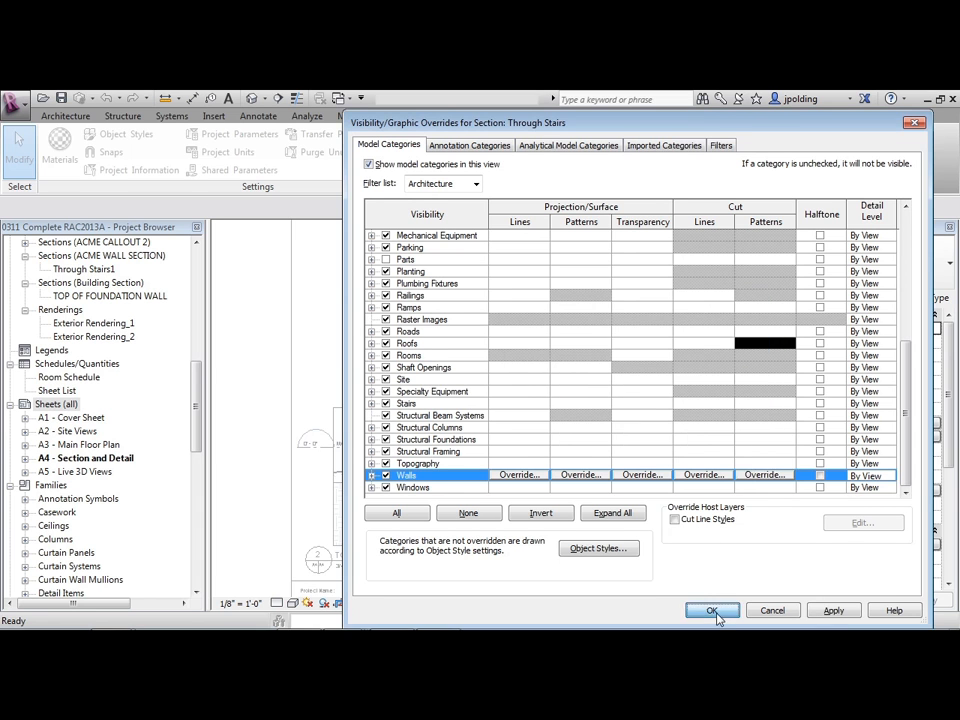
left_click(712, 610)
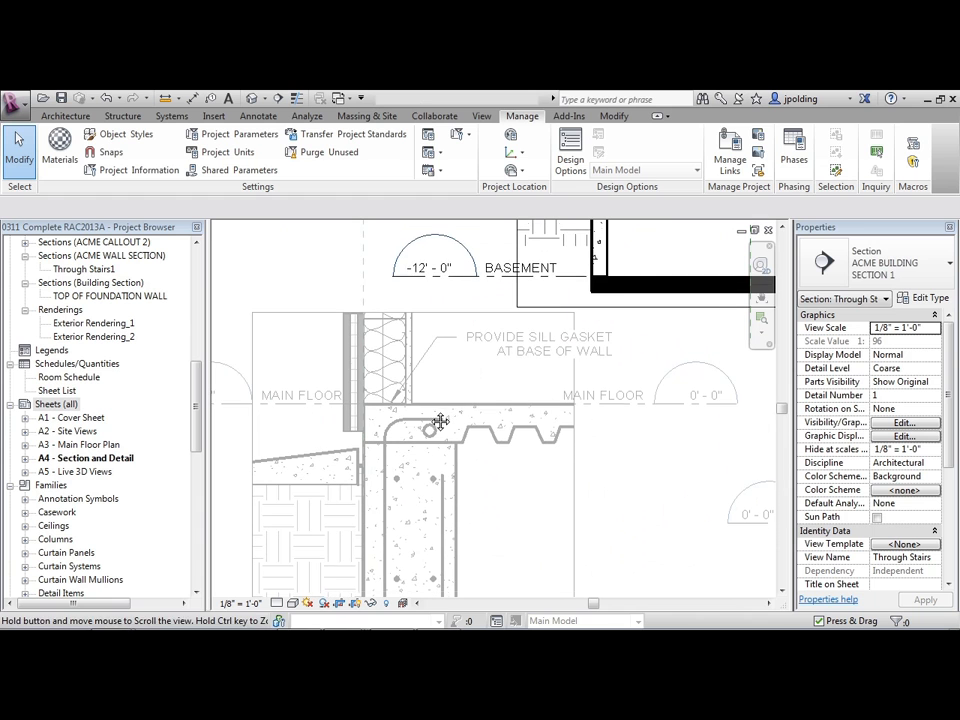
mouse_move(500, 420)
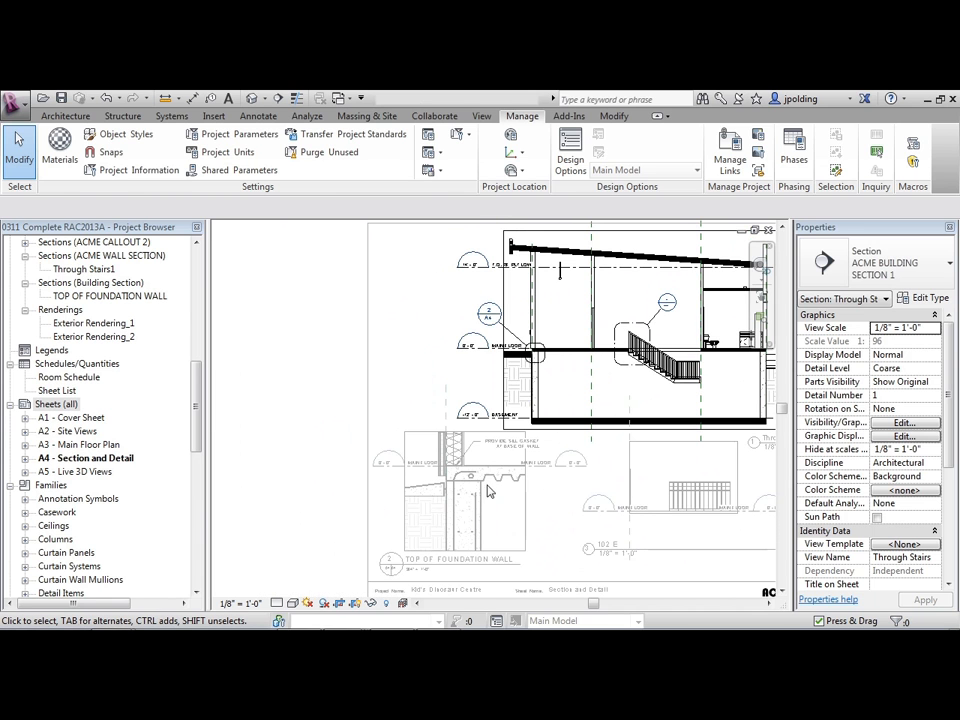
right_click(490, 490)
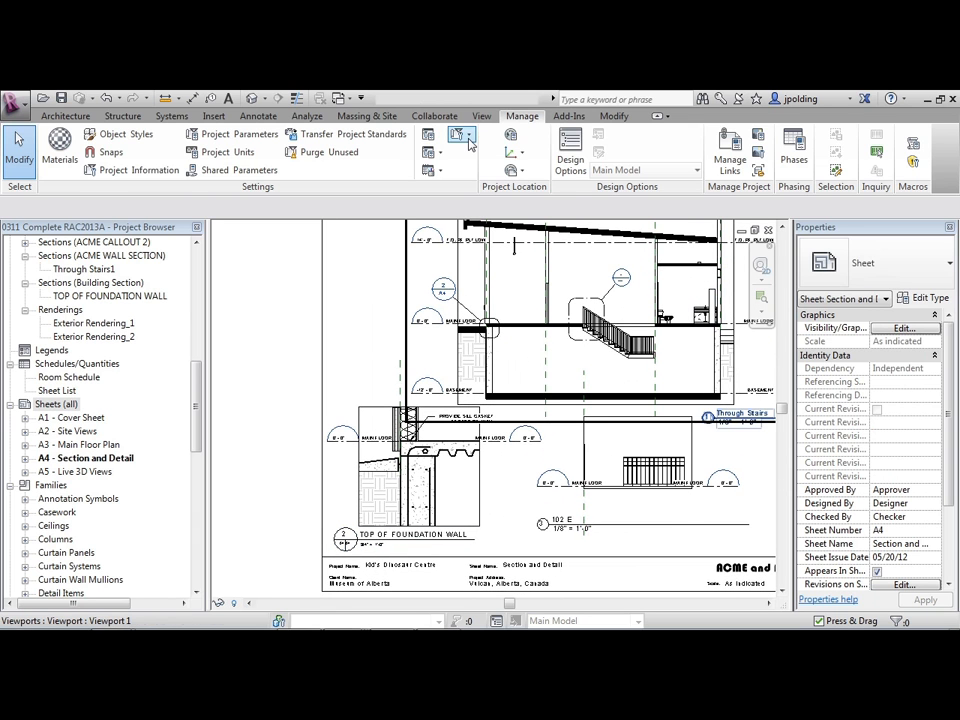
Step: Create a new drafting fill pattern named ACME BRICK 1
left_click(462, 136)
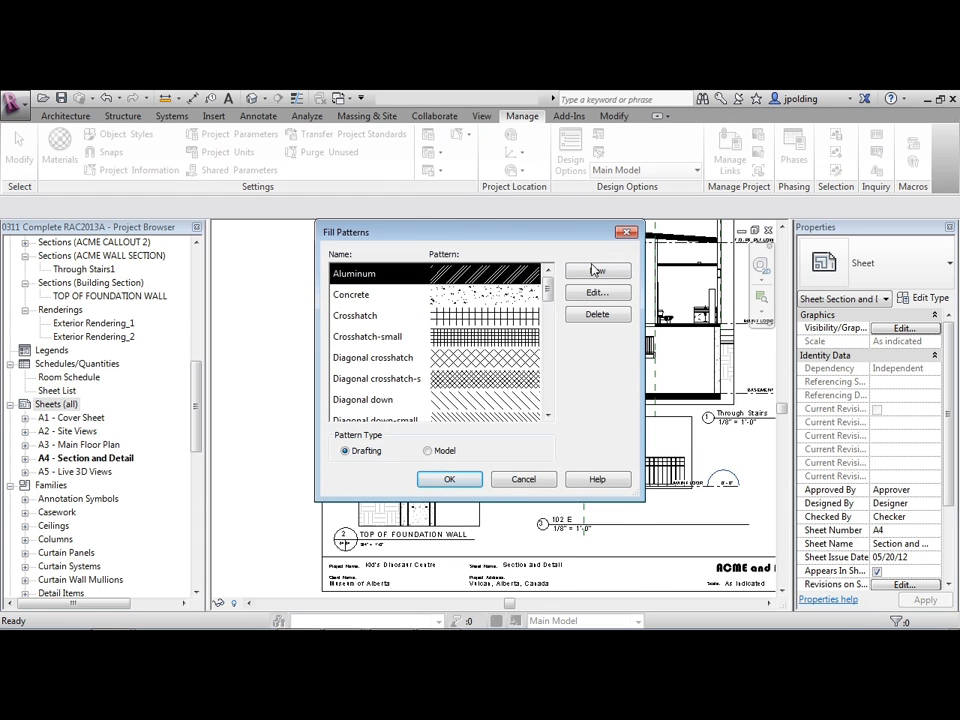
left_click(596, 272)
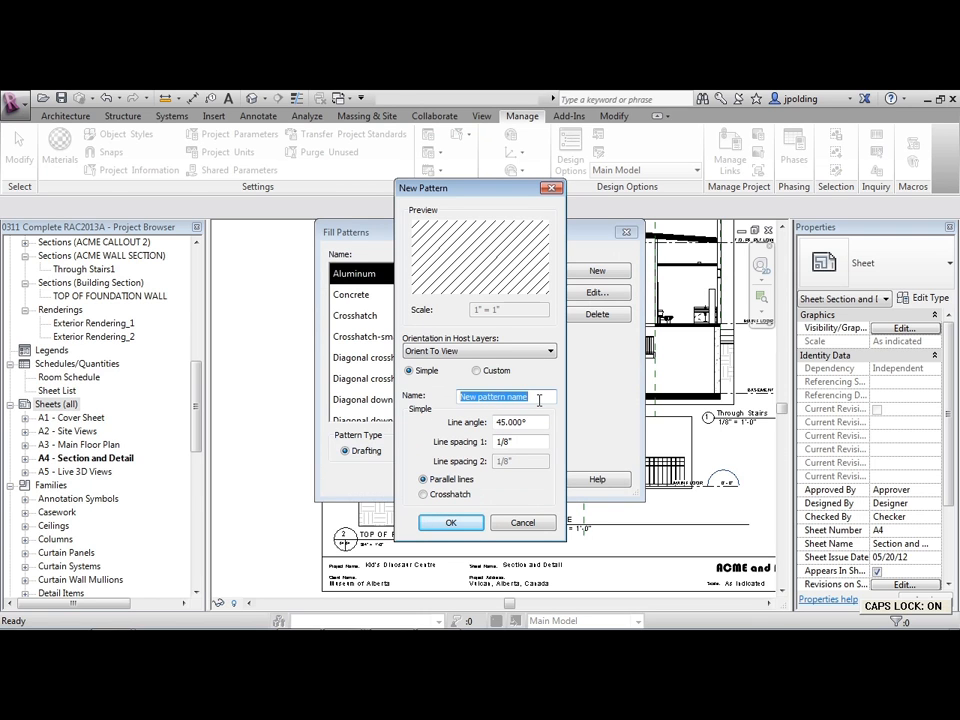
type("ACME BR")
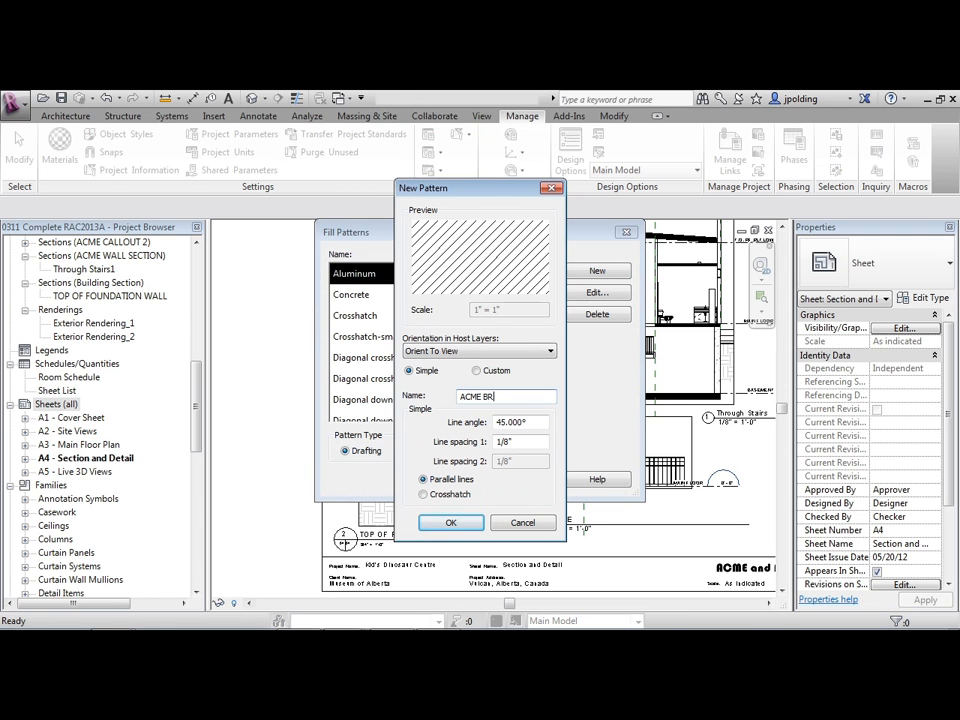
type("ICK 1")
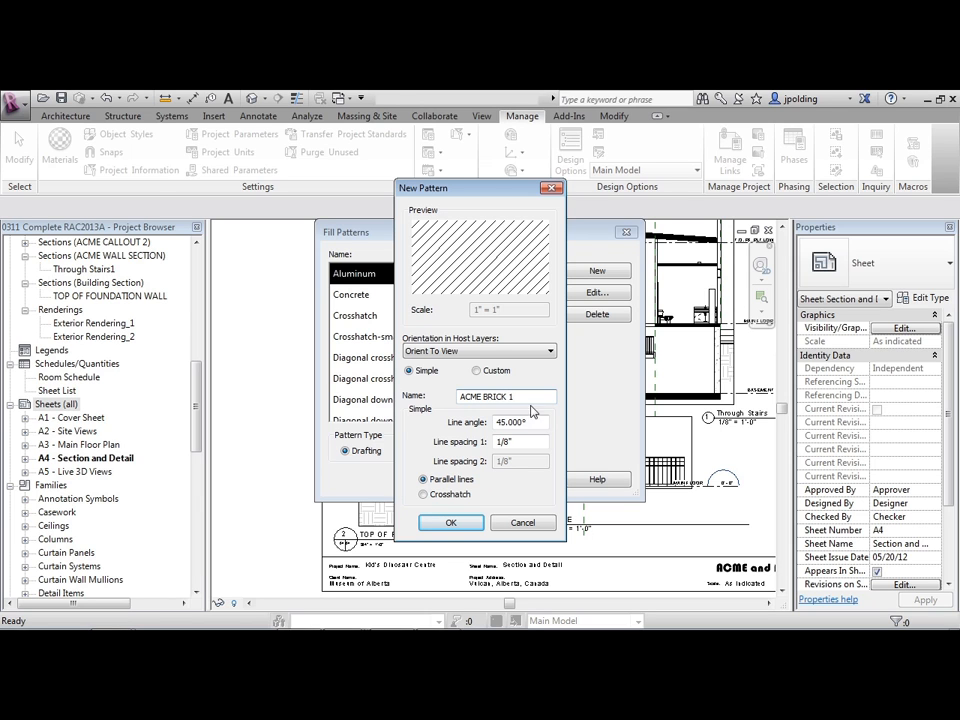
left_click(516, 422)
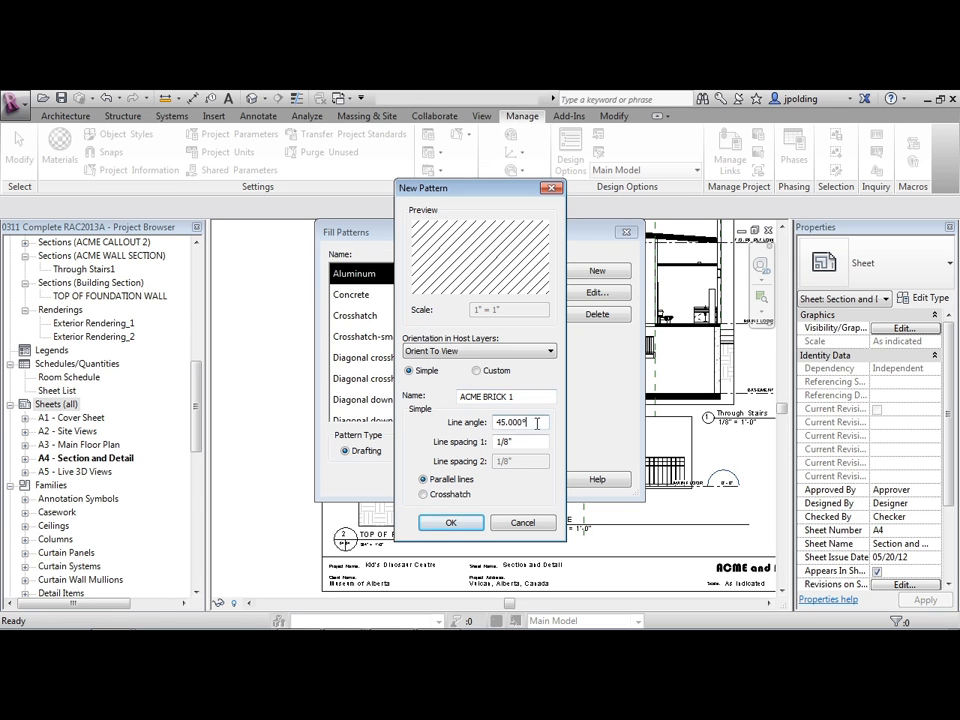
Step: Set line spacing 1 to 5/64" with parallel lines at 45° and confirm ACME BRICK 1
triple_click(520, 442)
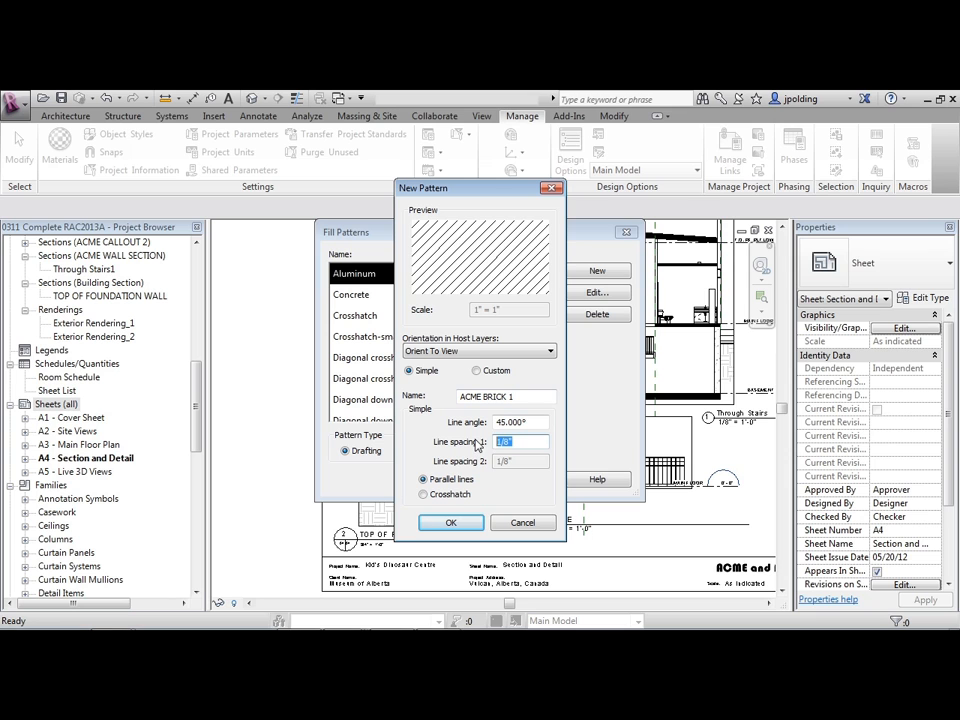
type("5/64")
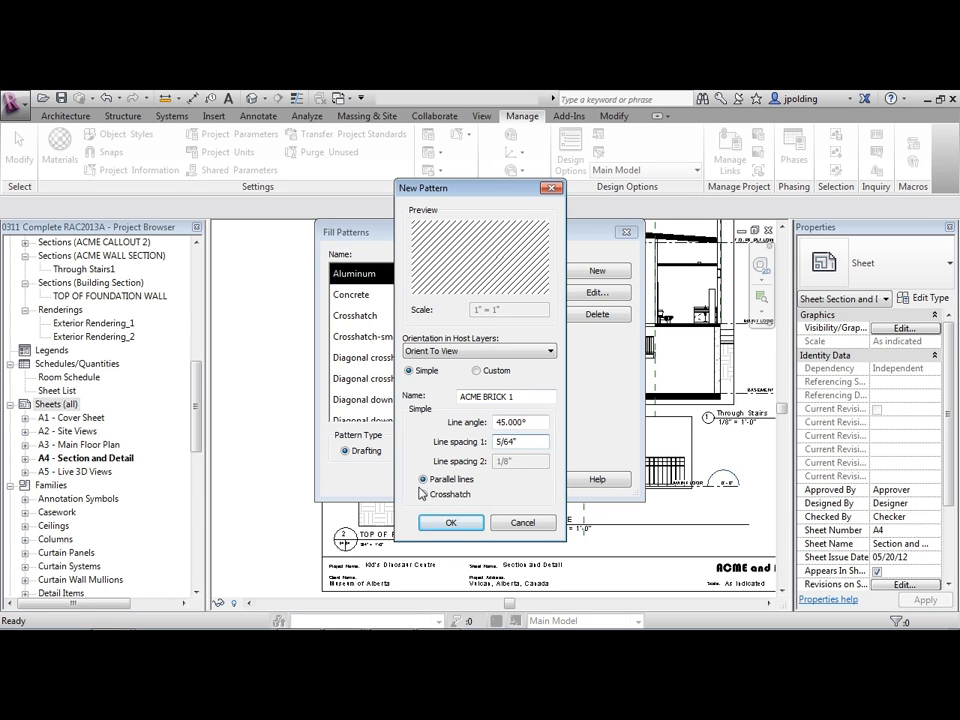
left_click(424, 494)
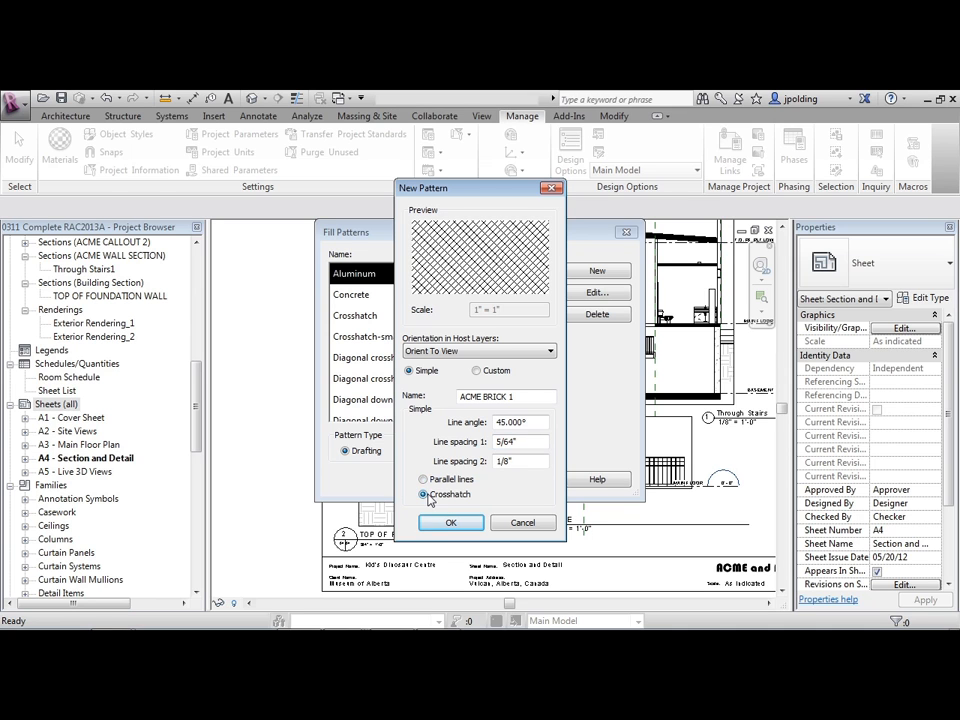
left_click(424, 480)
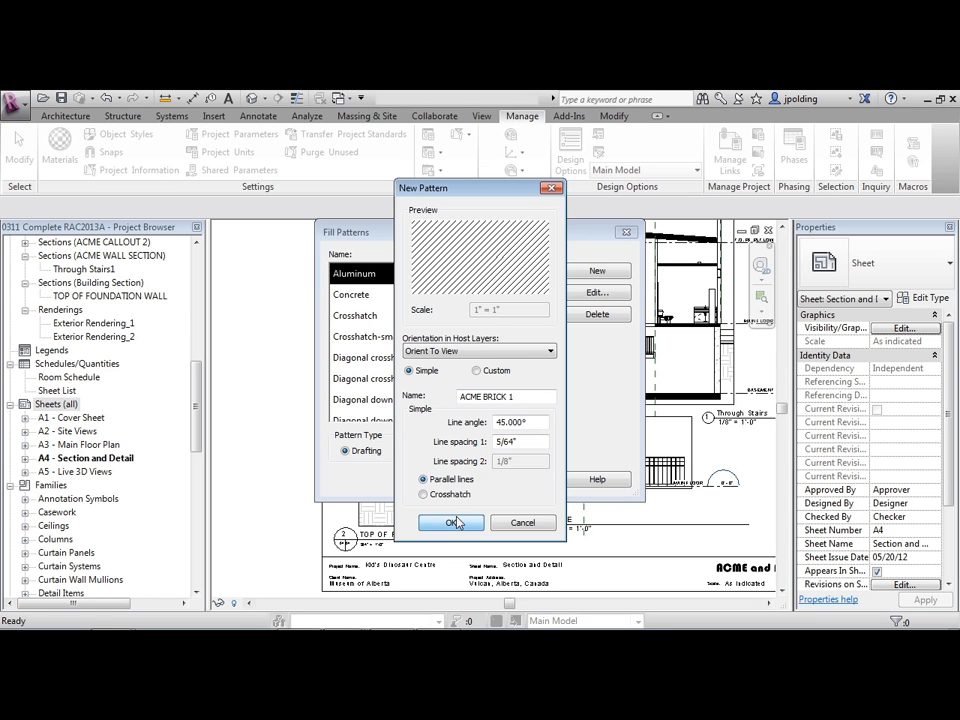
left_click(452, 522)
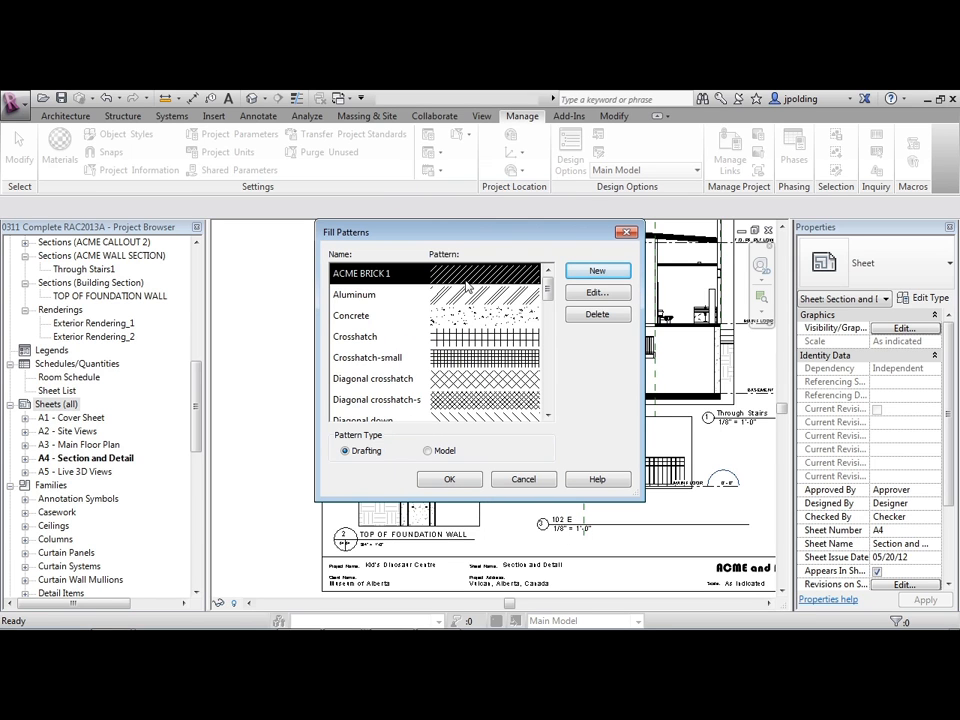
mouse_move(536, 358)
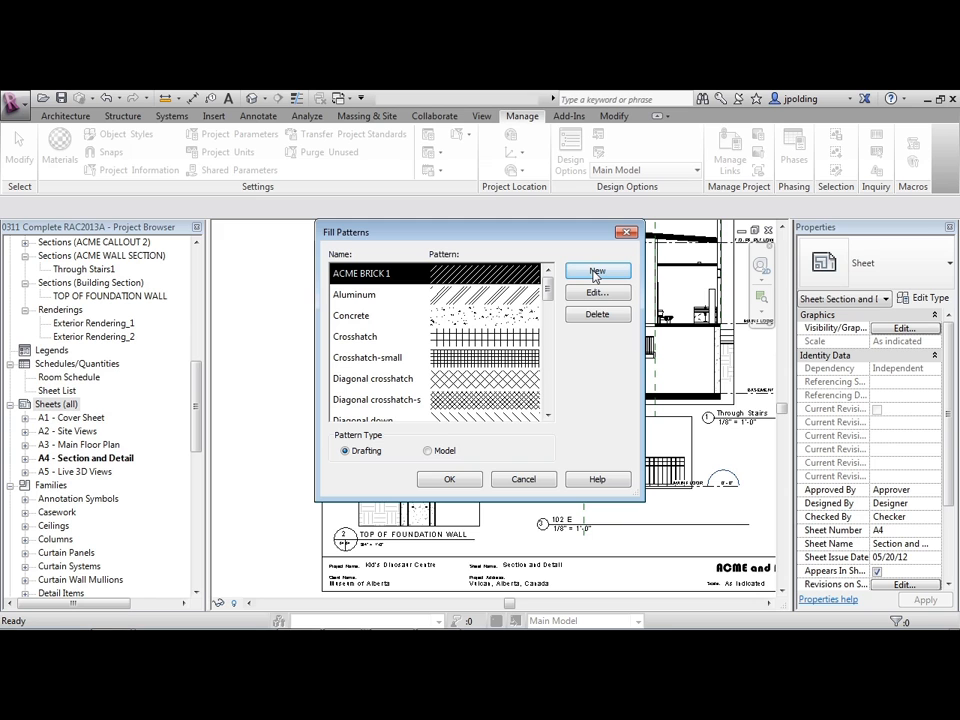
Step: Start a second new fill pattern as Custom, look at the import folder, and cancel the file browser
left_click(596, 272)
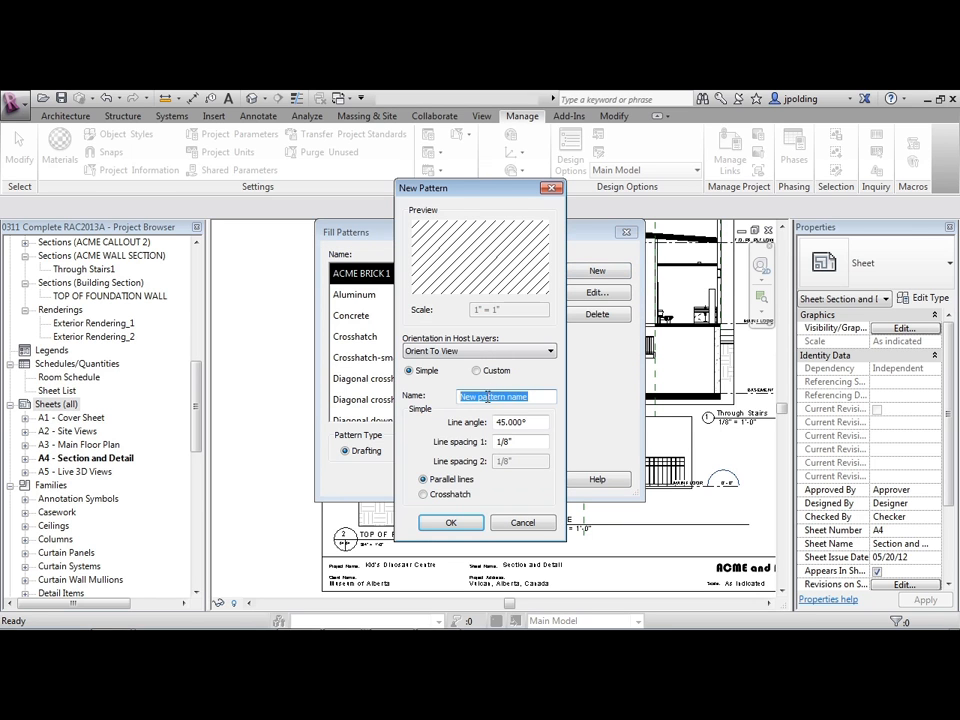
left_click(476, 370)
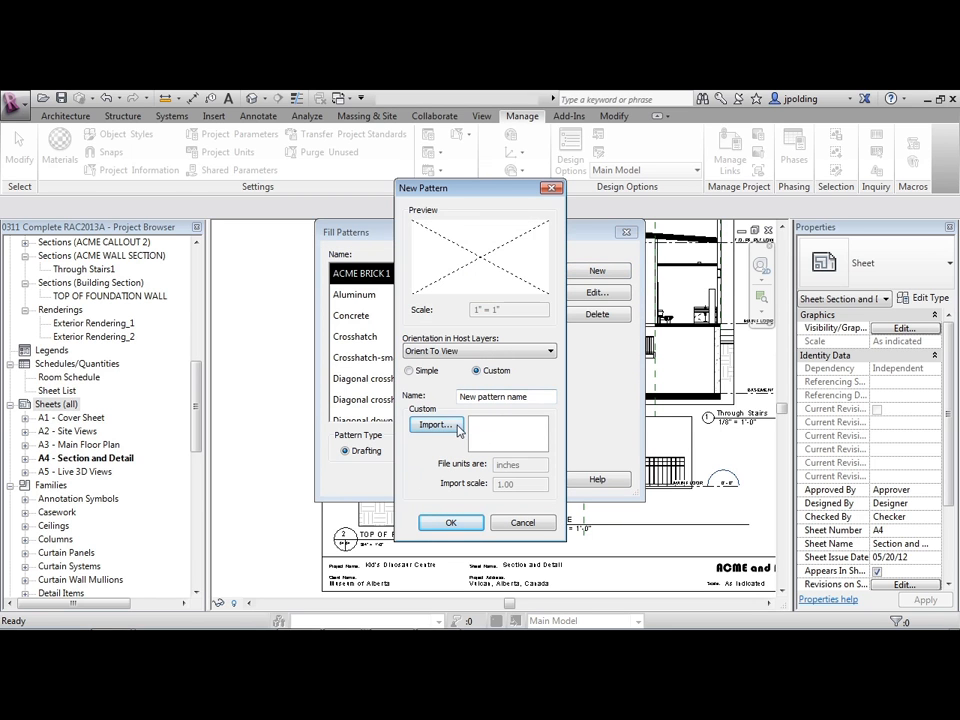
left_click(434, 424)
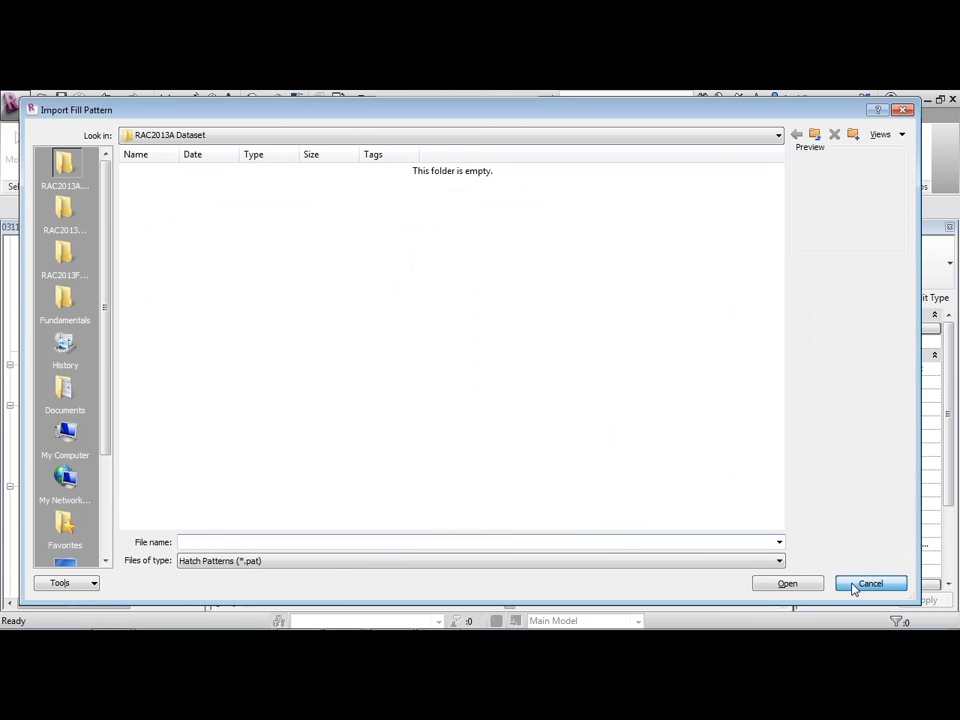
left_click(868, 584)
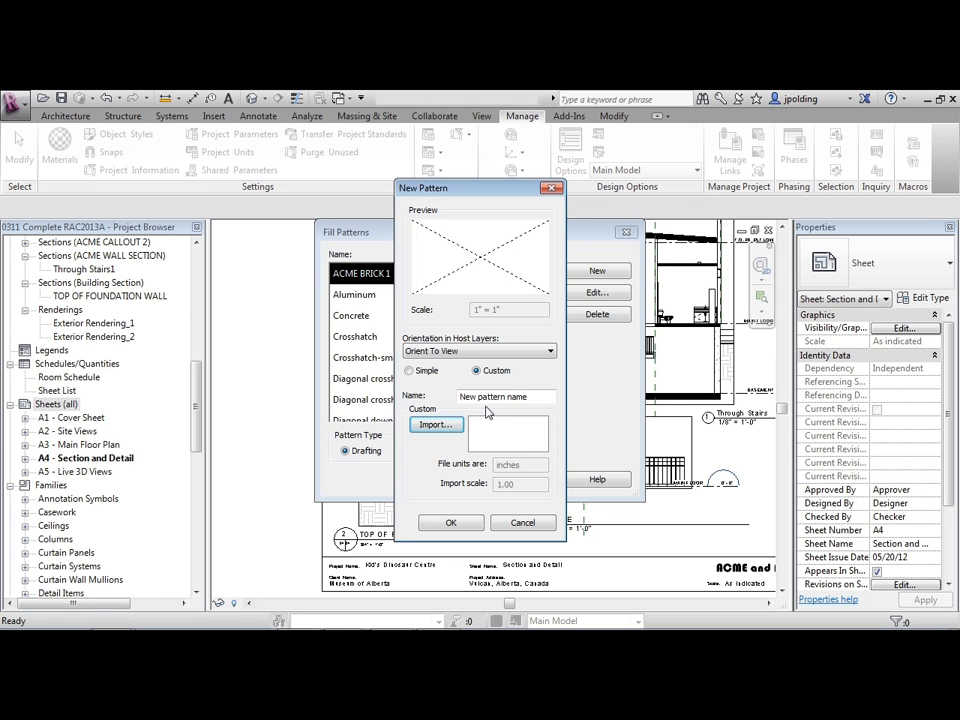
mouse_move(444, 462)
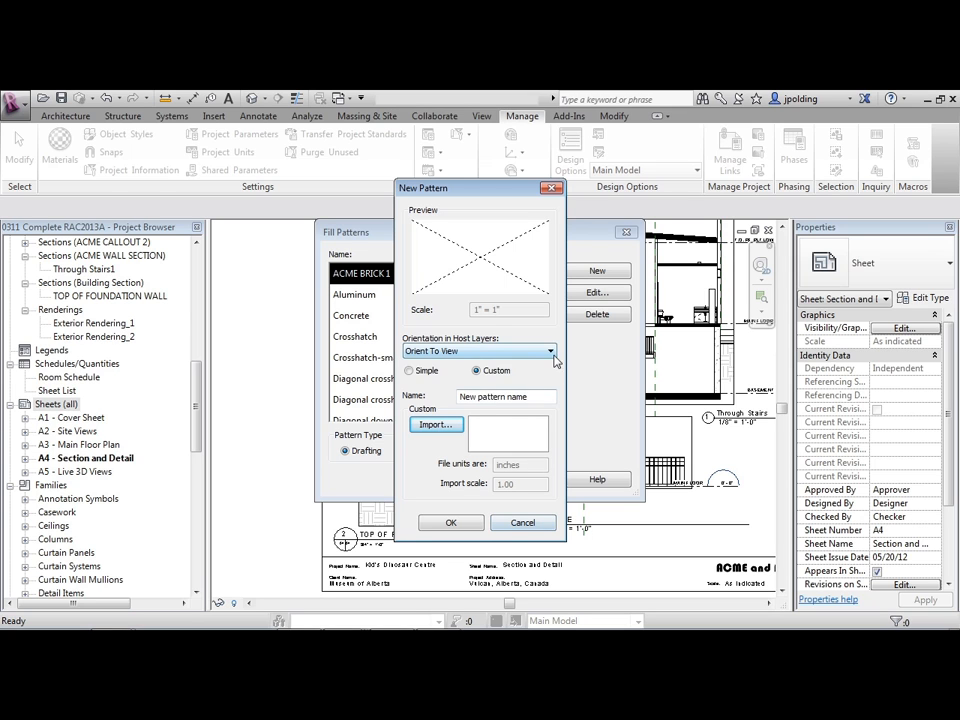
Step: Review the orientation choices, cancel the custom pattern and ACME BRICK 1 properties, and list Model patterns
left_click(548, 352)
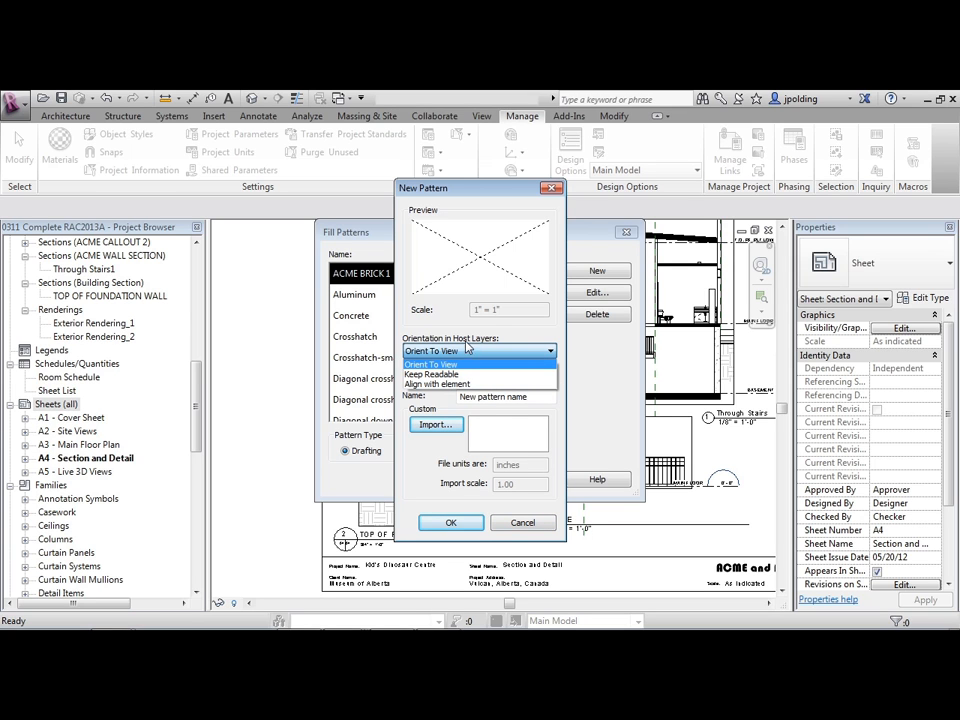
mouse_move(470, 348)
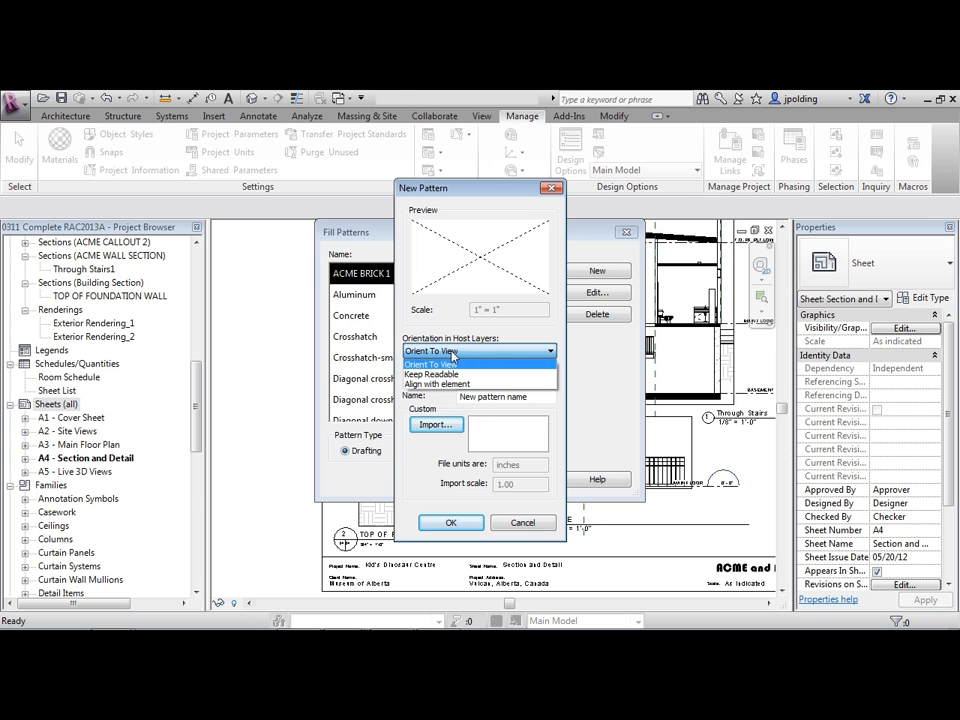
mouse_move(430, 374)
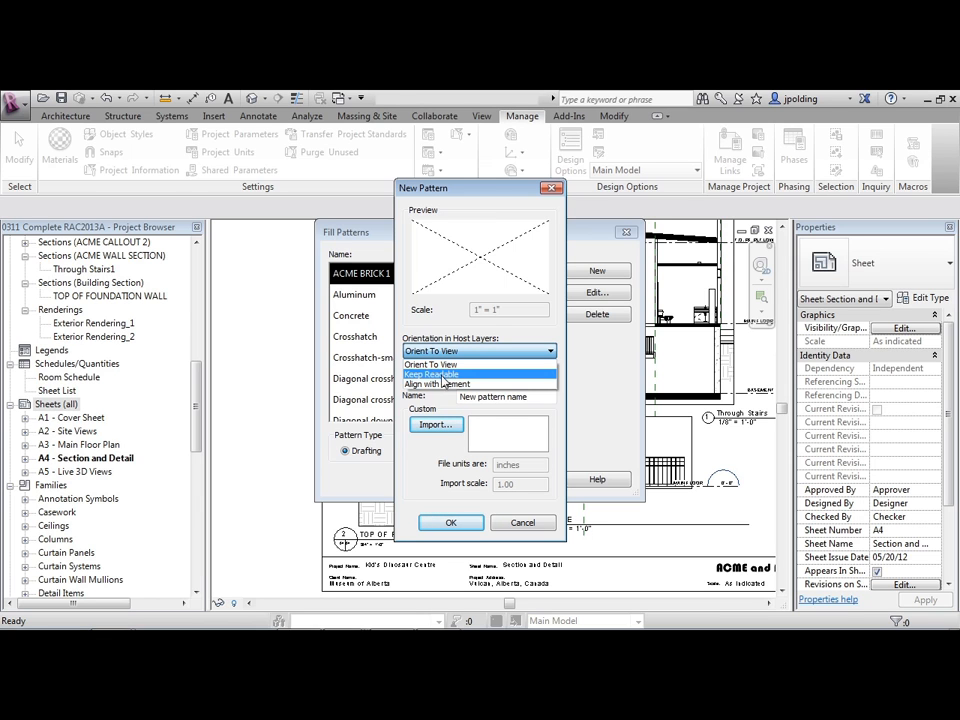
mouse_move(436, 384)
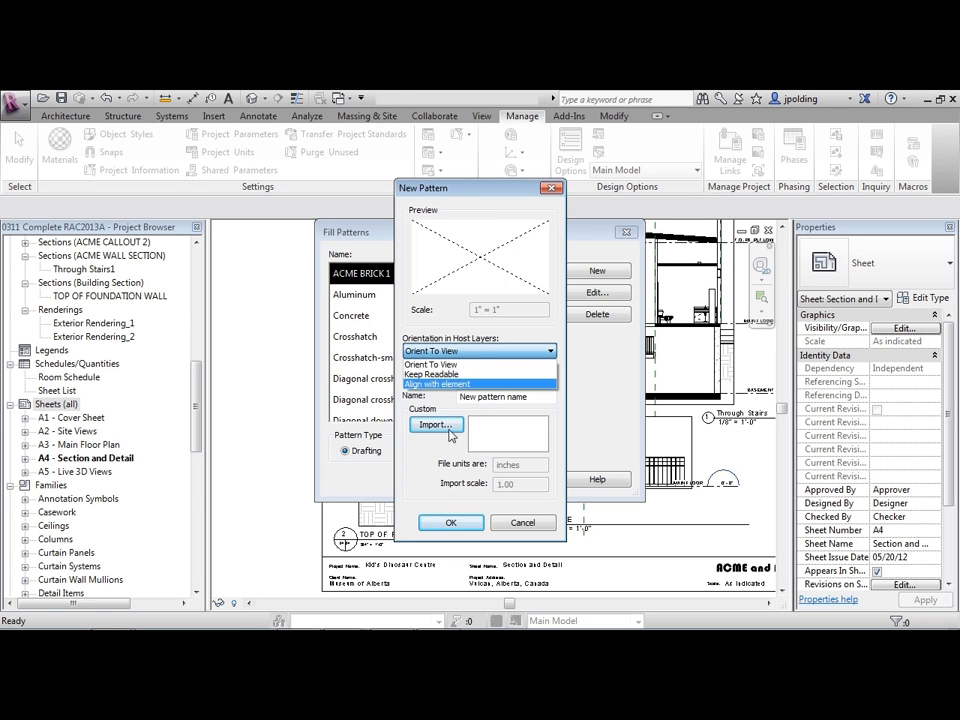
mouse_move(452, 470)
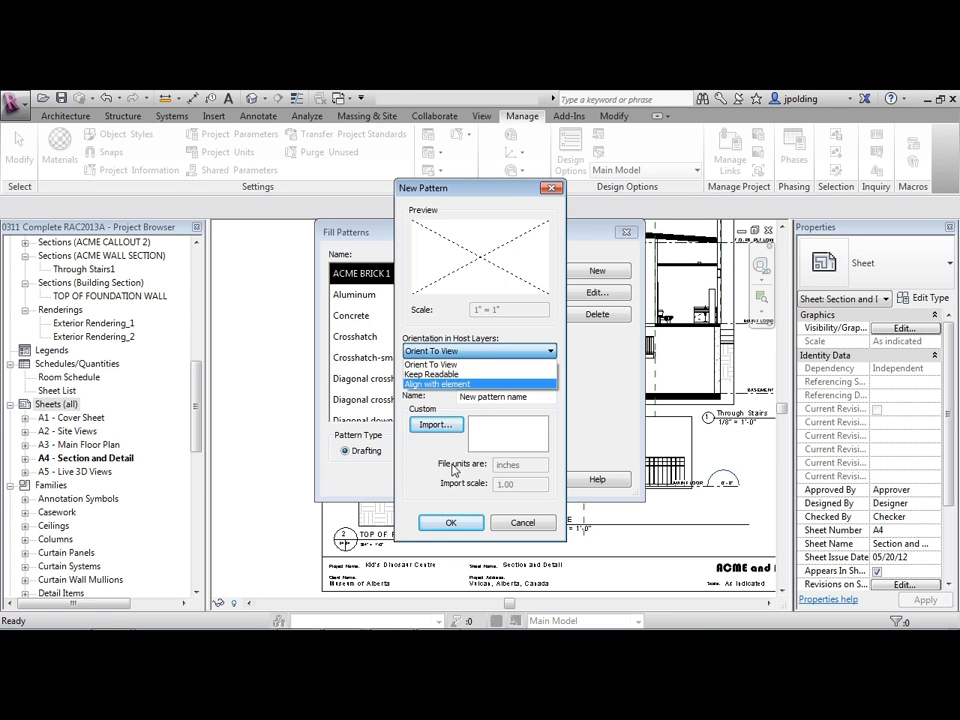
mouse_move(520, 524)
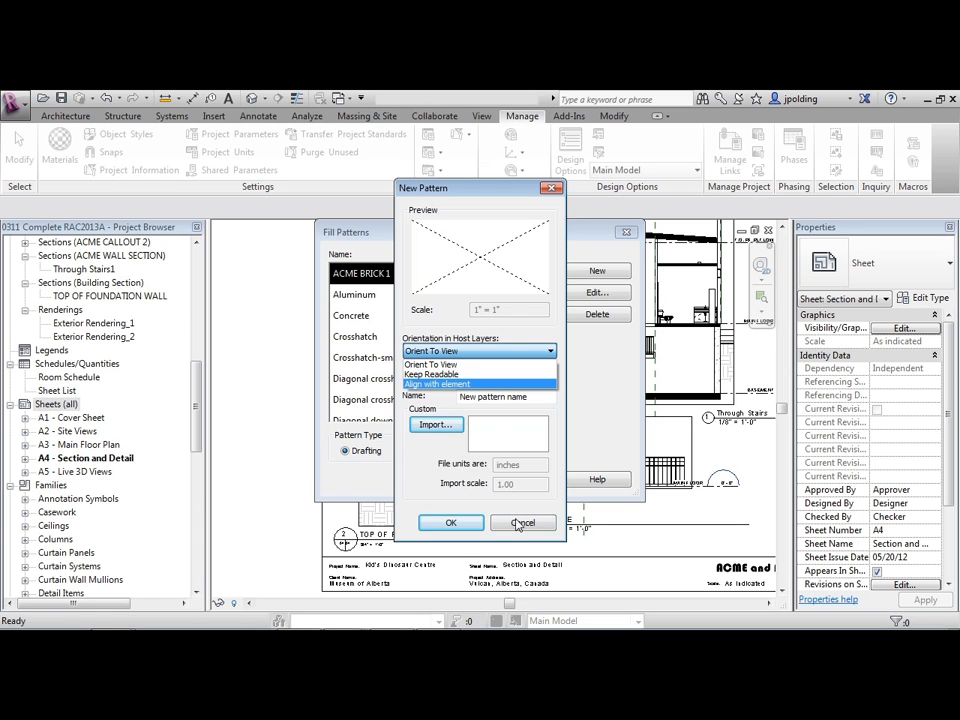
left_click(522, 524)
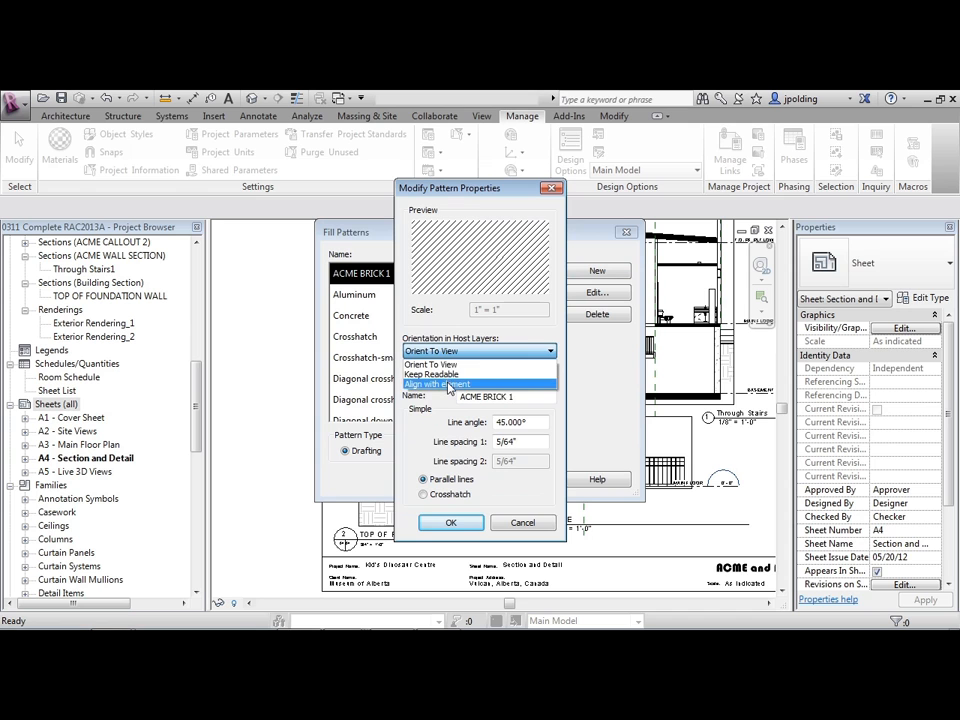
left_click(524, 522)
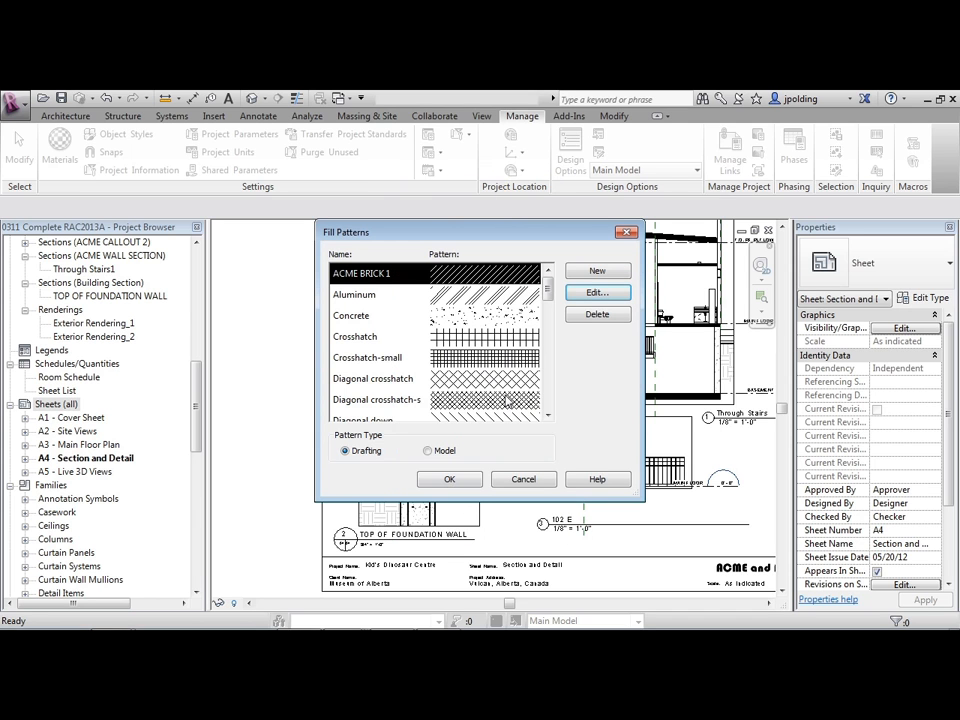
left_click(428, 450)
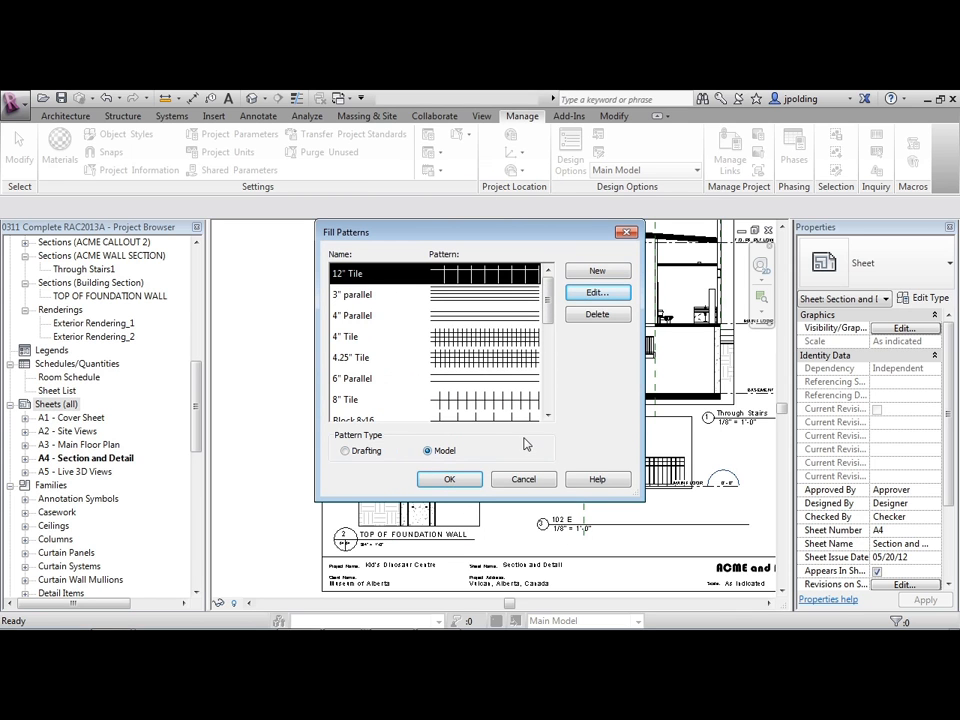
Step: Add model fill pattern ACME SIDING VERTICAL with 90° parallel lines and confirm it
left_click(596, 270)
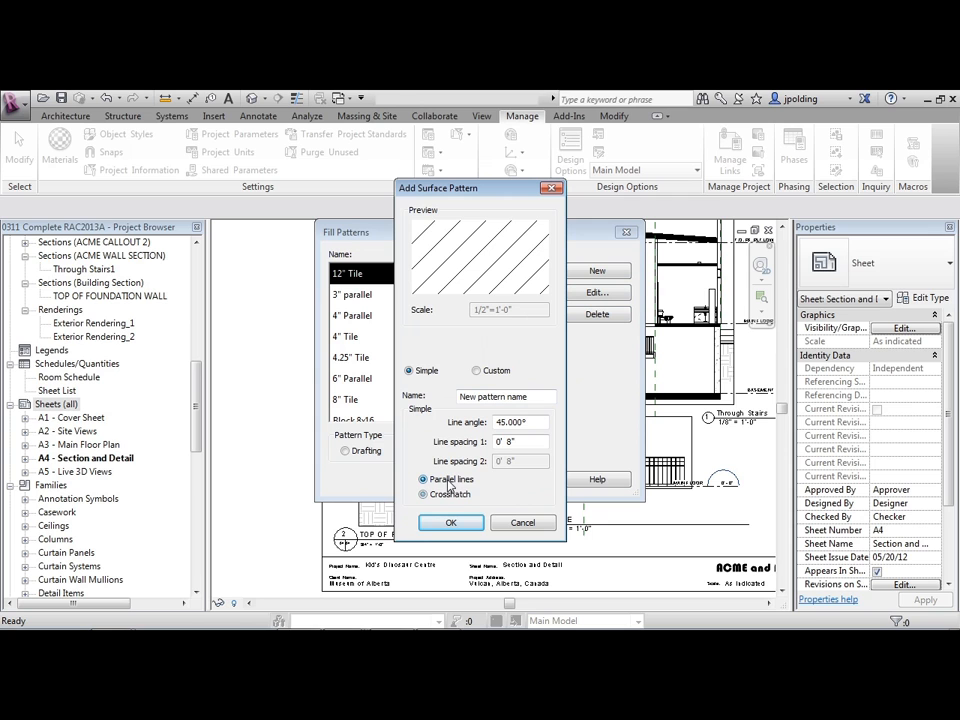
triple_click(520, 442)
type("A")
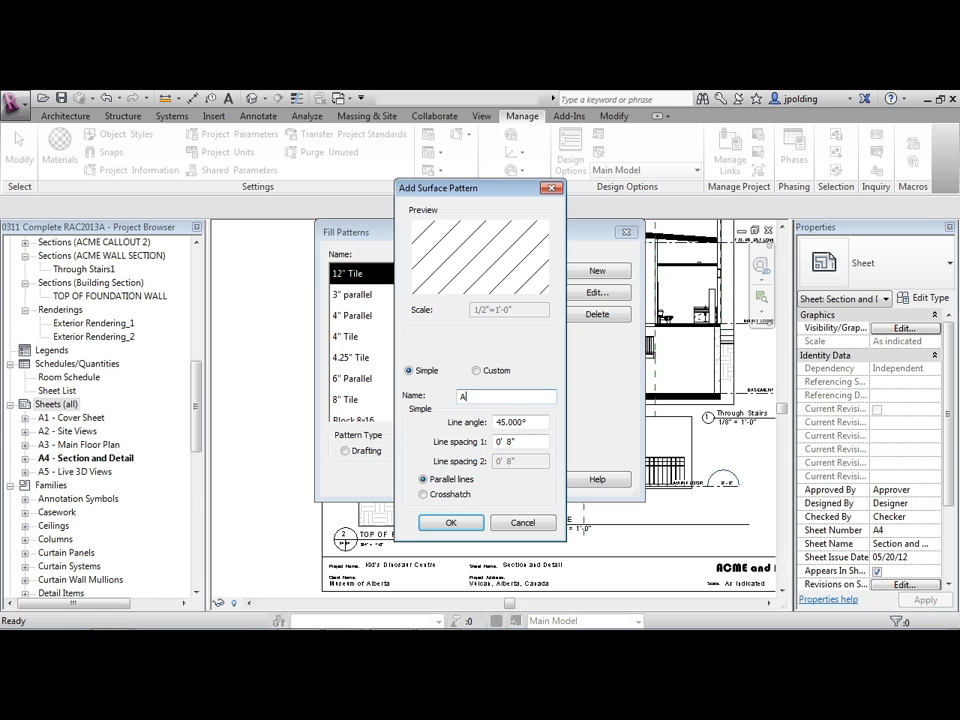
type("CME SIDING")
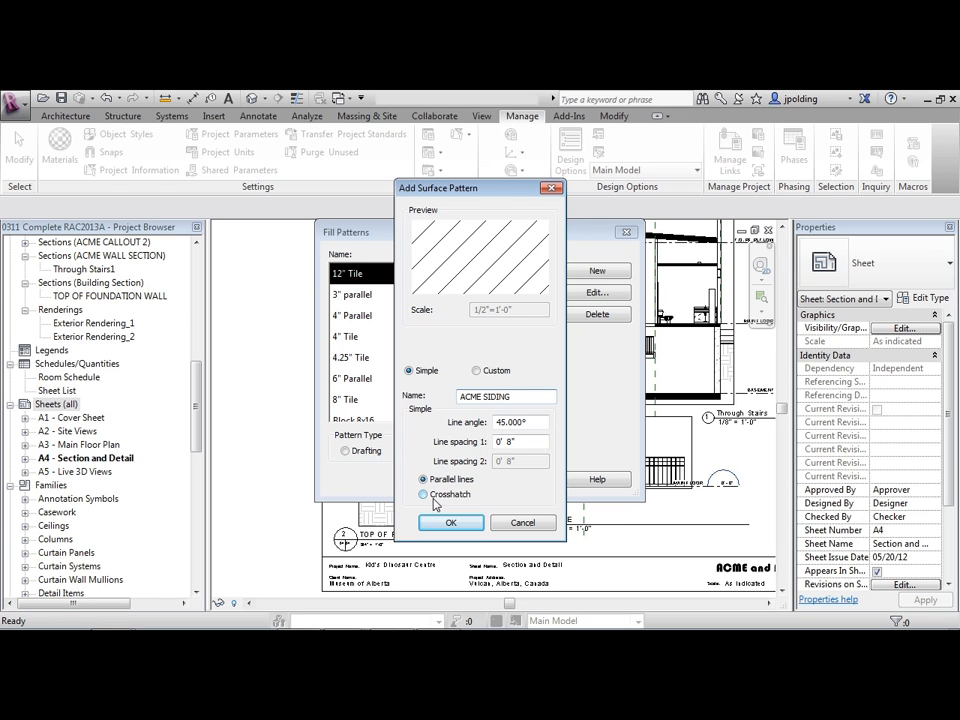
left_click(424, 494)
type("90")
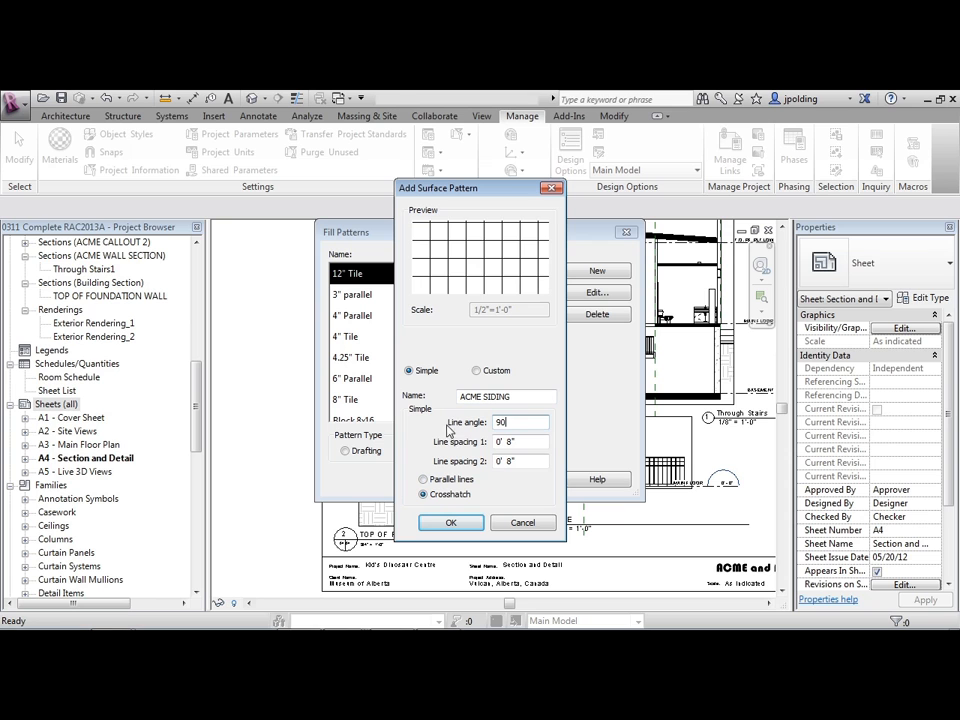
left_click(424, 480)
type(" VERTI")
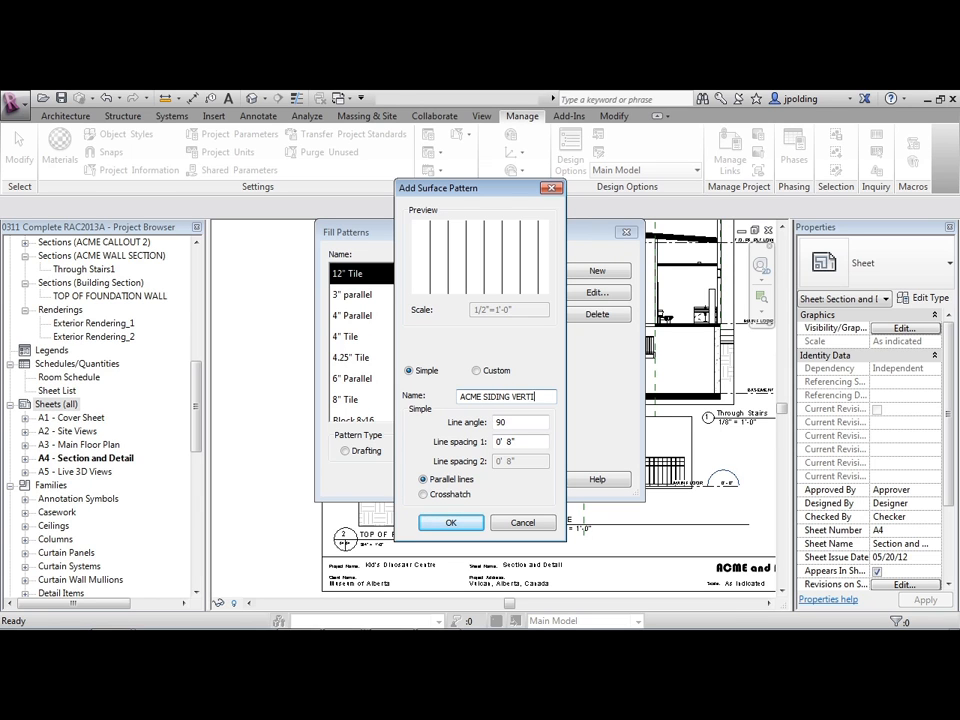
left_click(520, 442)
type("6")
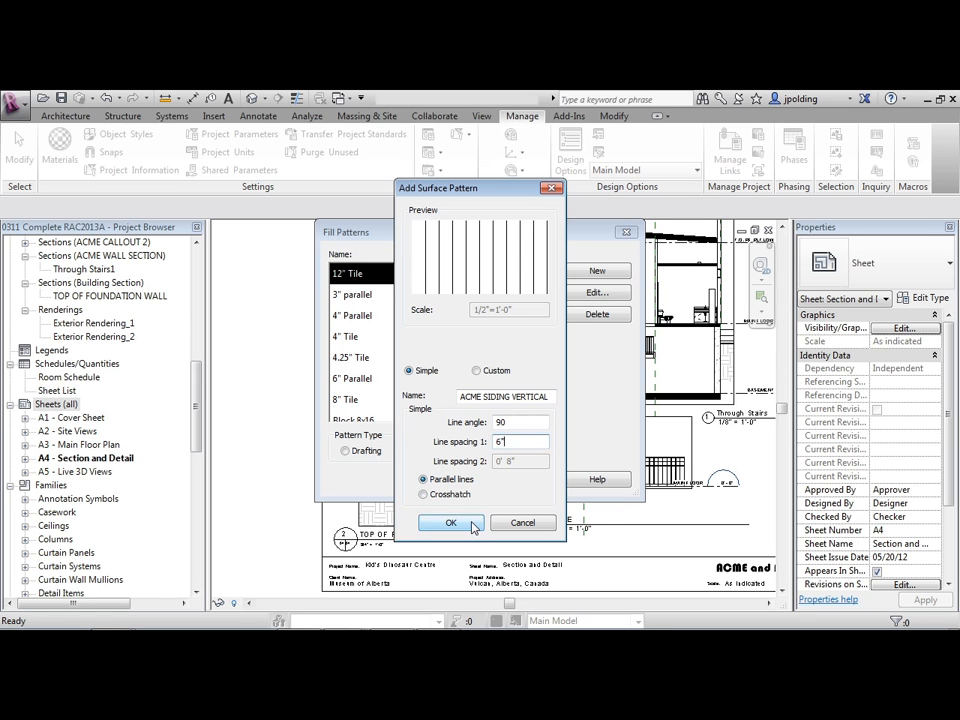
left_click(452, 522)
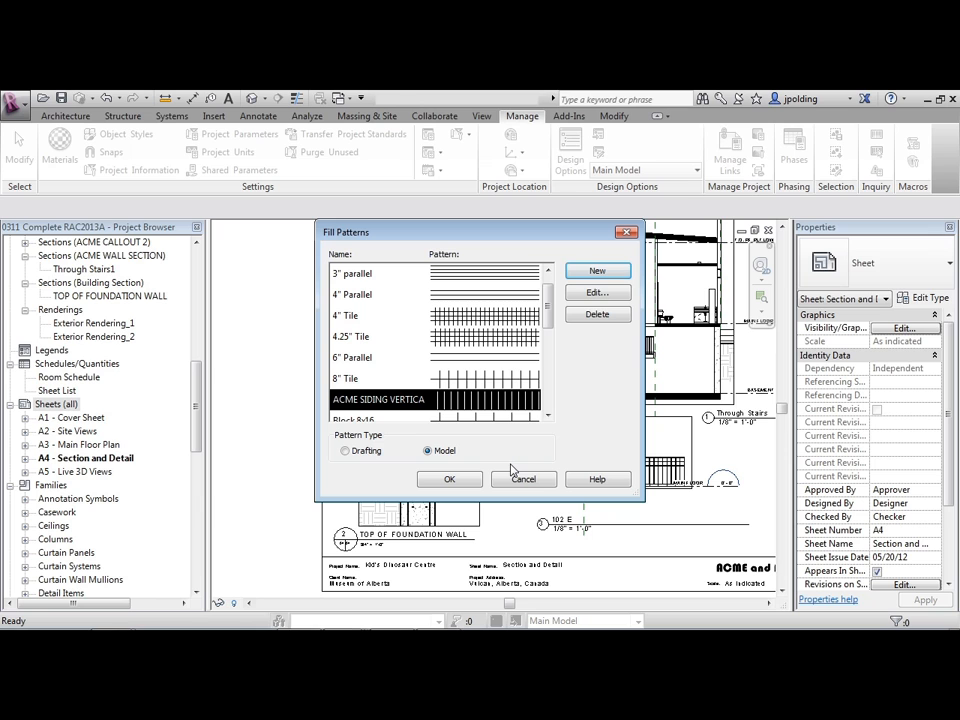
mouse_move(616, 414)
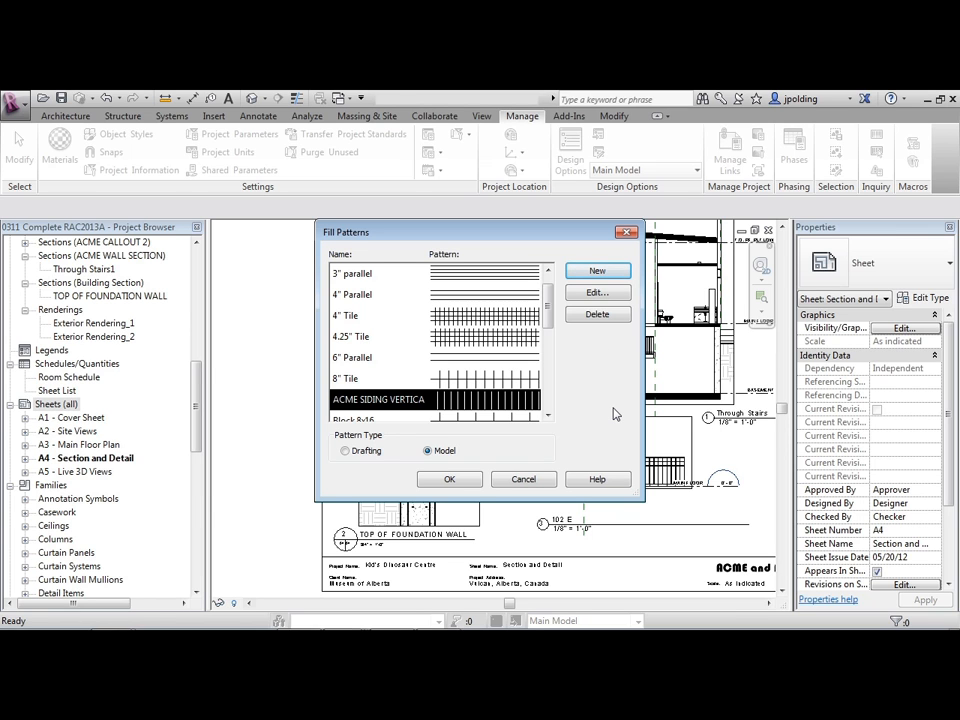
Step: Begin another new model fill pattern set to Custom
left_click(596, 272)
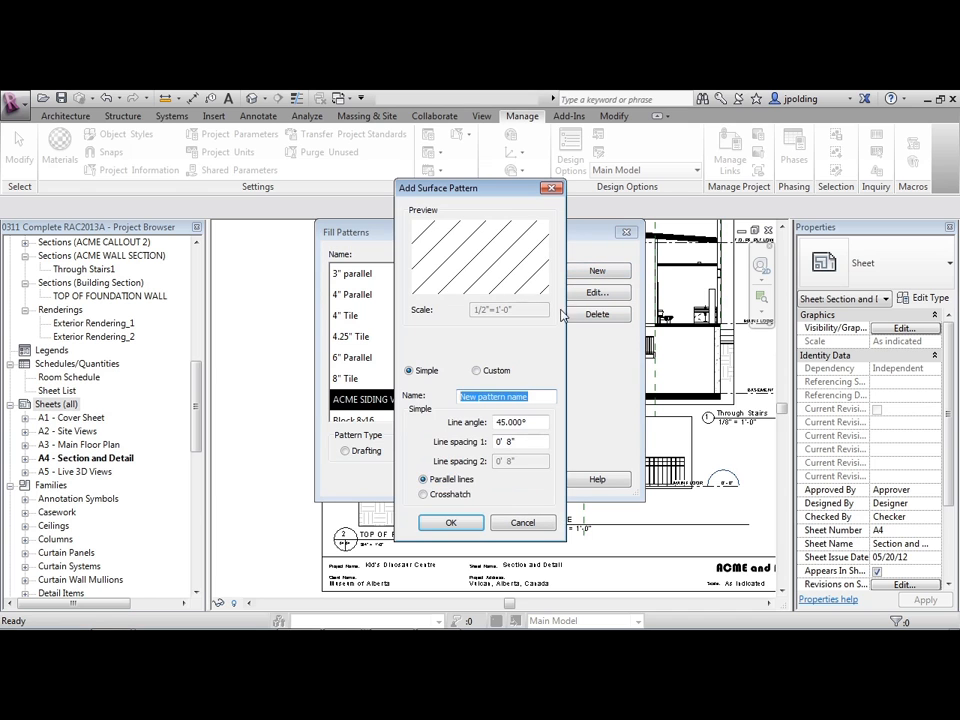
left_click(476, 370)
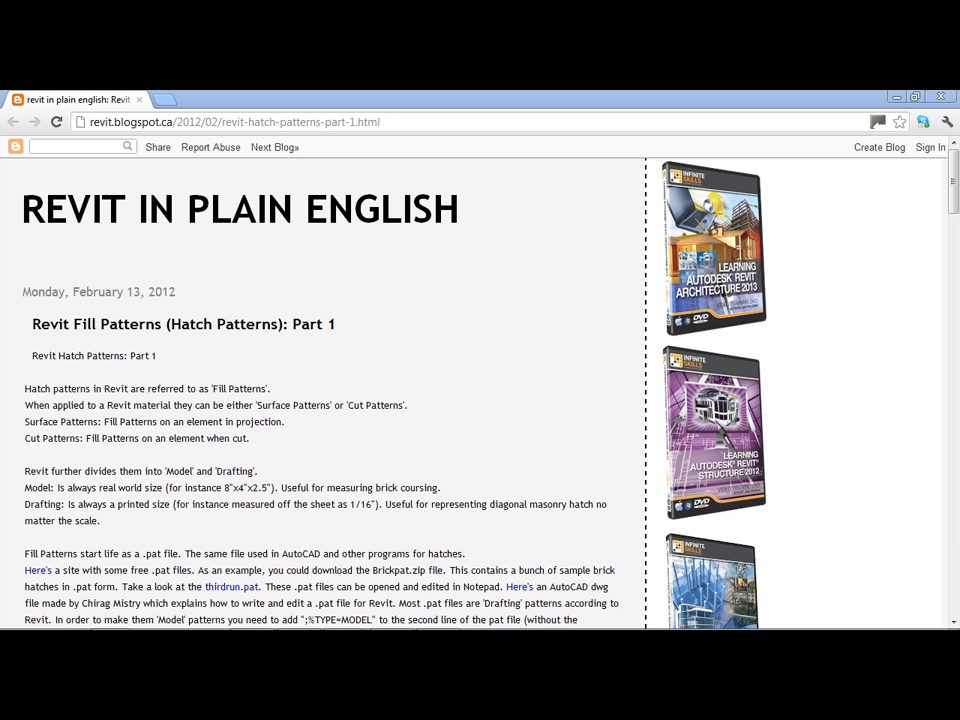
mouse_move(452, 444)
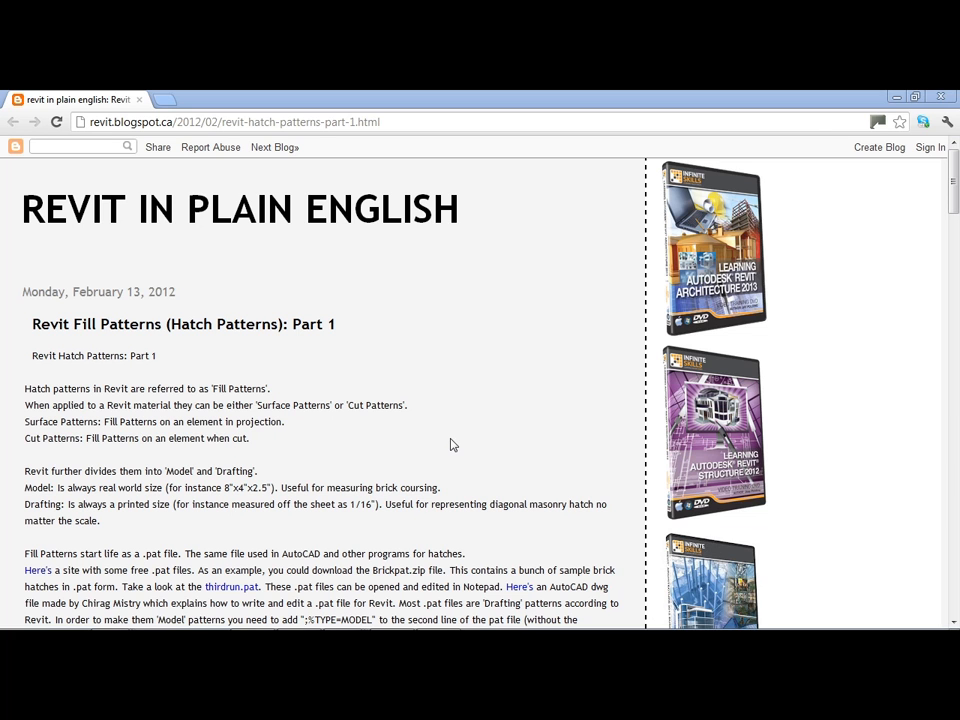
mouse_move(400, 402)
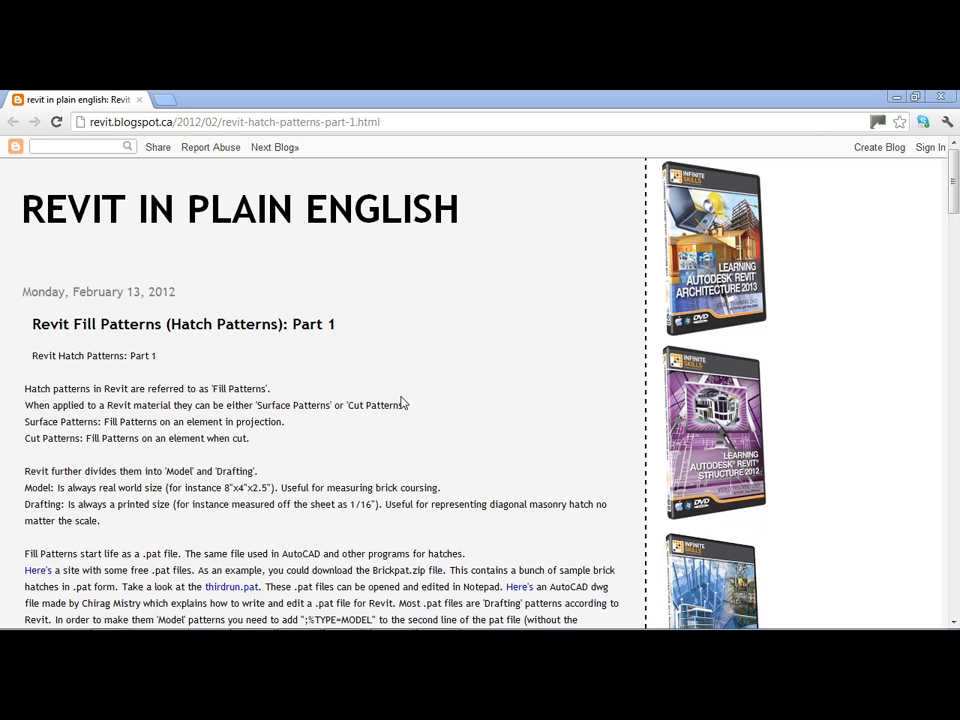
mouse_move(144, 370)
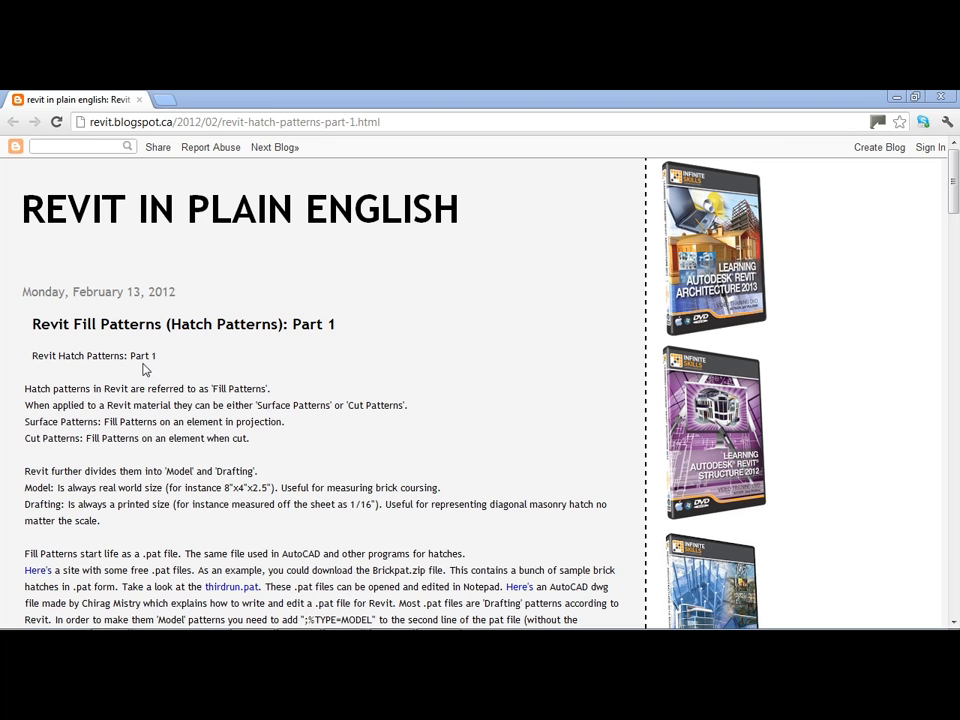
mouse_move(252, 376)
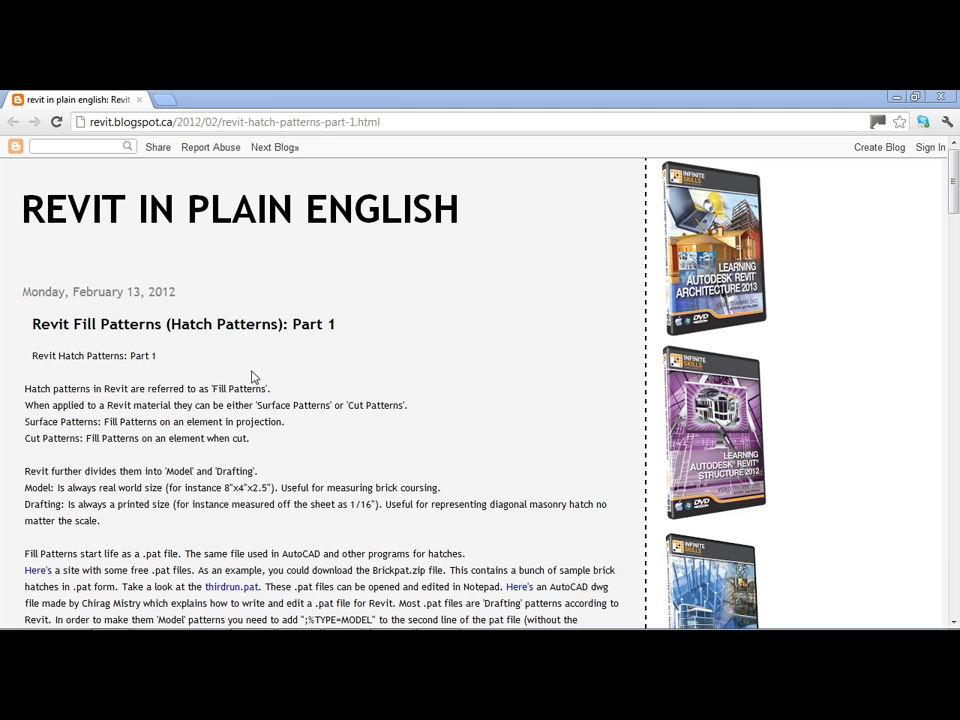
Step: Scroll the Revit in Plain English fill patterns post to its .pat import steps
scroll("down", 3)
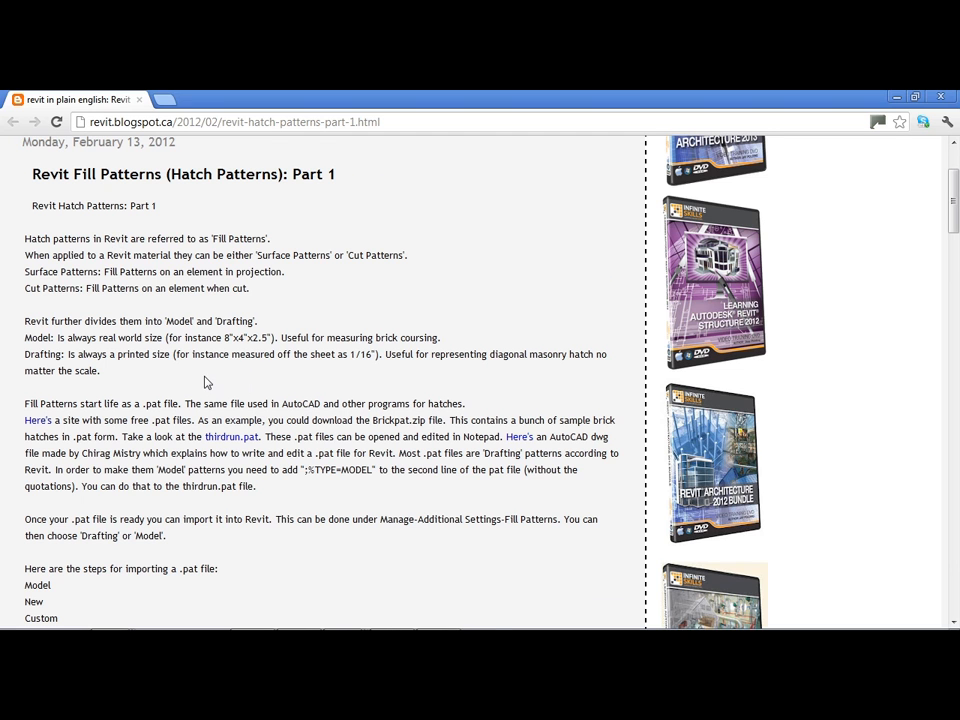
scroll("down", 3)
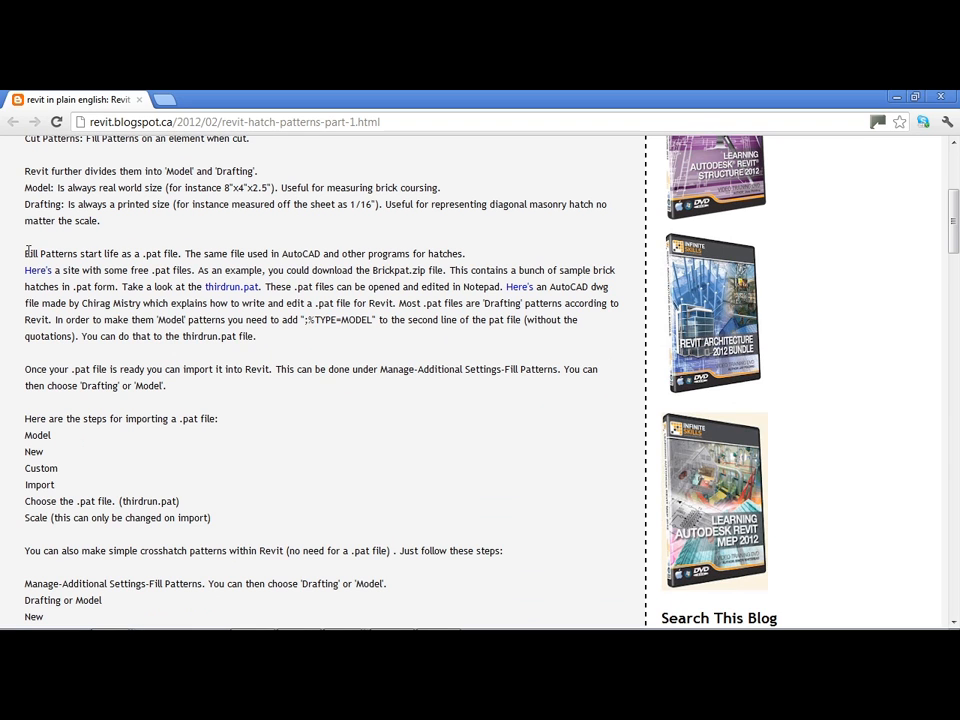
double_click(40, 252)
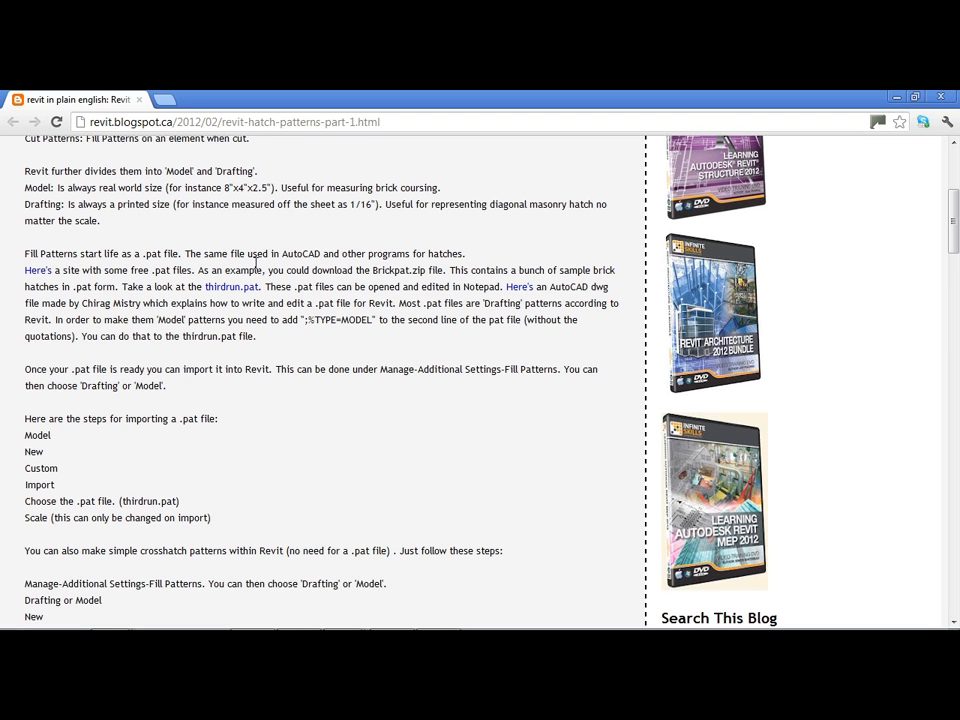
mouse_move(356, 288)
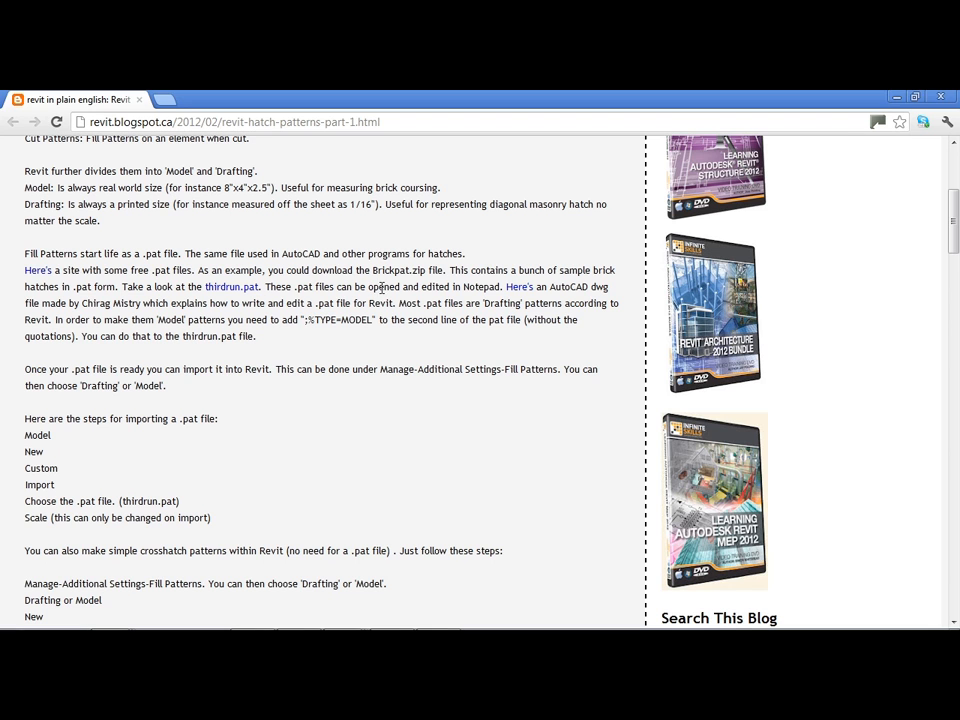
mouse_move(456, 292)
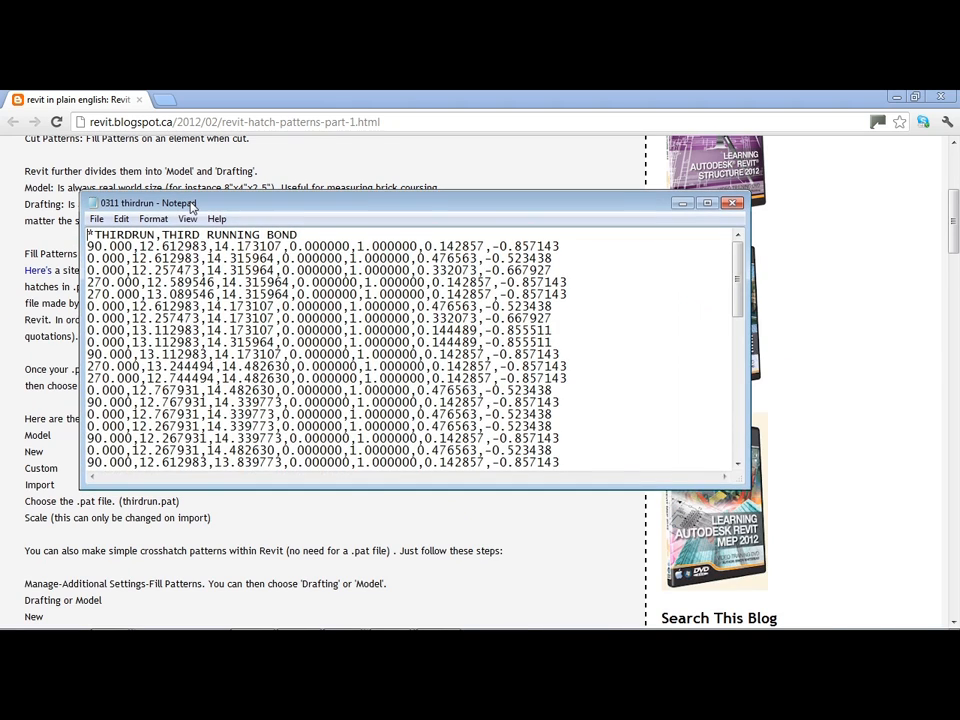
Step: Scroll through the thirdrun.pat file's THIRDRUN running bond line definitions in Notepad
scroll("down", 3)
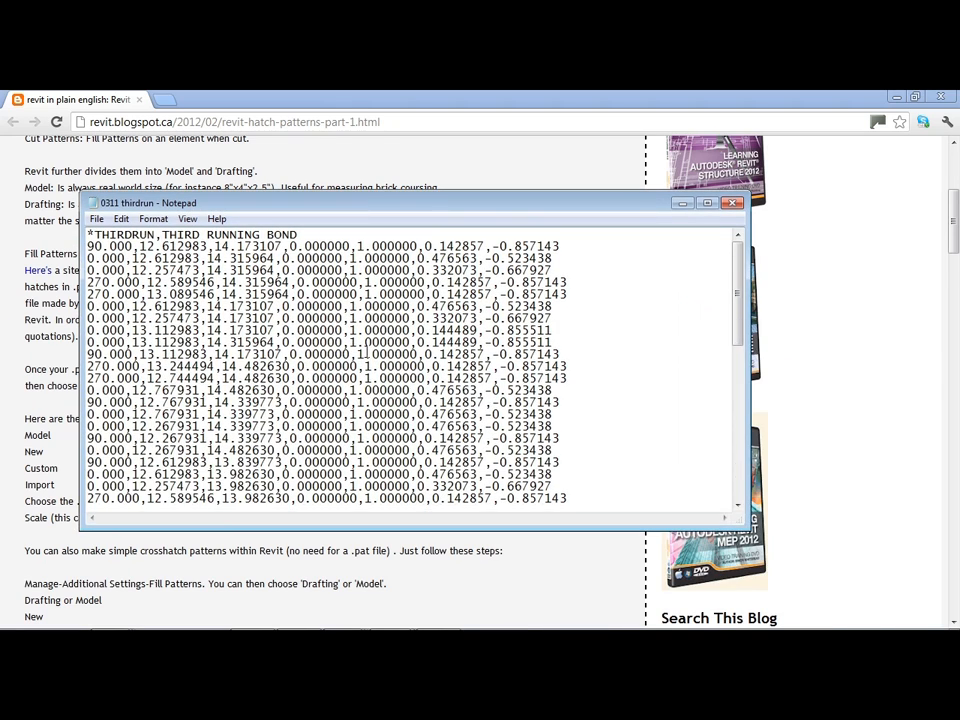
scroll("down", 3)
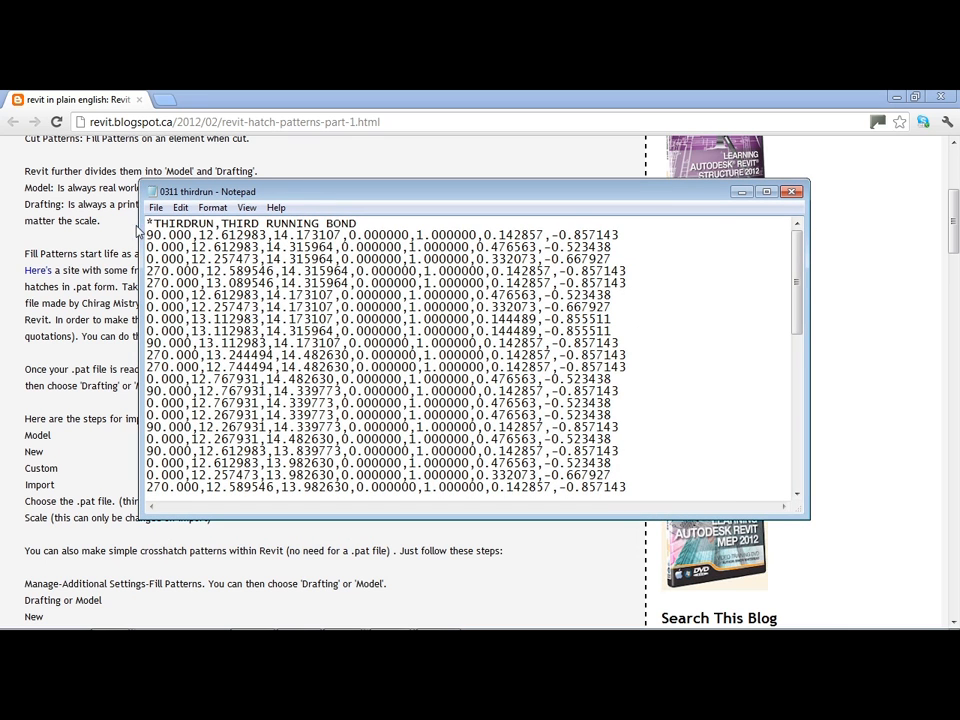
mouse_move(300, 206)
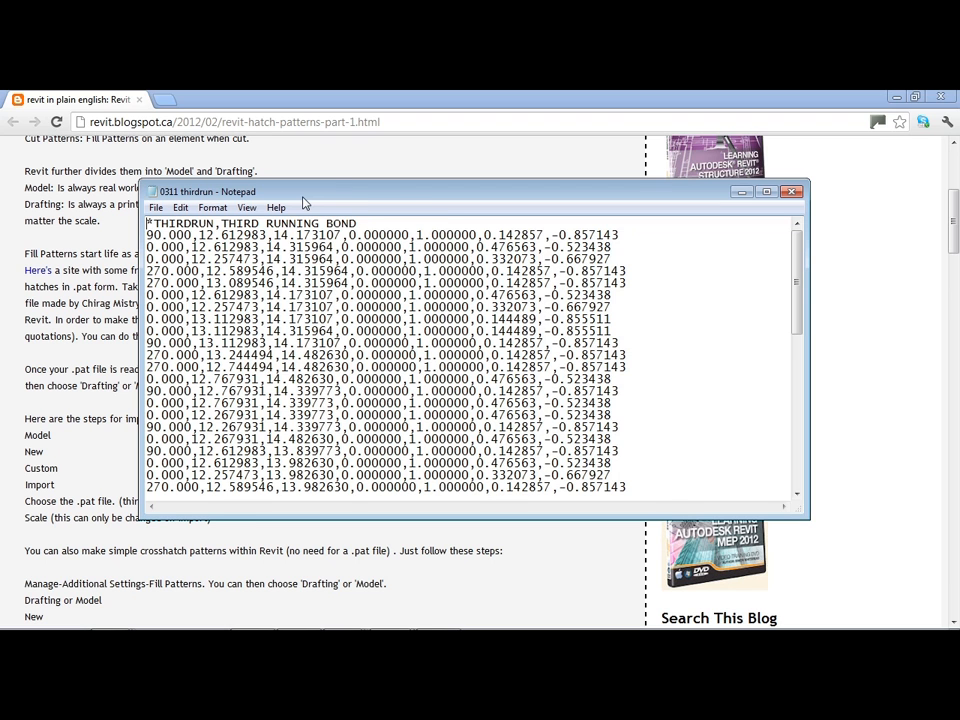
Step: Paste ;%TYPE=MODEL from the blog as line 2 of thirdrun.pat and save it as 'thirdrun - model'
left_click(792, 192)
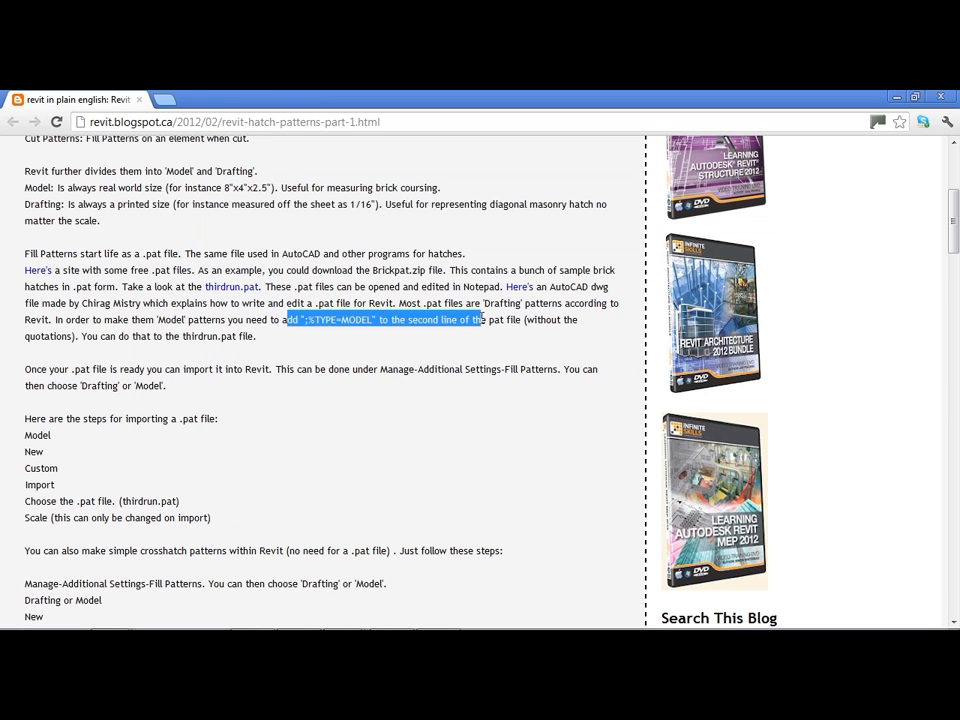
mouse_move(444, 356)
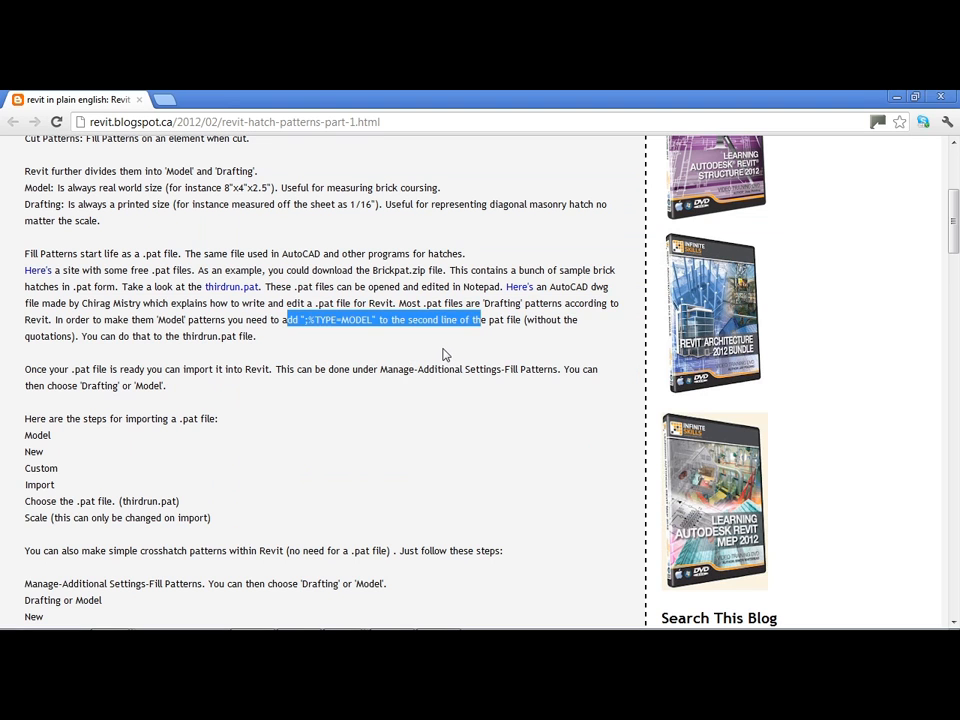
left_click(444, 354)
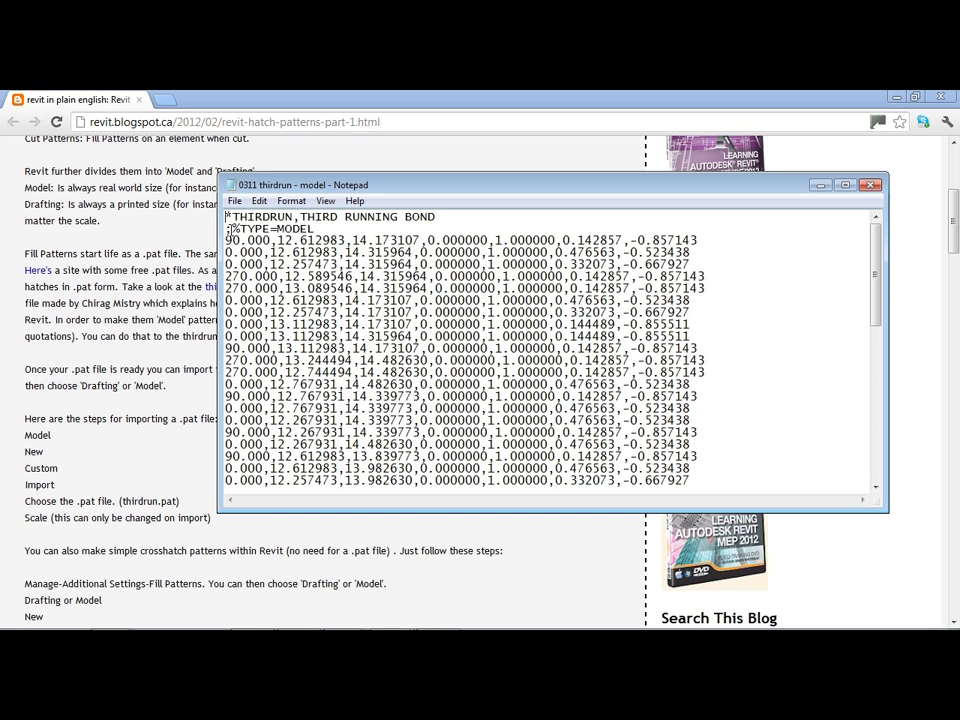
double_click(270, 228)
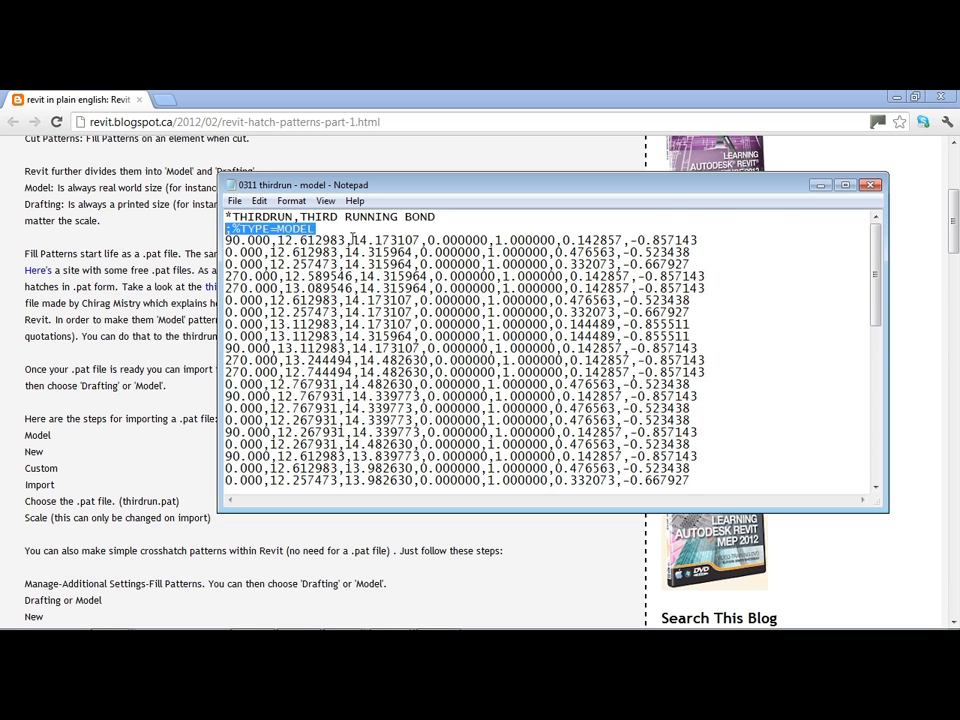
mouse_move(872, 184)
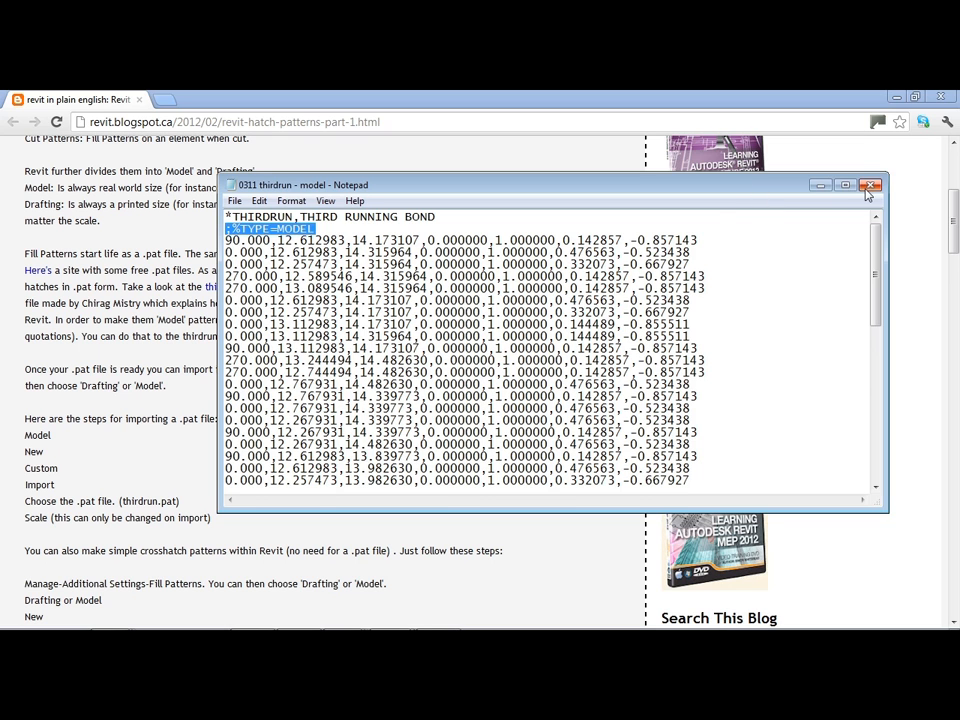
left_click(872, 184)
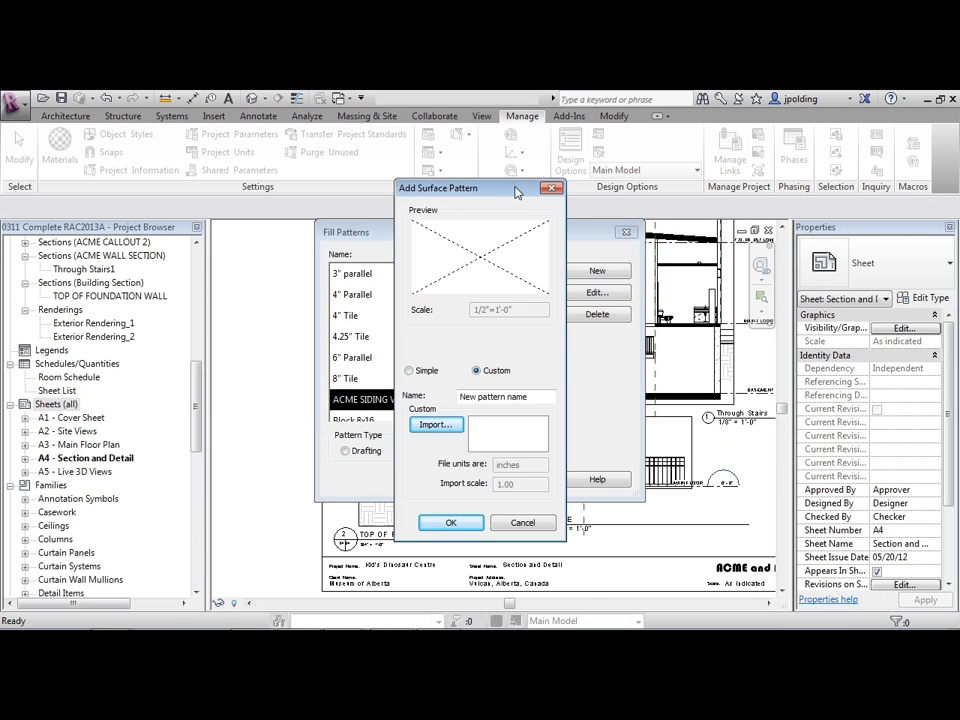
Step: Cancel the open dialogs and reopen Fill Patterns from Additional Settings, listing Model patterns
left_click(522, 522)
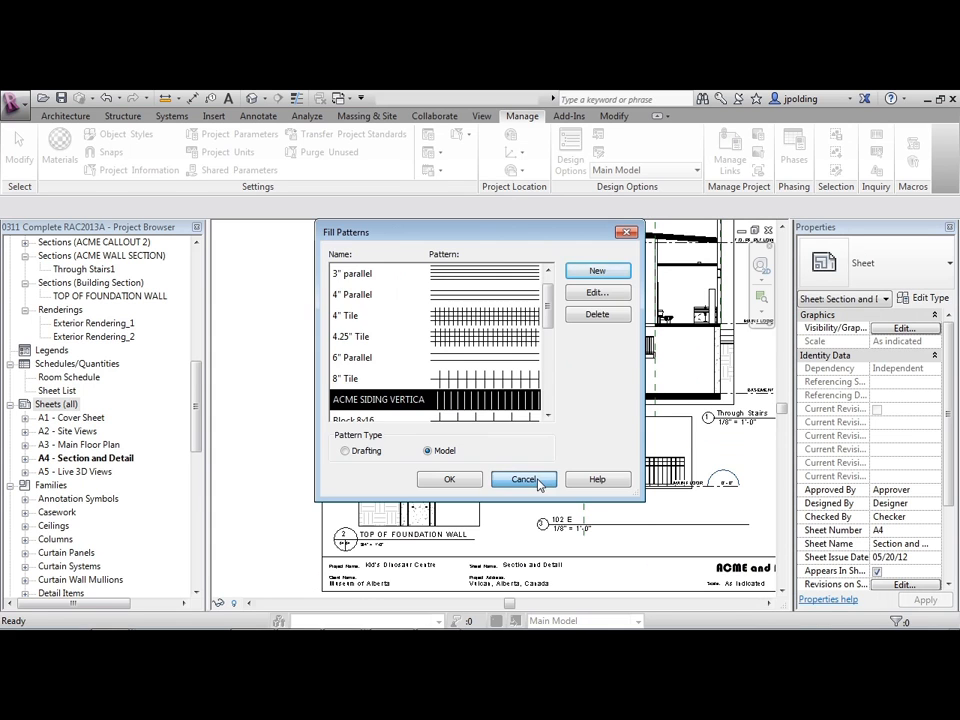
left_click(524, 480)
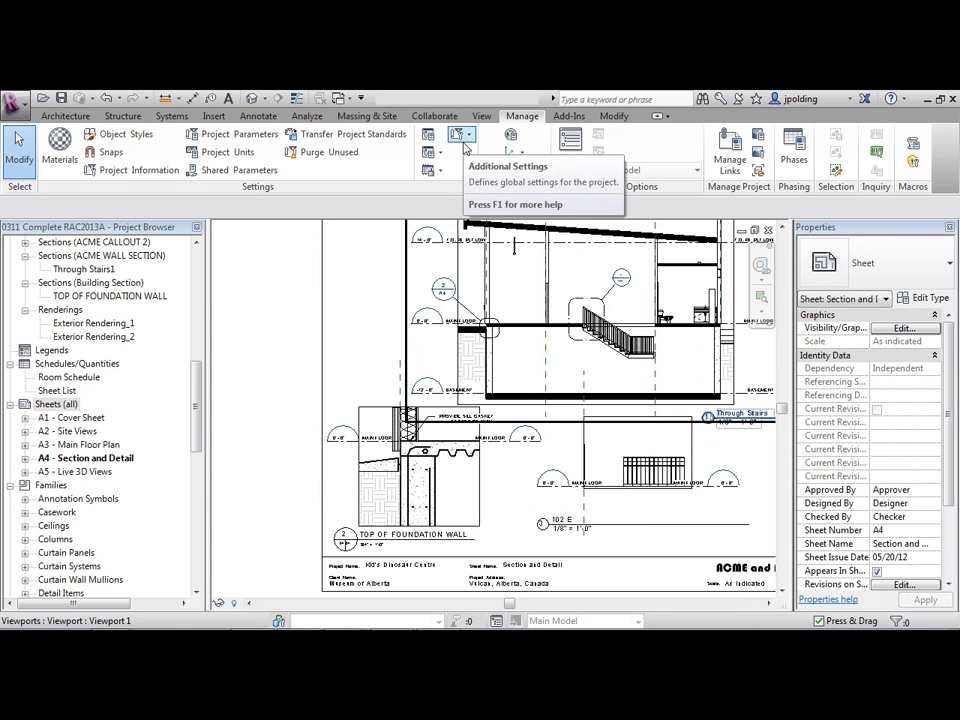
mouse_move(460, 136)
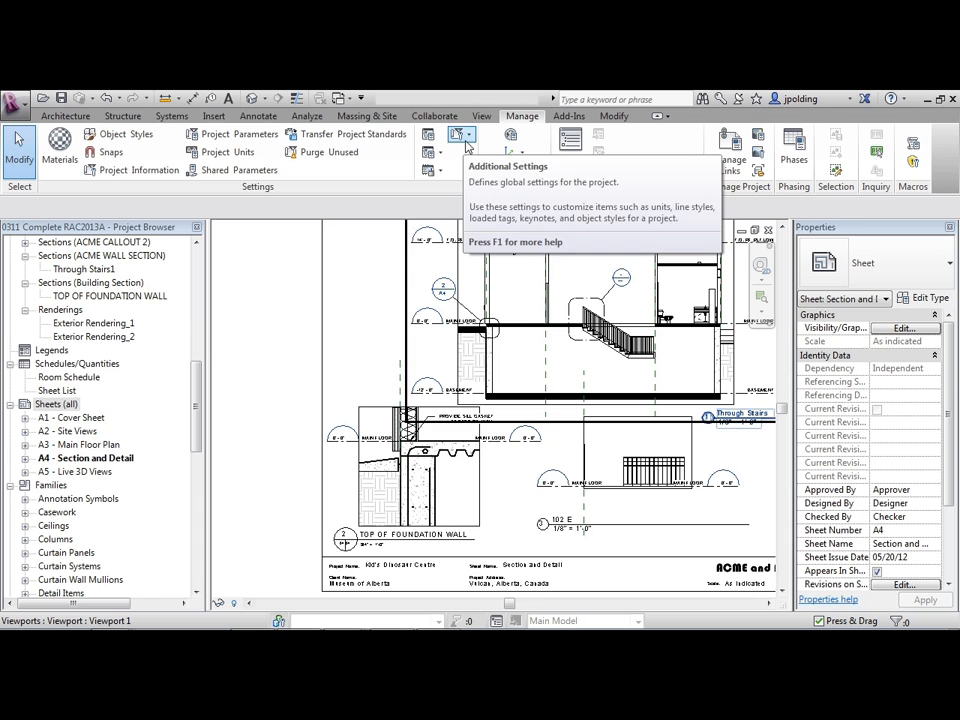
left_click(456, 138)
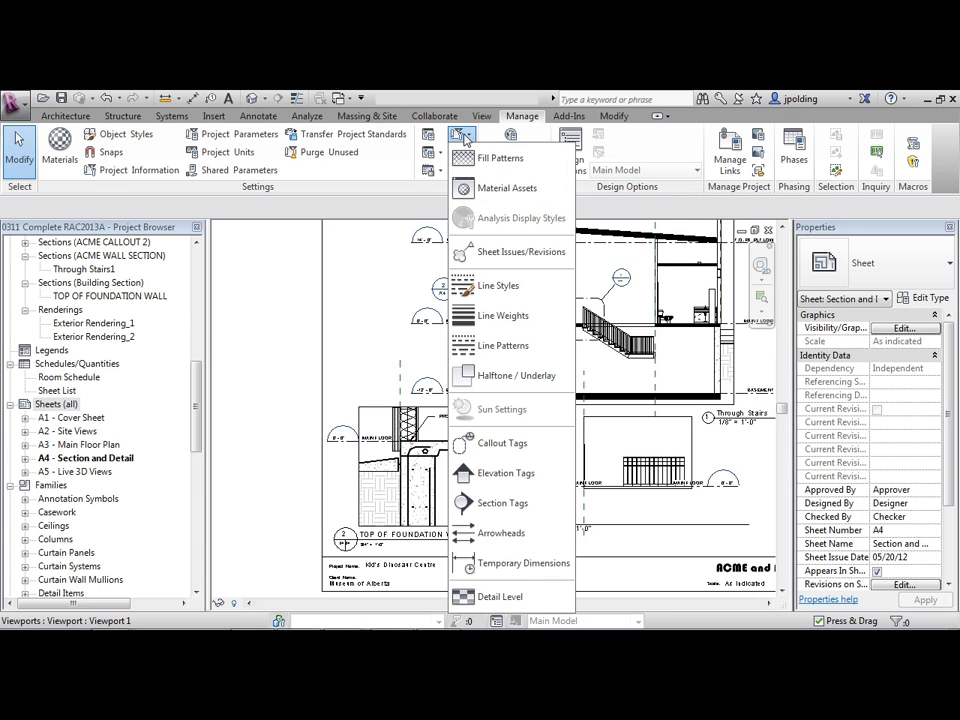
left_click(498, 158)
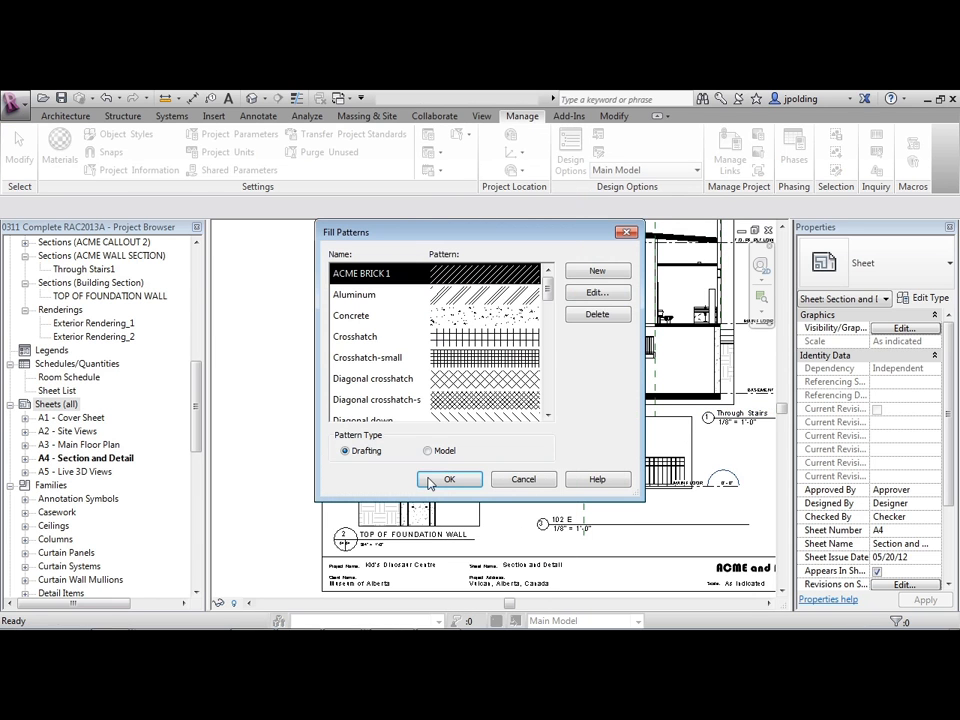
left_click(428, 450)
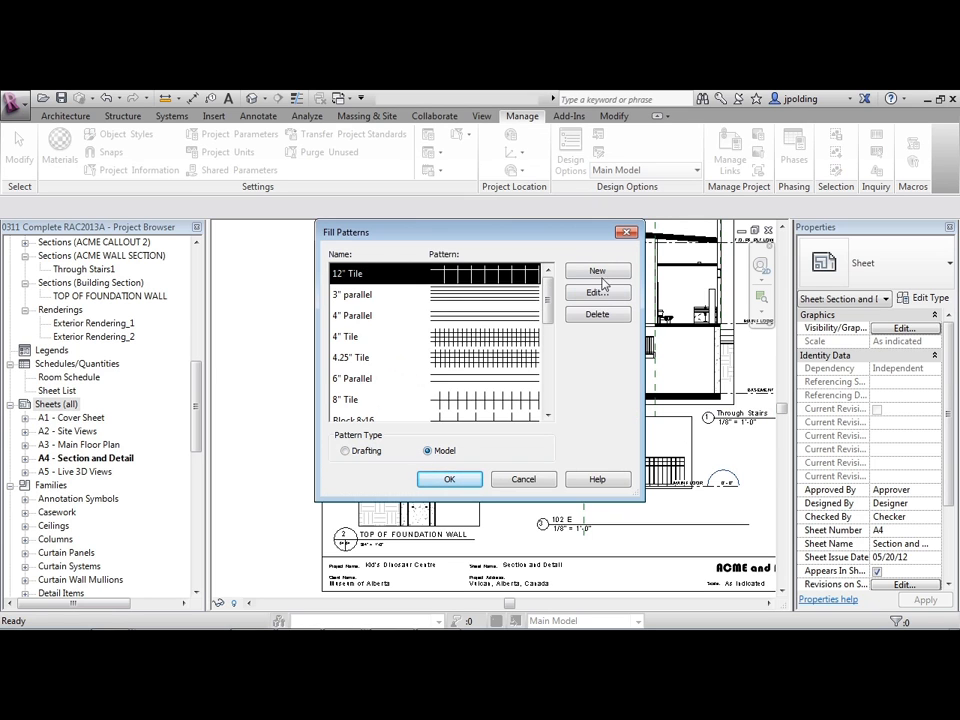
Step: Create a new Custom model pattern named ACME BRICK 2 and bring up the .pat import browser
left_click(596, 272)
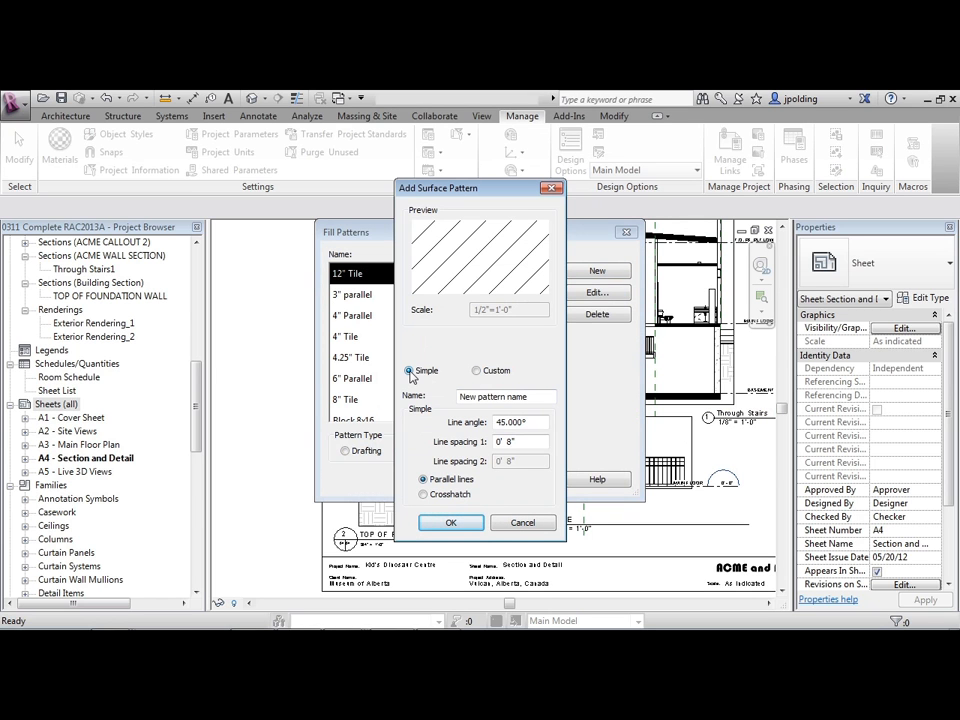
left_click(476, 370)
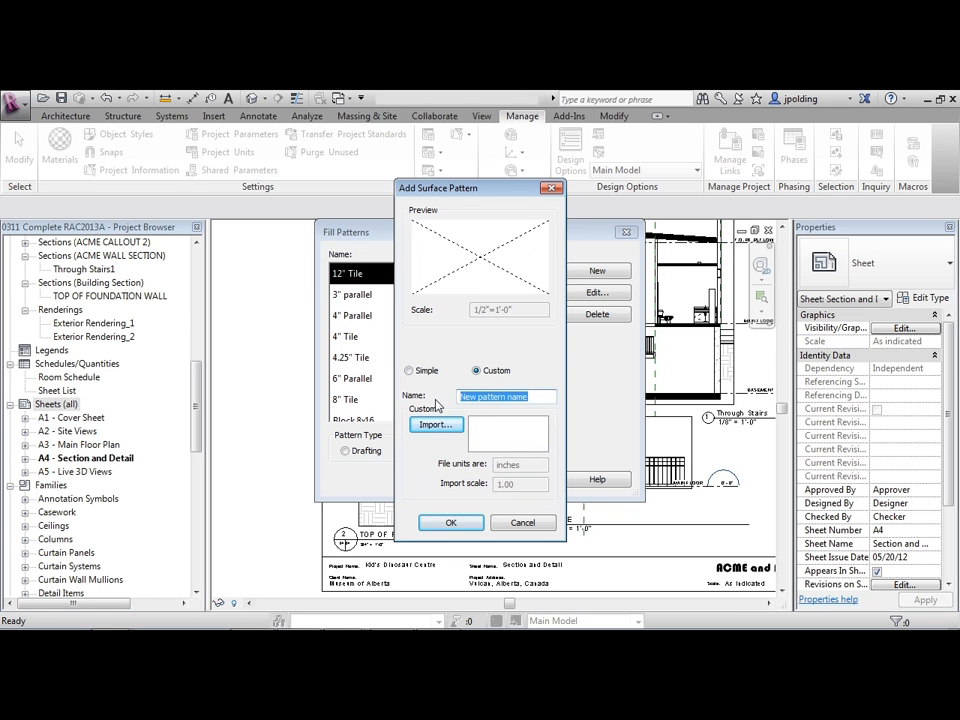
type("ACME BRICK 2")
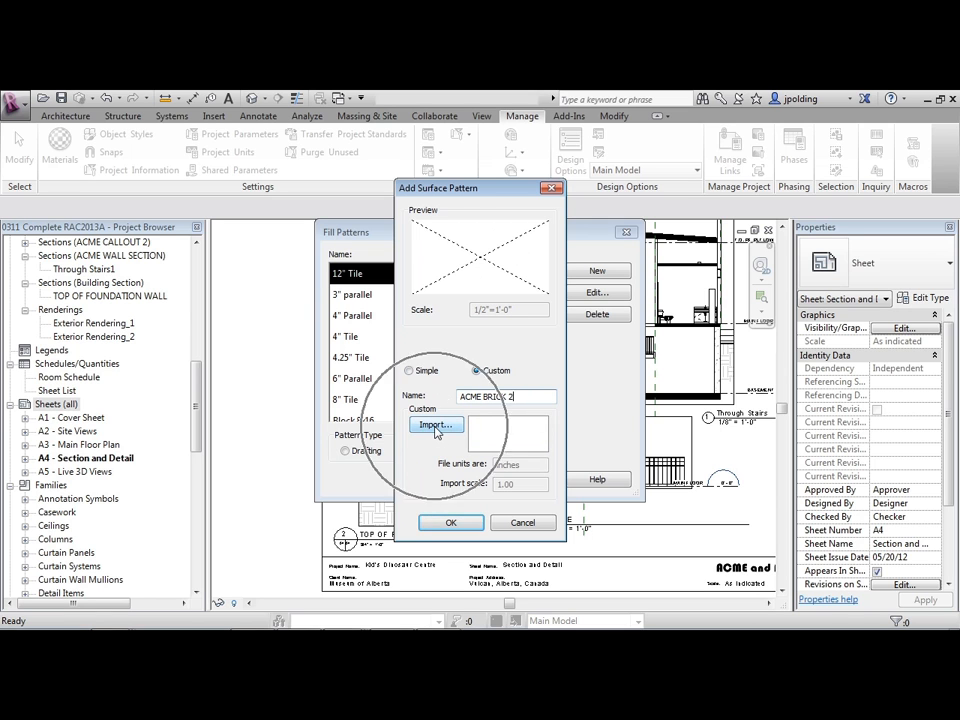
left_click(434, 424)
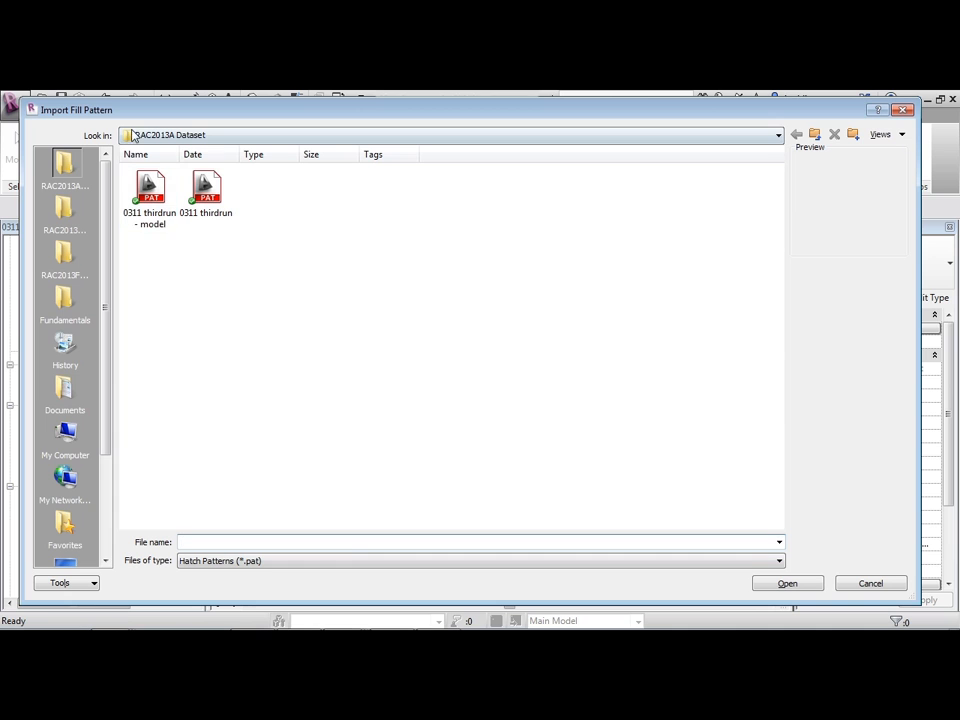
mouse_move(150, 190)
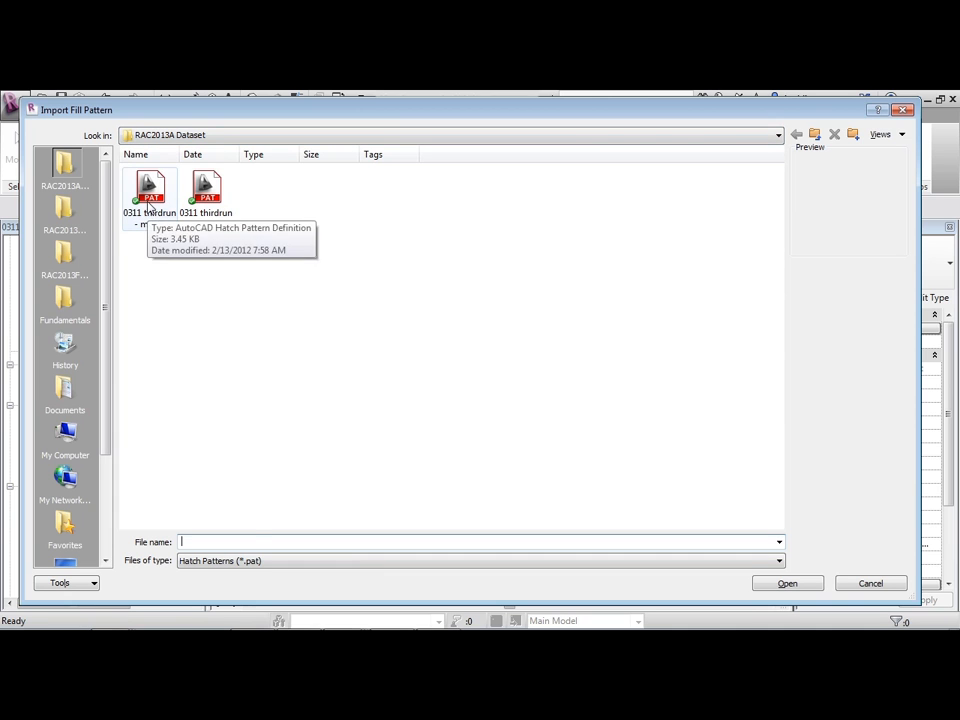
Step: Load 0311 thirdrun - model.pat at import scale 1.00, adding THIRDRUN to the model patterns
left_click(150, 190)
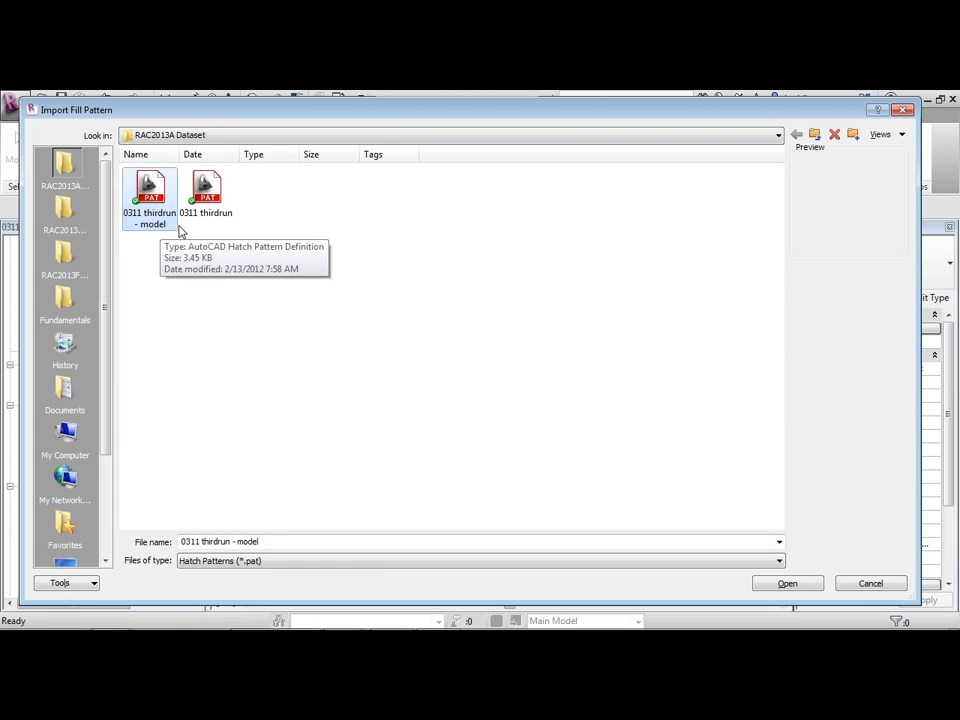
left_click(204, 190)
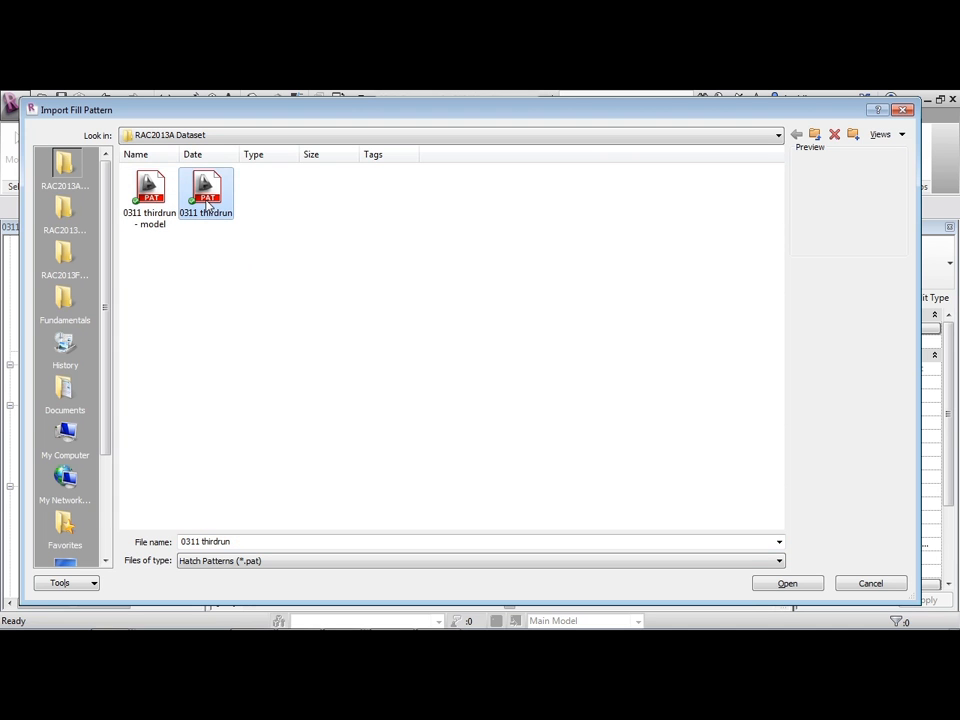
left_click(150, 196)
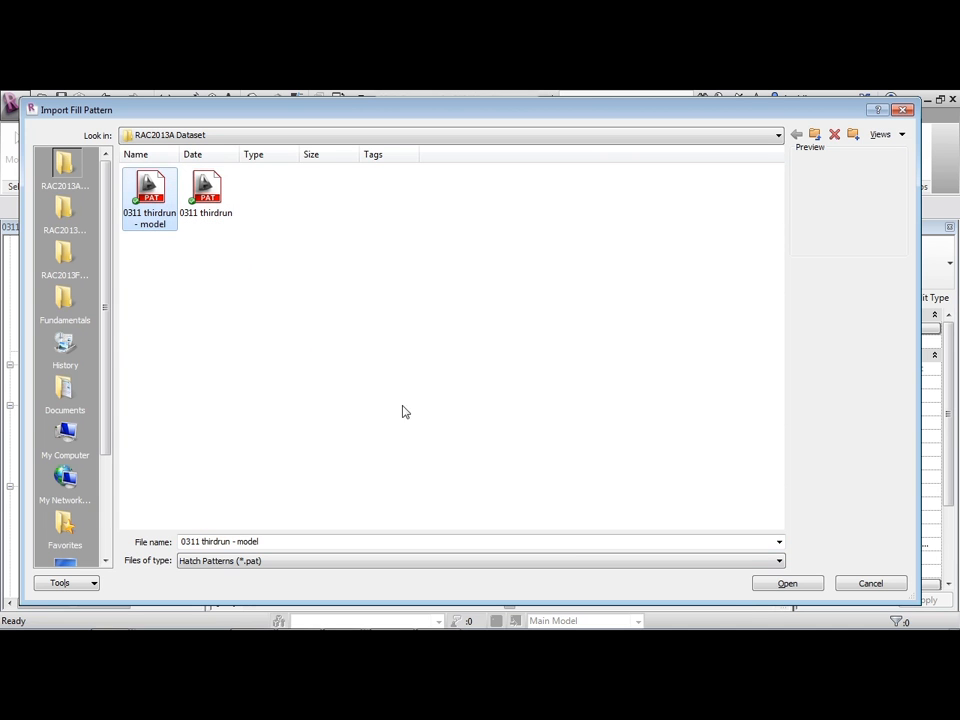
left_click(788, 584)
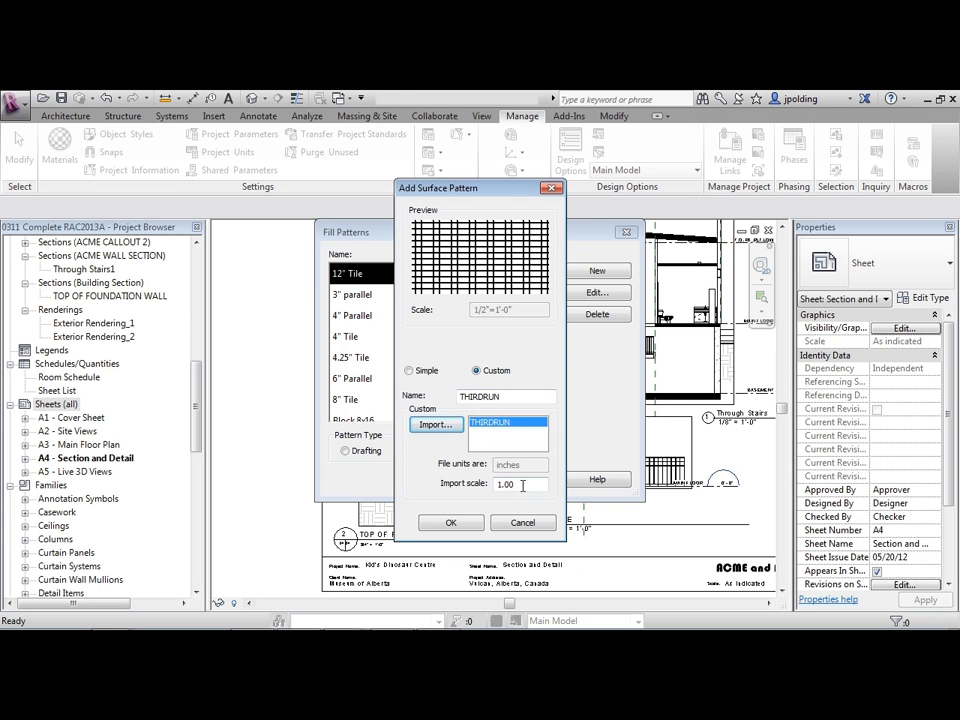
triple_click(506, 484)
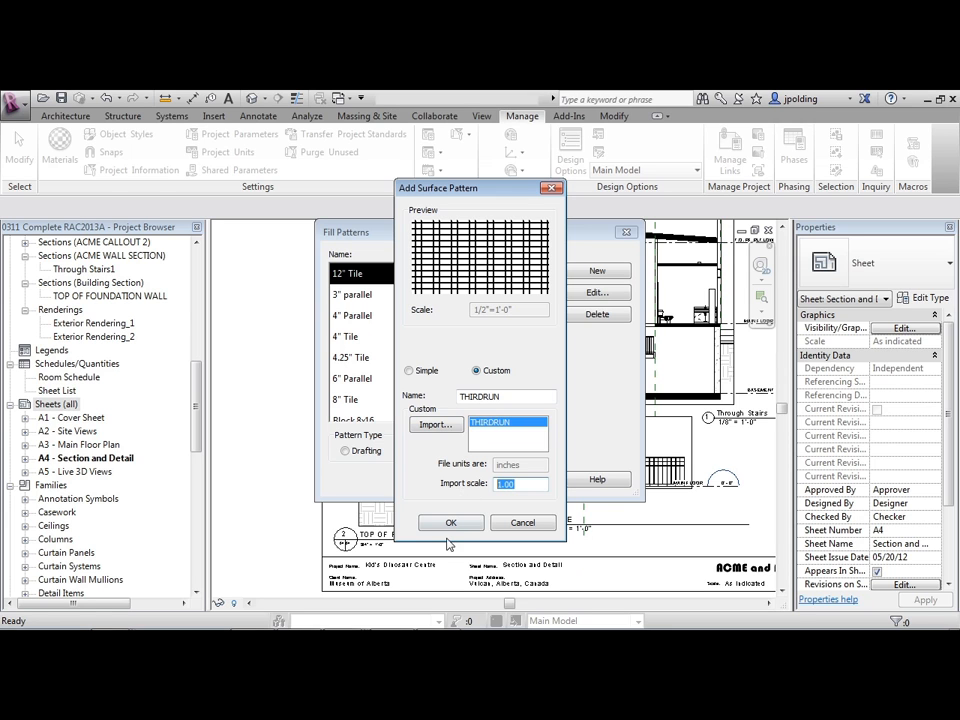
left_click(452, 522)
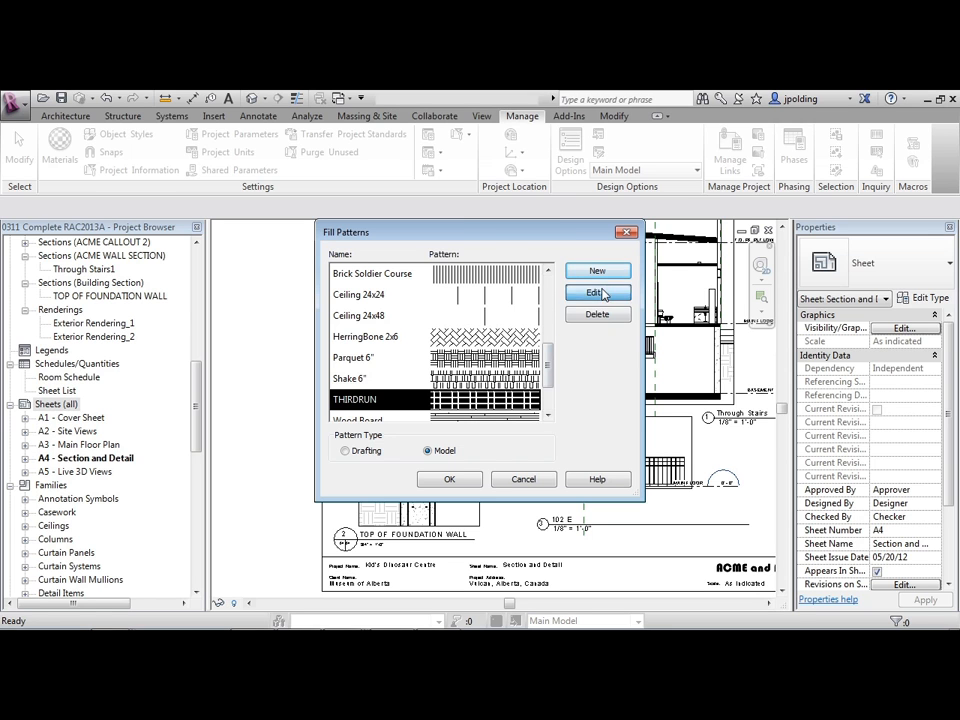
Step: Rename THIRDRUN to ACME BRICK 2 and close Fill Patterns keeping the new pattern
left_click(596, 292)
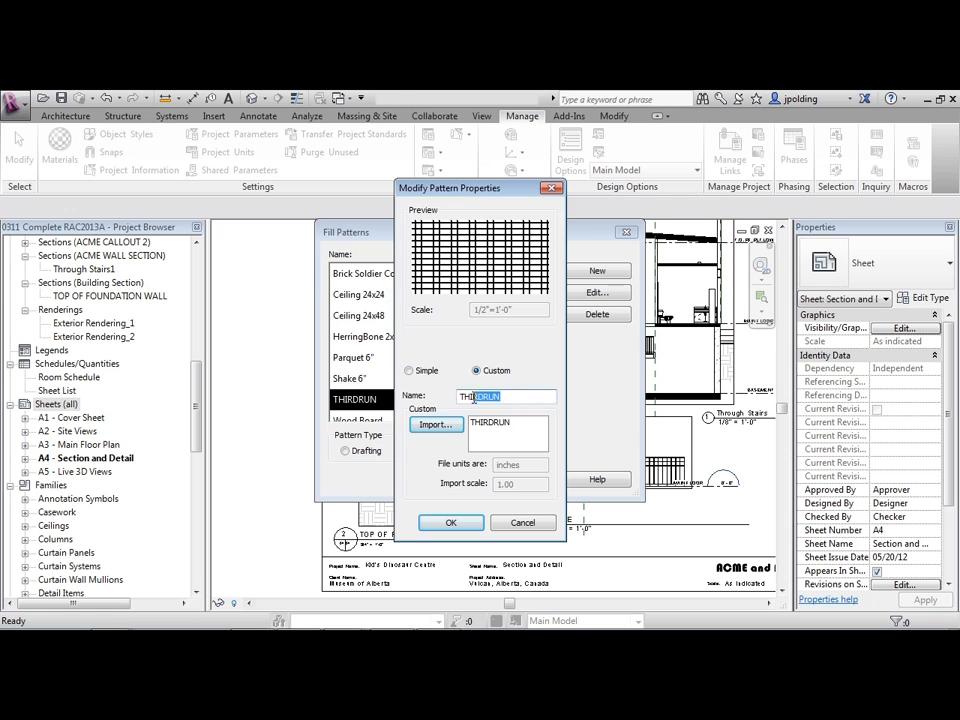
type("ACME BRICK 2")
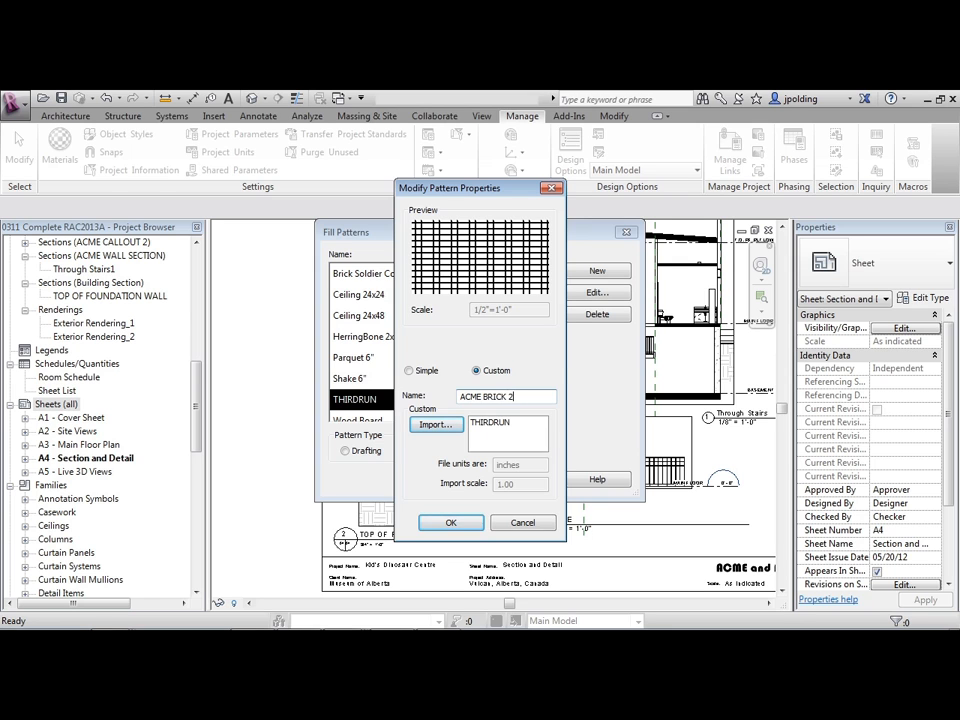
left_click(450, 522)
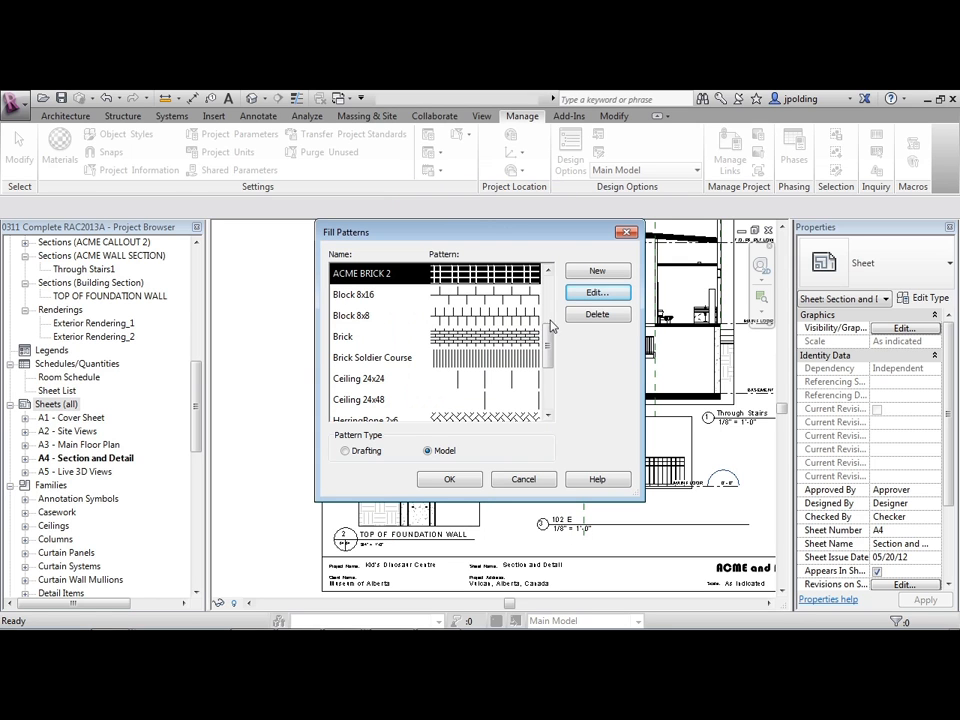
scroll("up", 3)
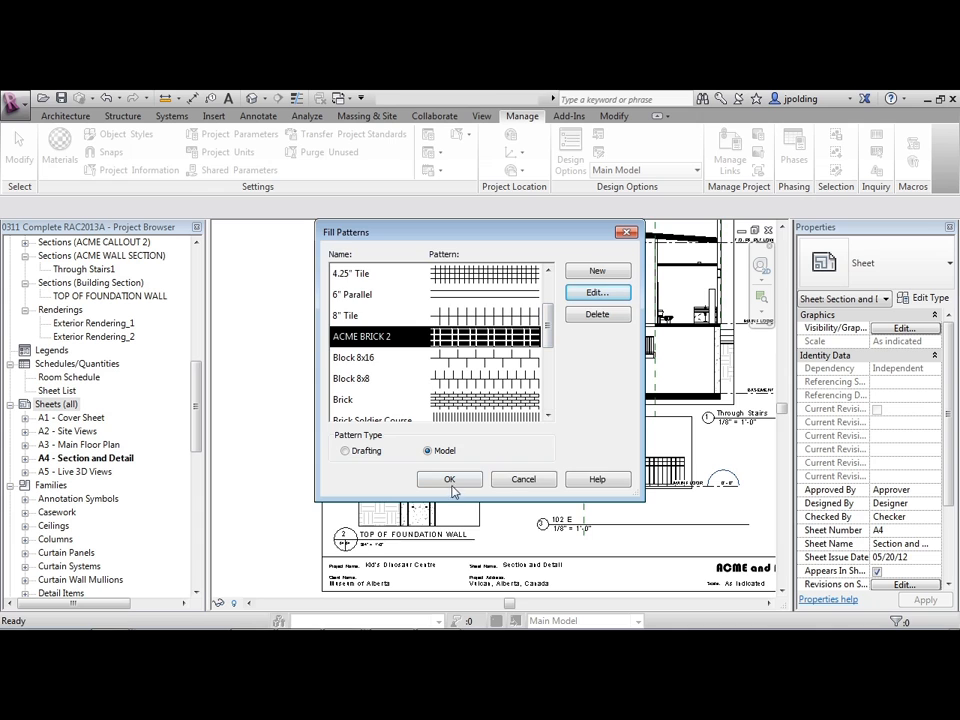
left_click(448, 480)
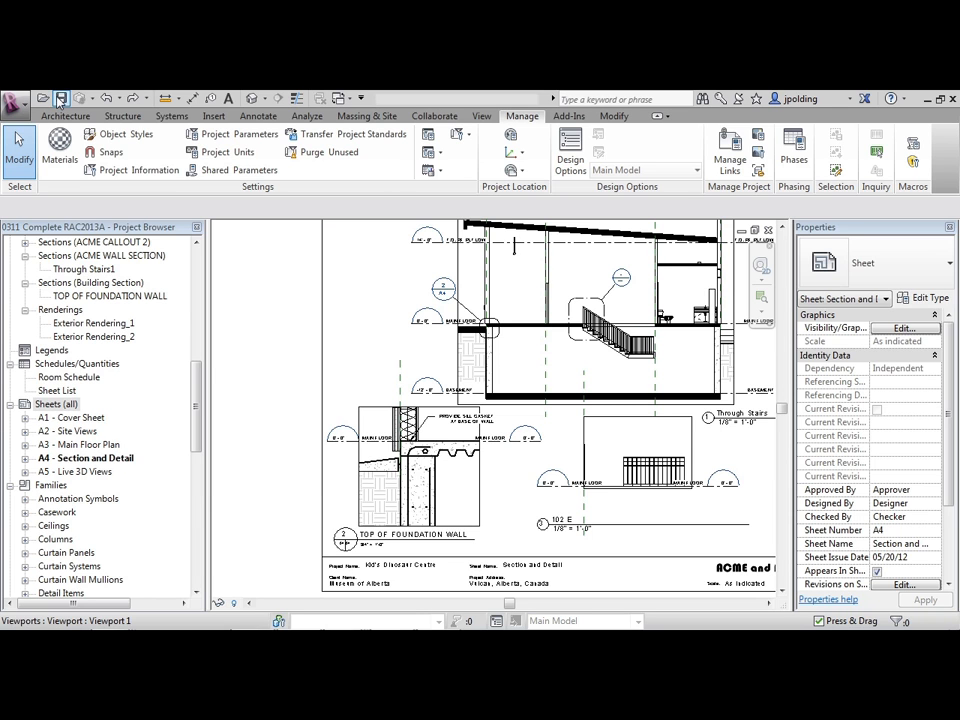
mouse_move(184, 268)
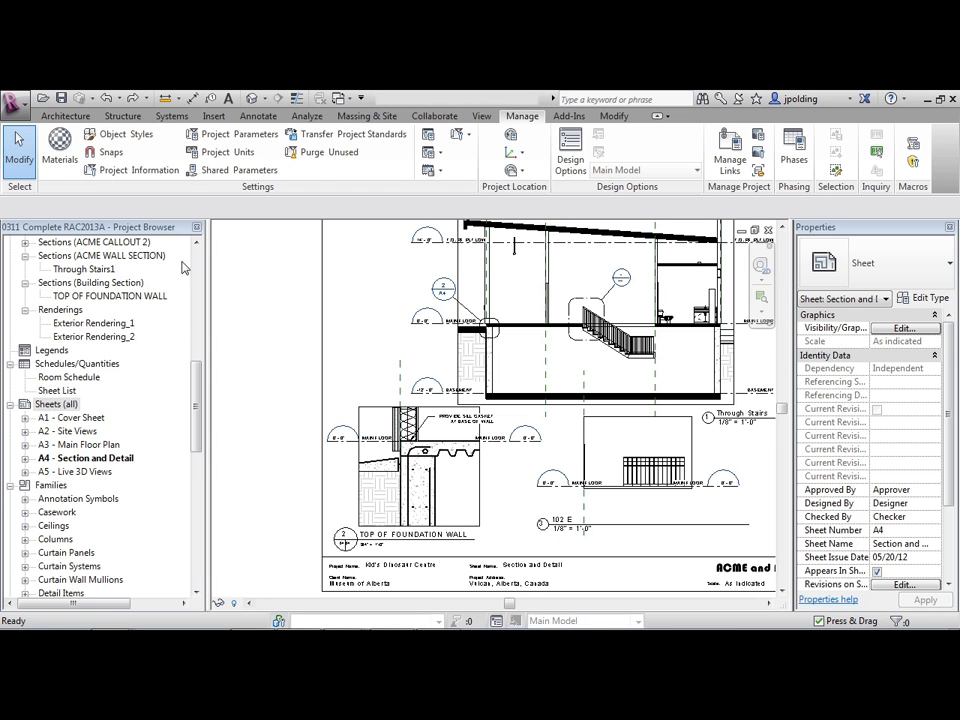
Step: Show the application menu with its save options and recent documents
left_click(16, 104)
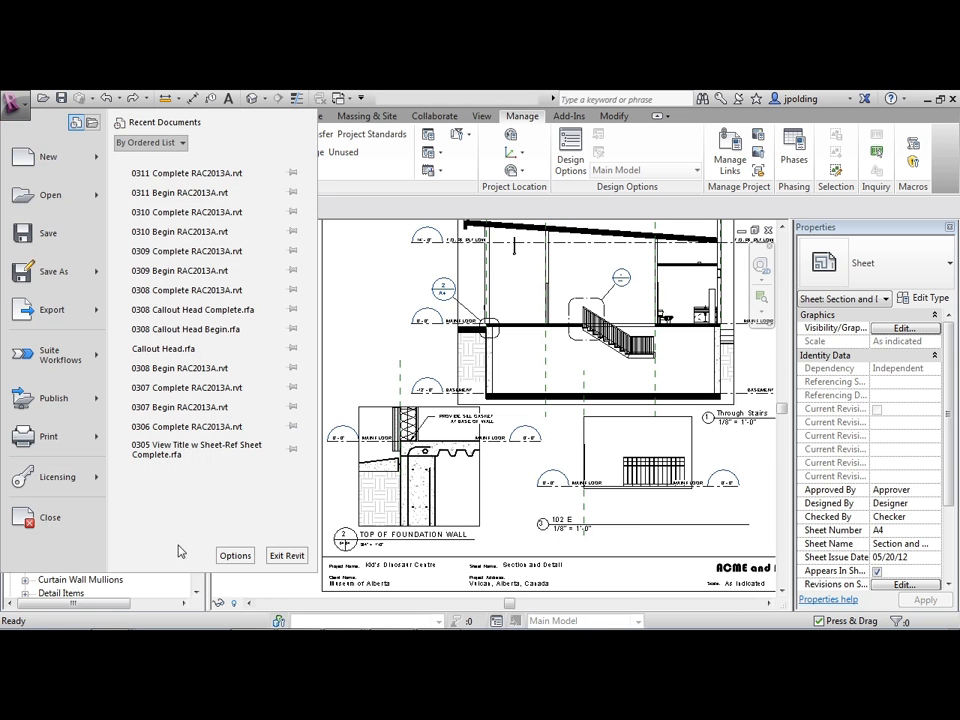